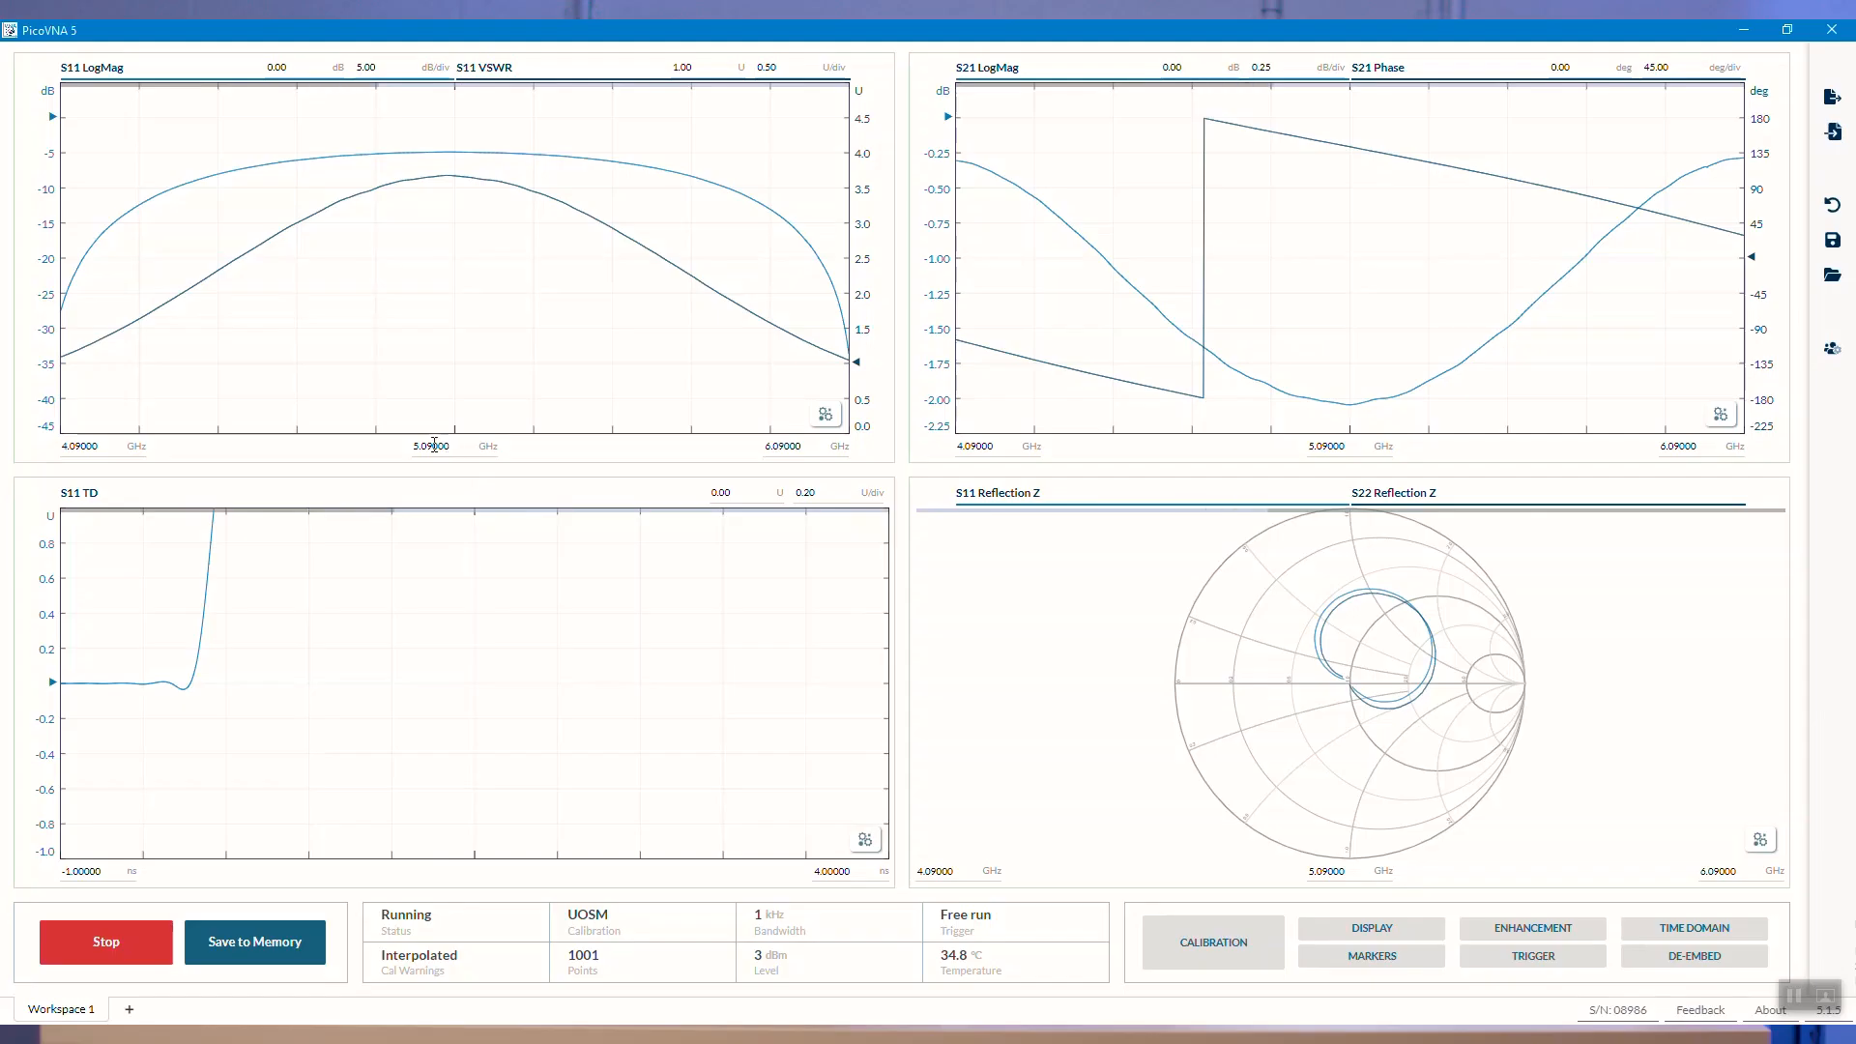
- Set the sweep to start at 0.3 MHz and stop at 8500 MHz
click(79, 444)
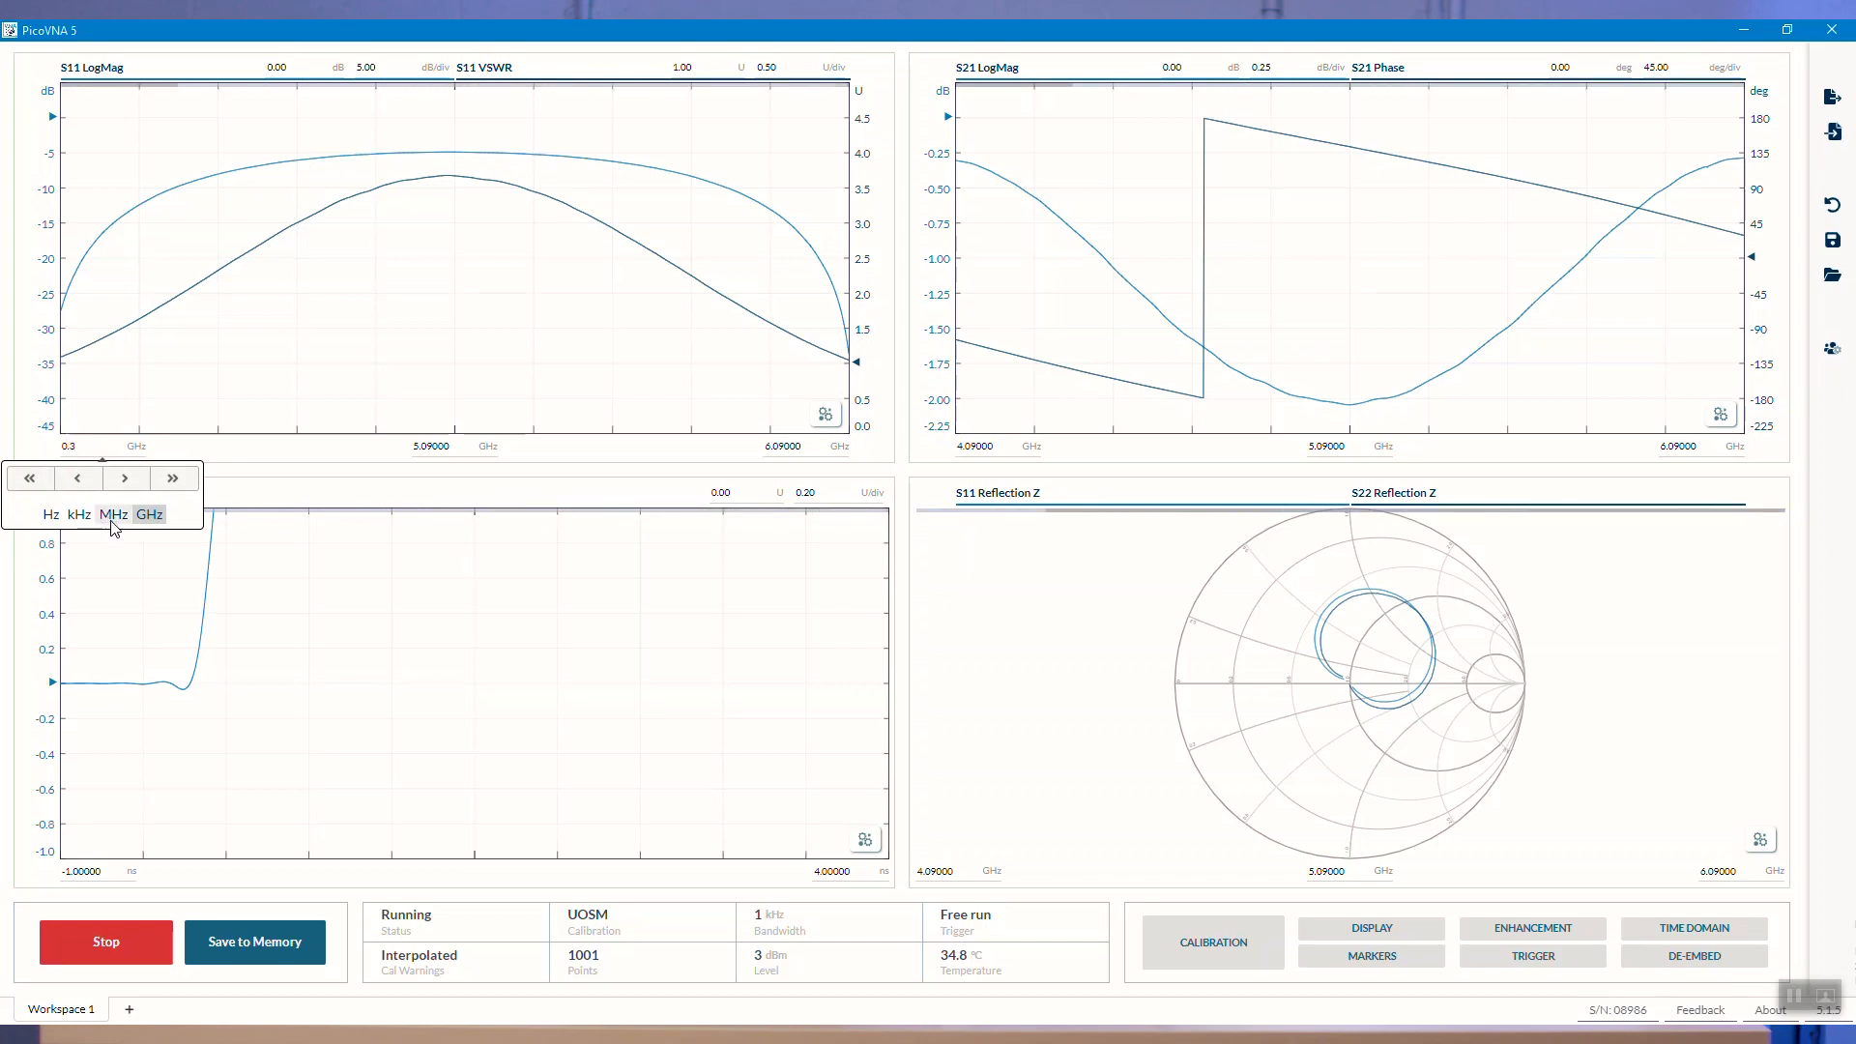
click(114, 513)
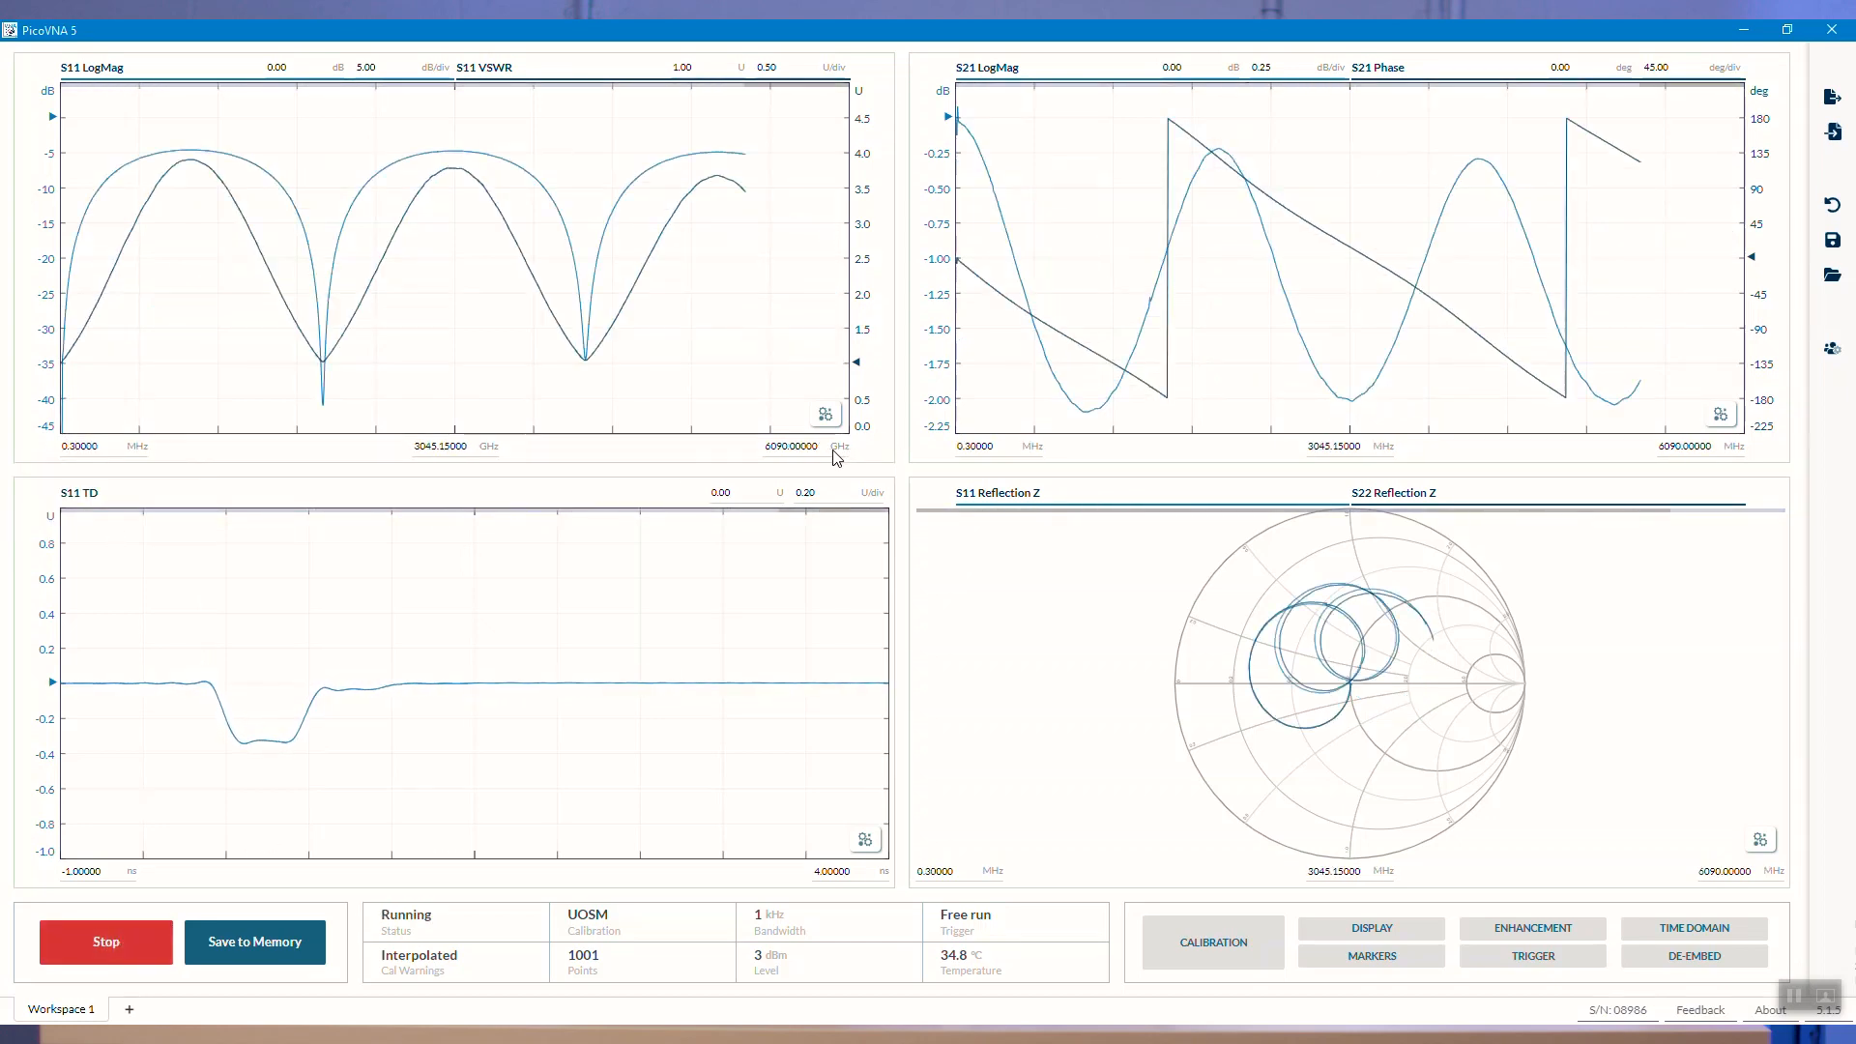
click(788, 446)
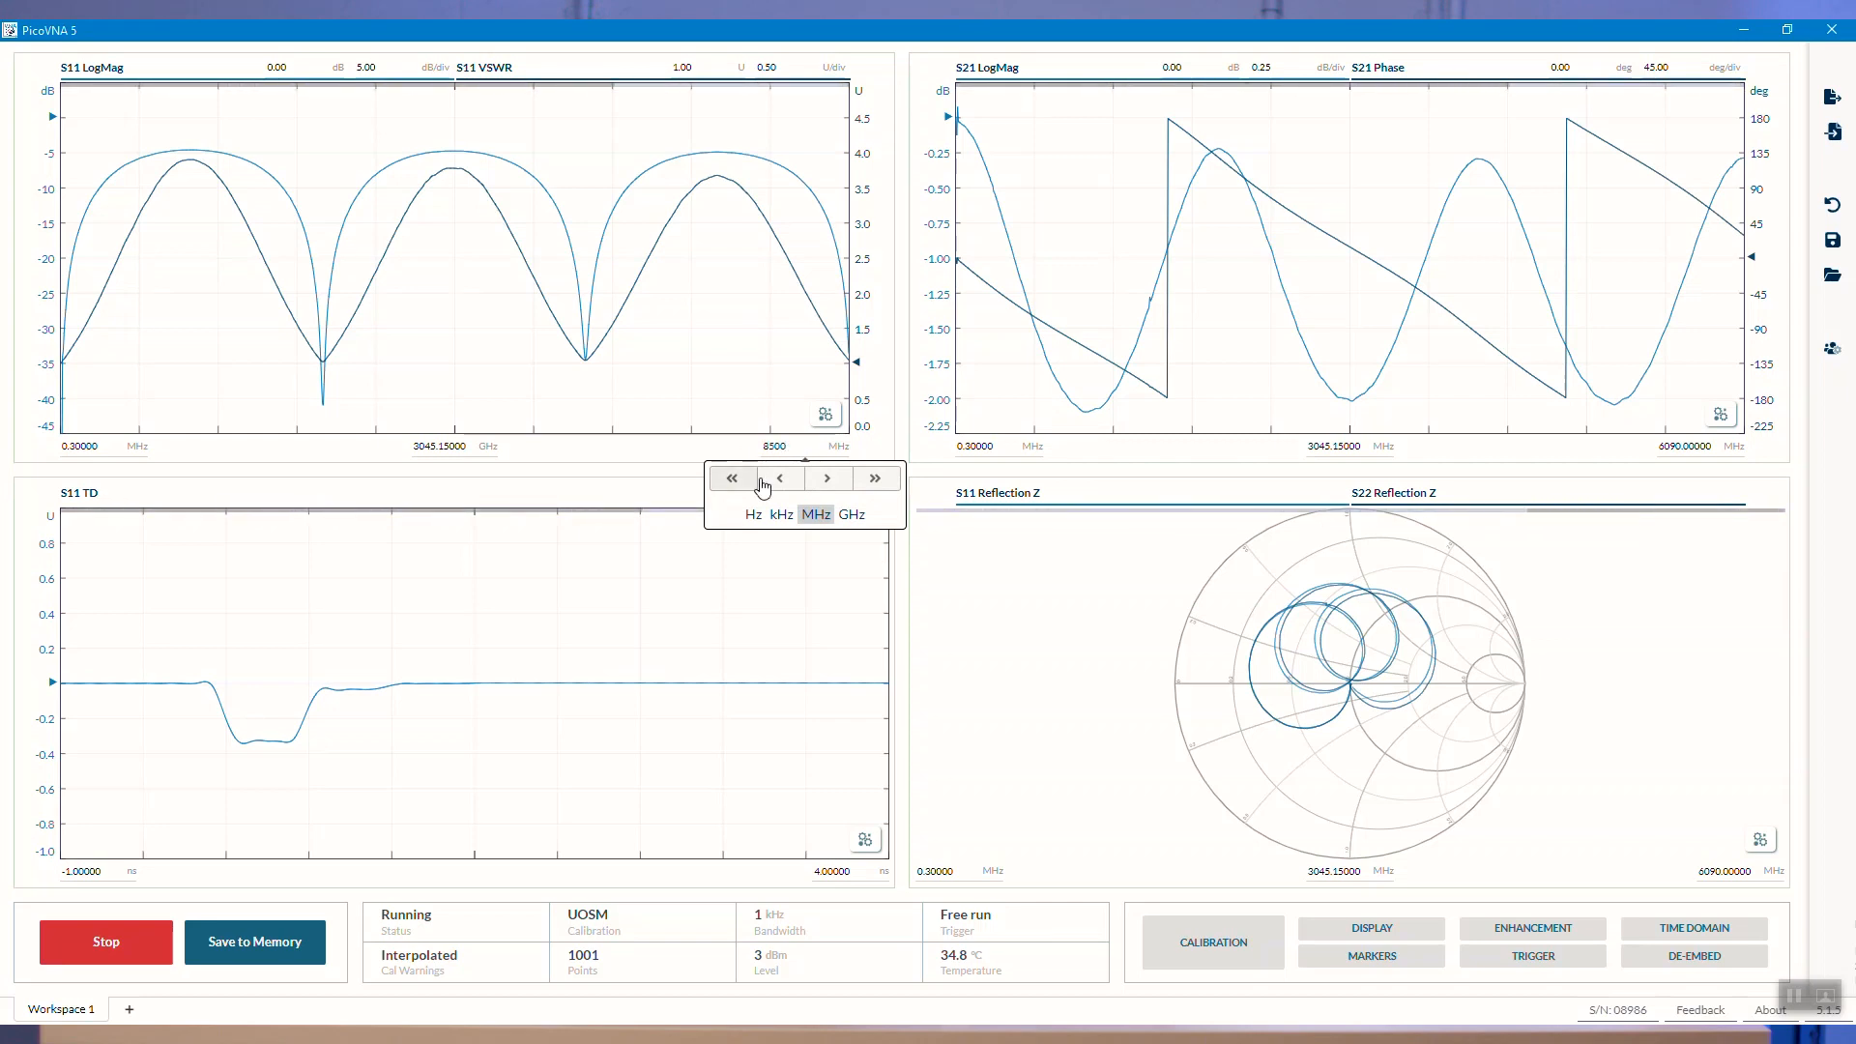
click(779, 477)
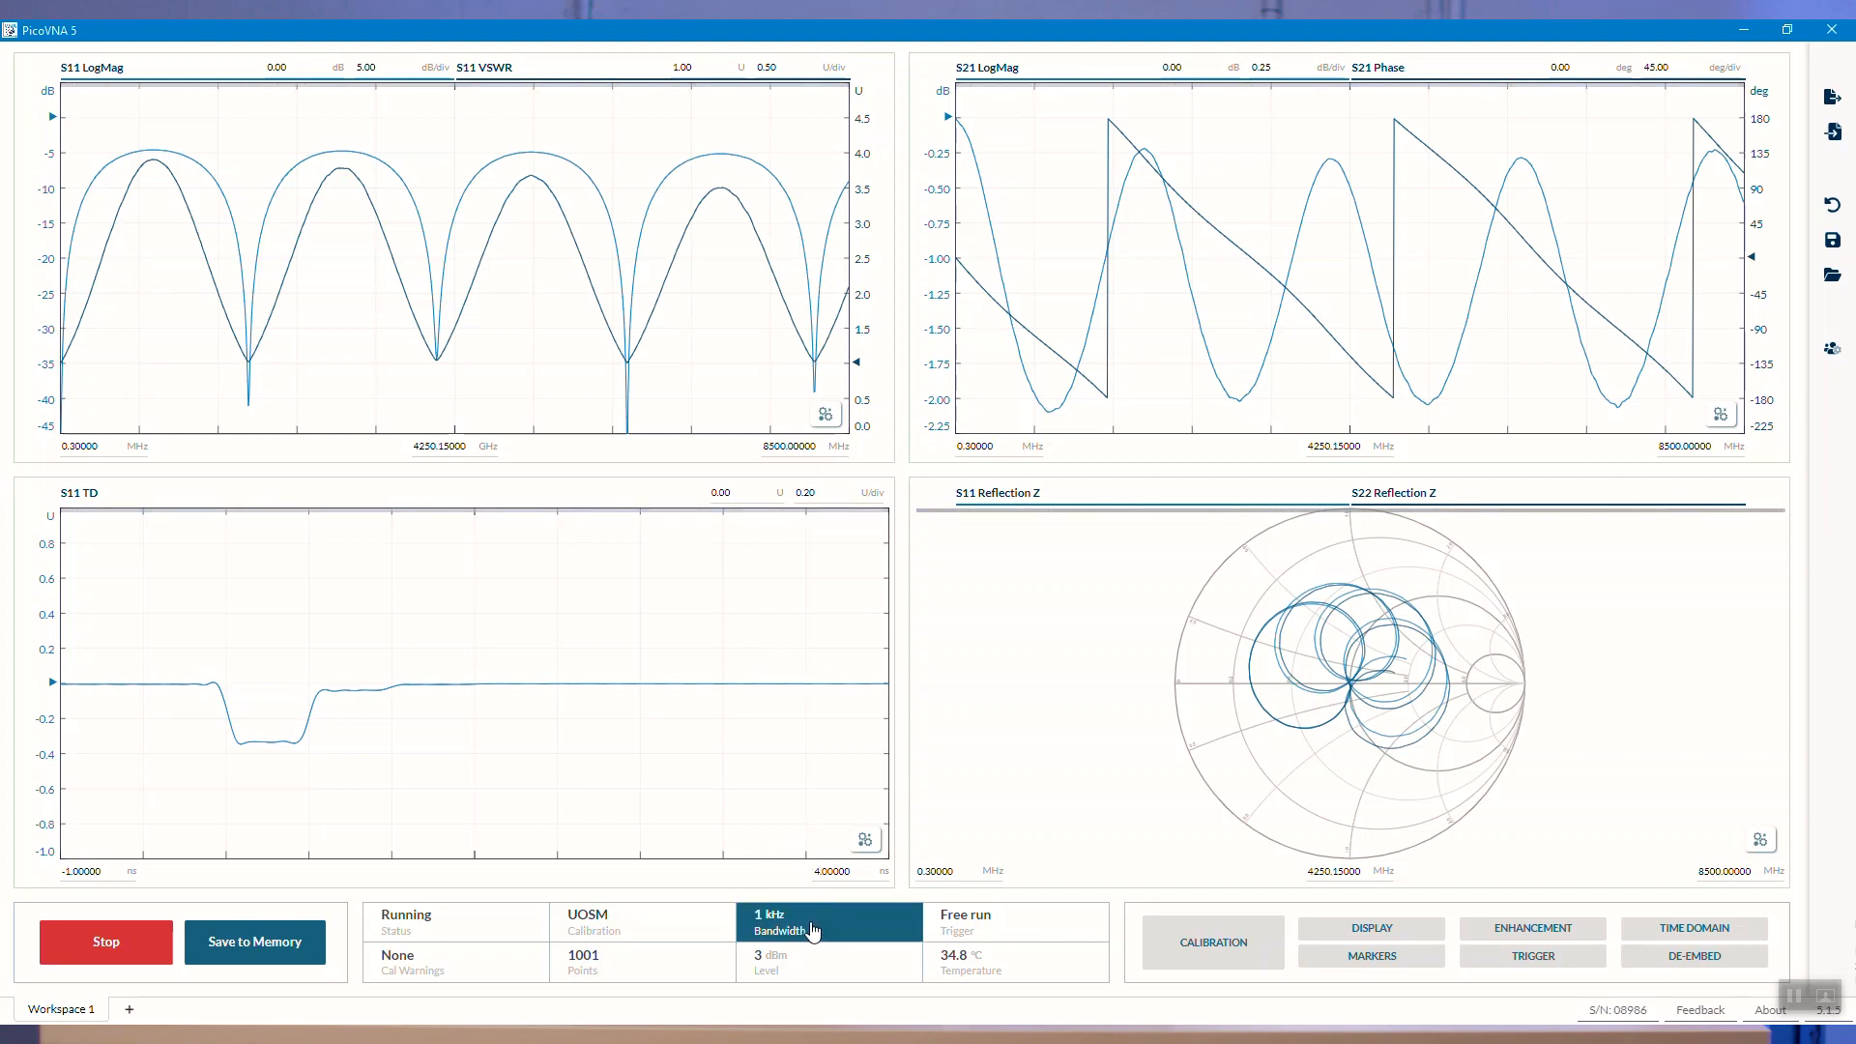
- Try 35 kHz and 140 kHz bandwidths, then set the measurement bandwidth to 100 Hz
click(812, 929)
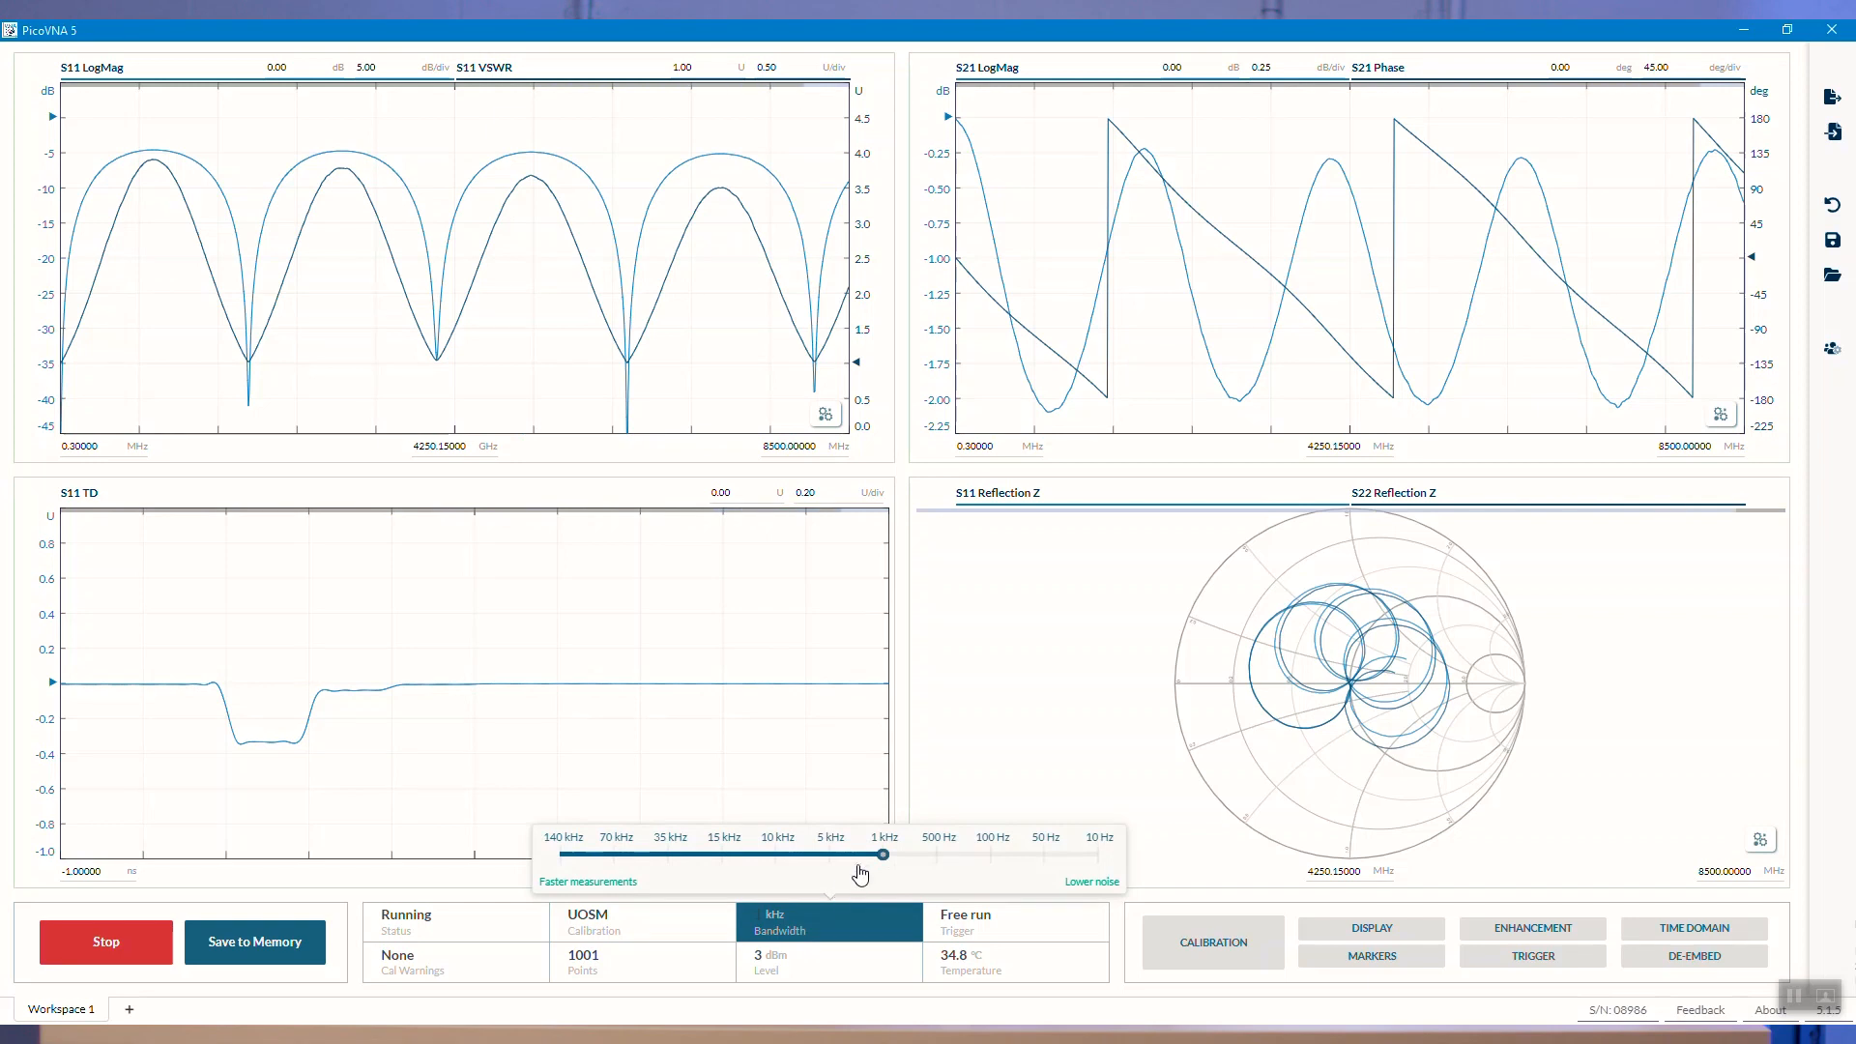
mouse_move(876, 861)
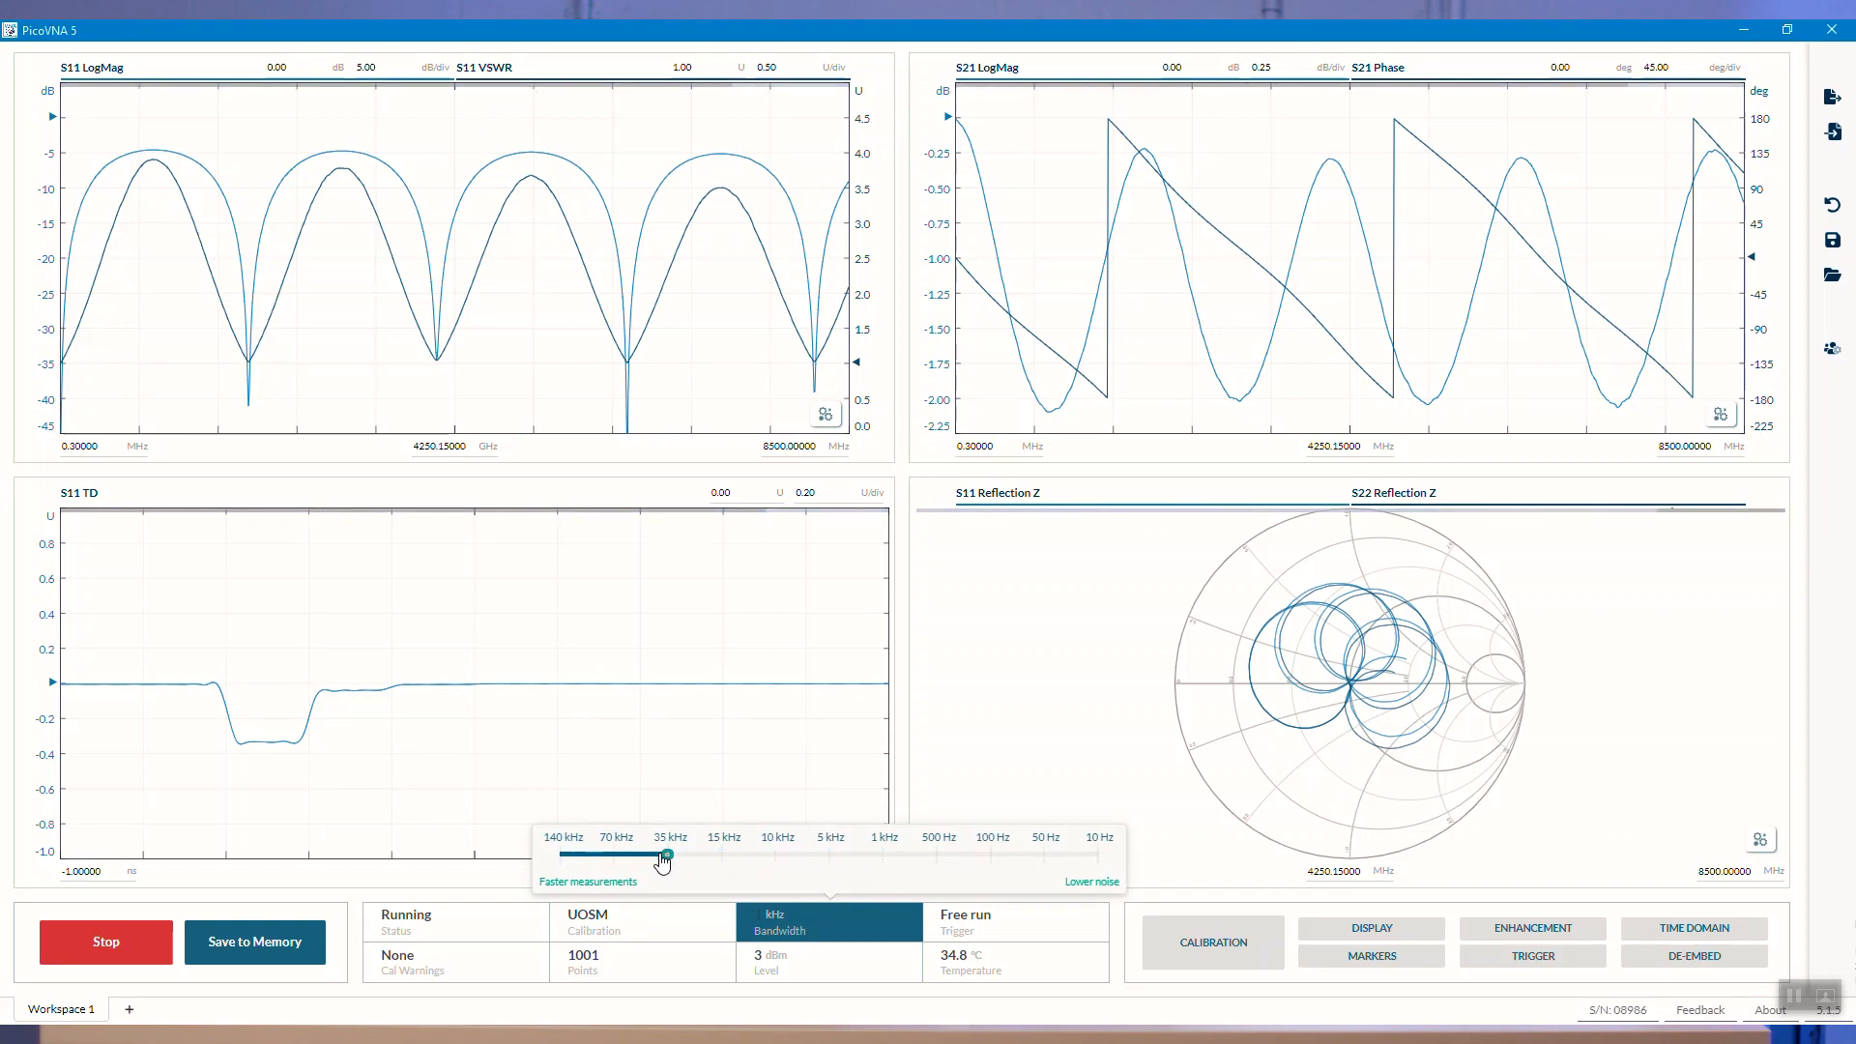
click(665, 855)
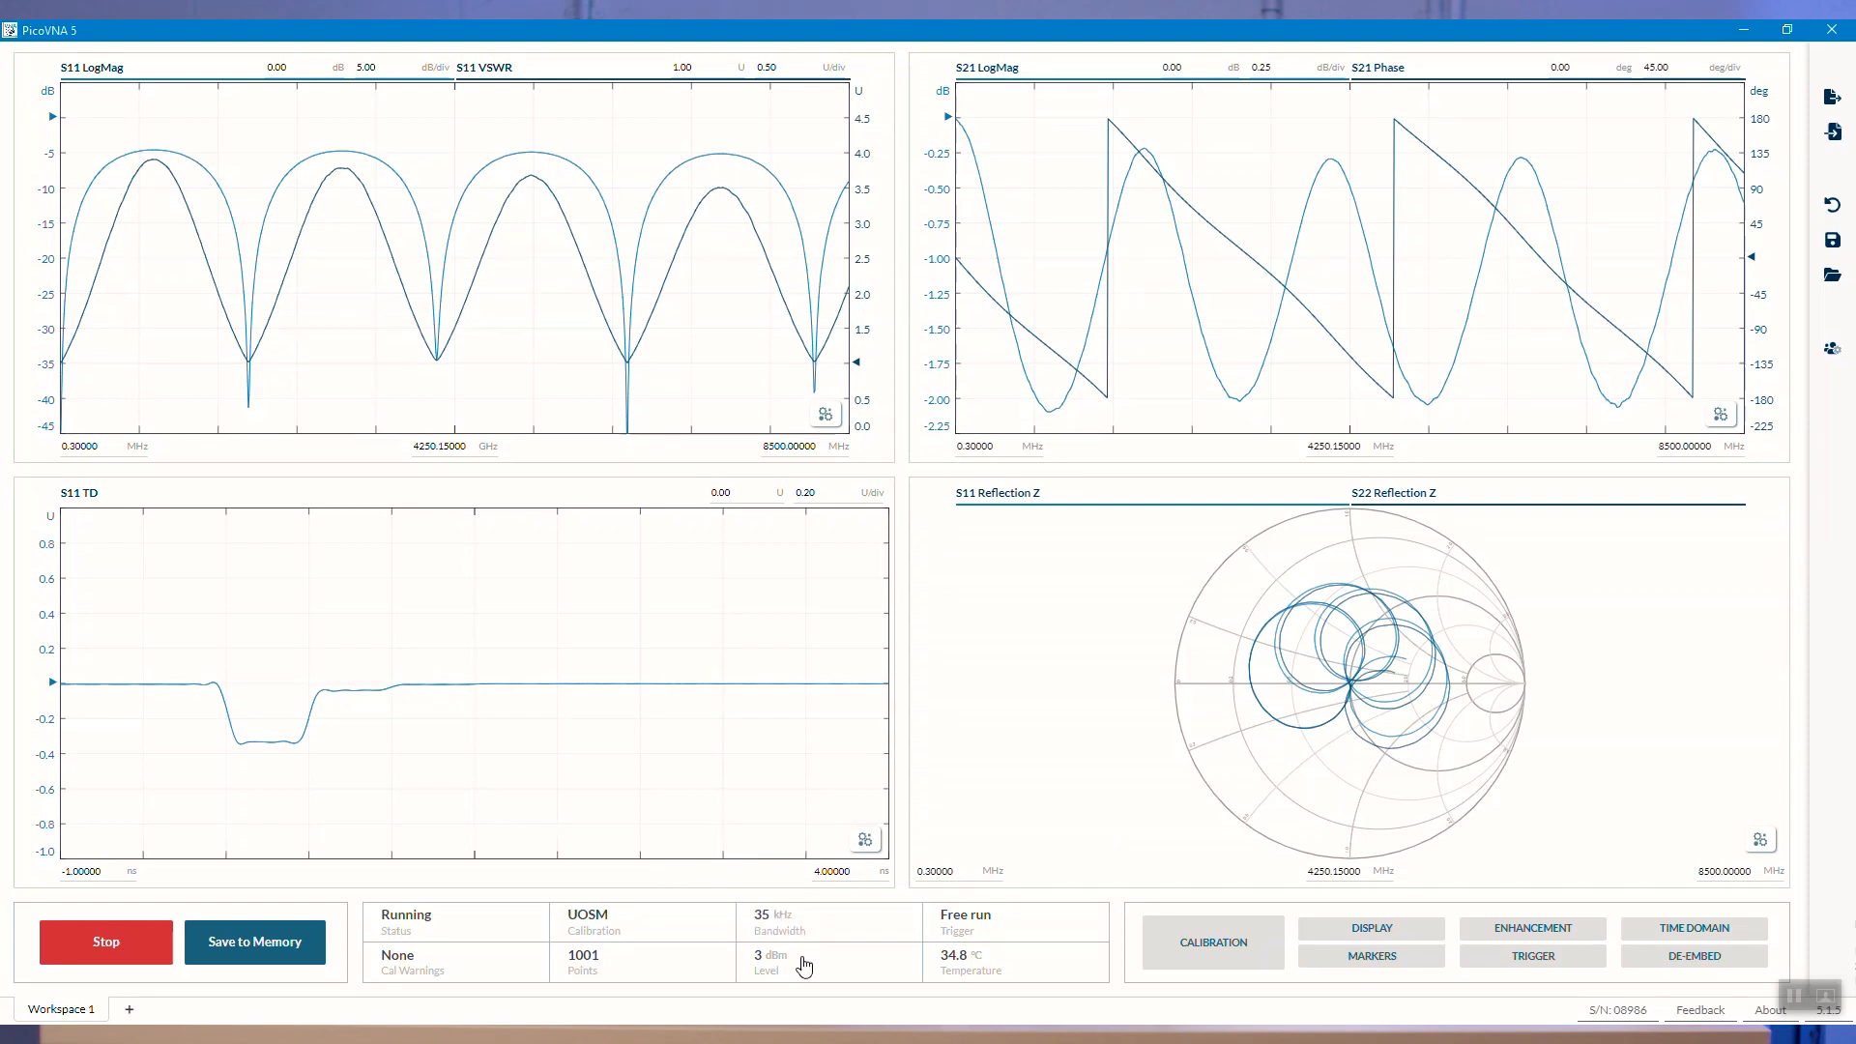
click(642, 922)
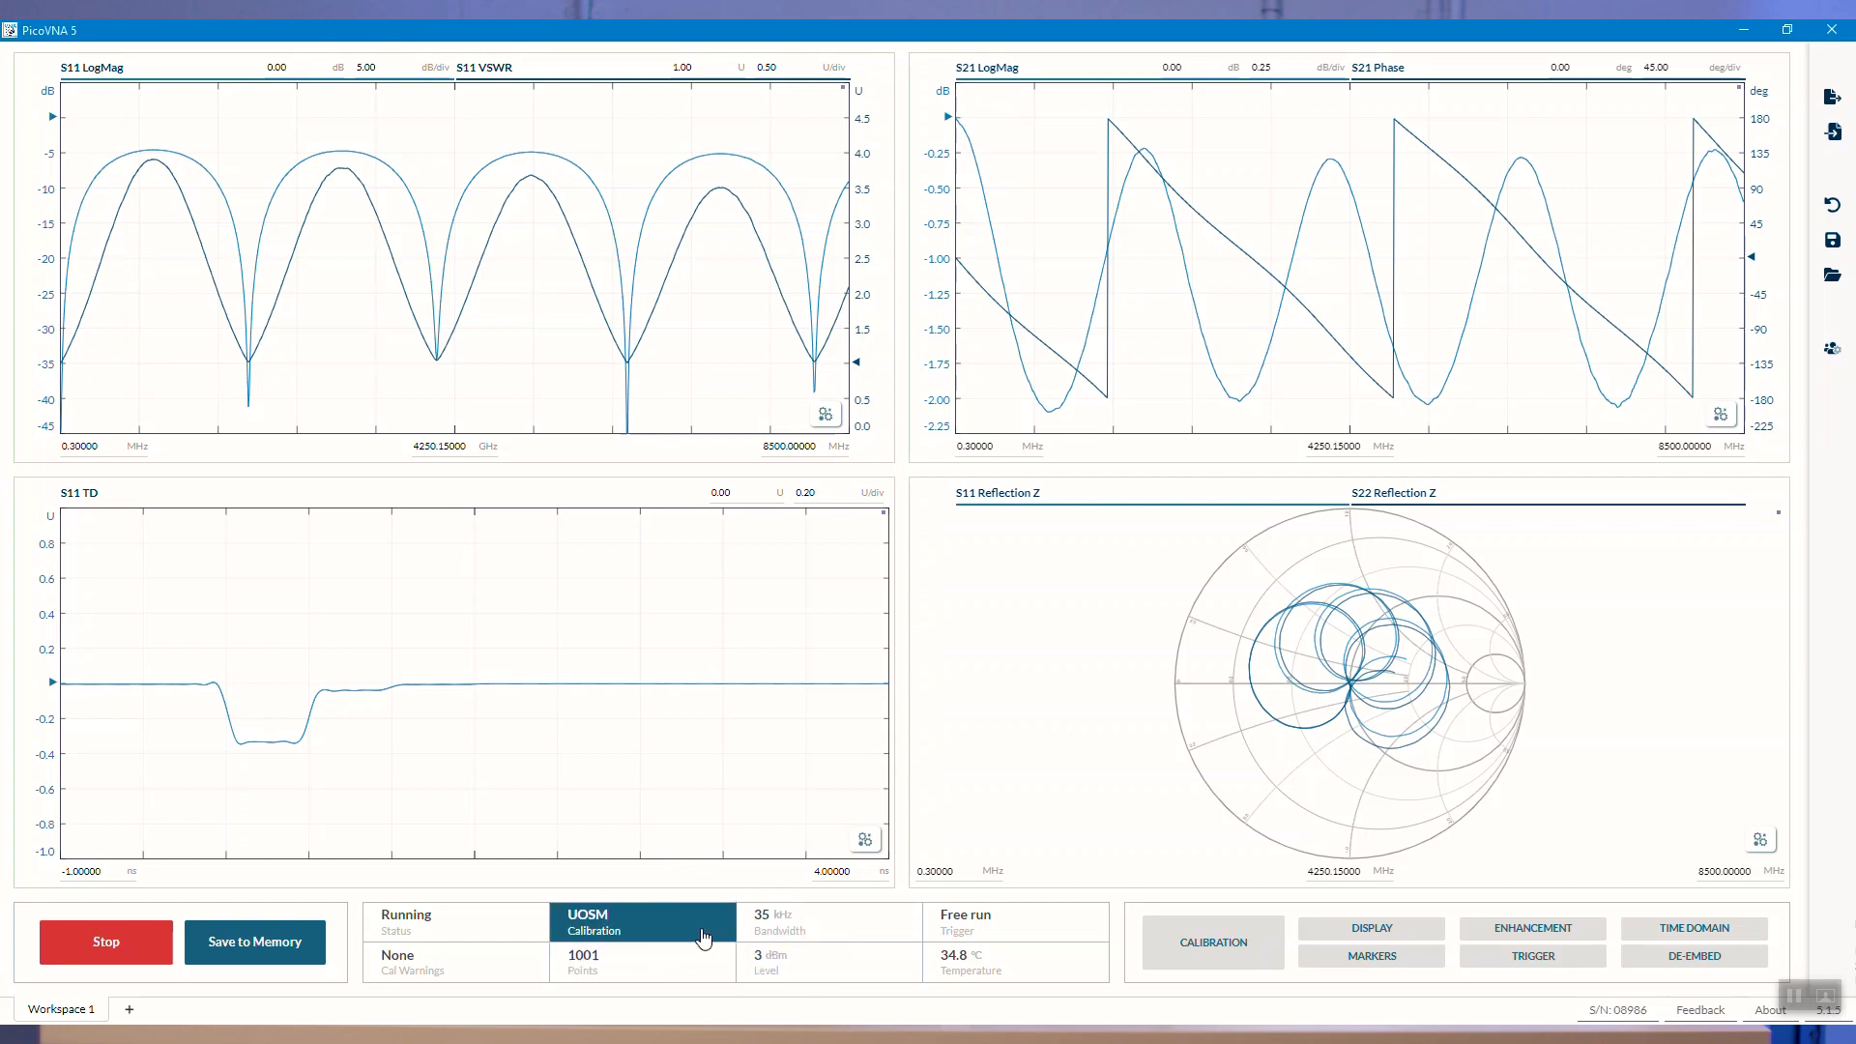
click(777, 922)
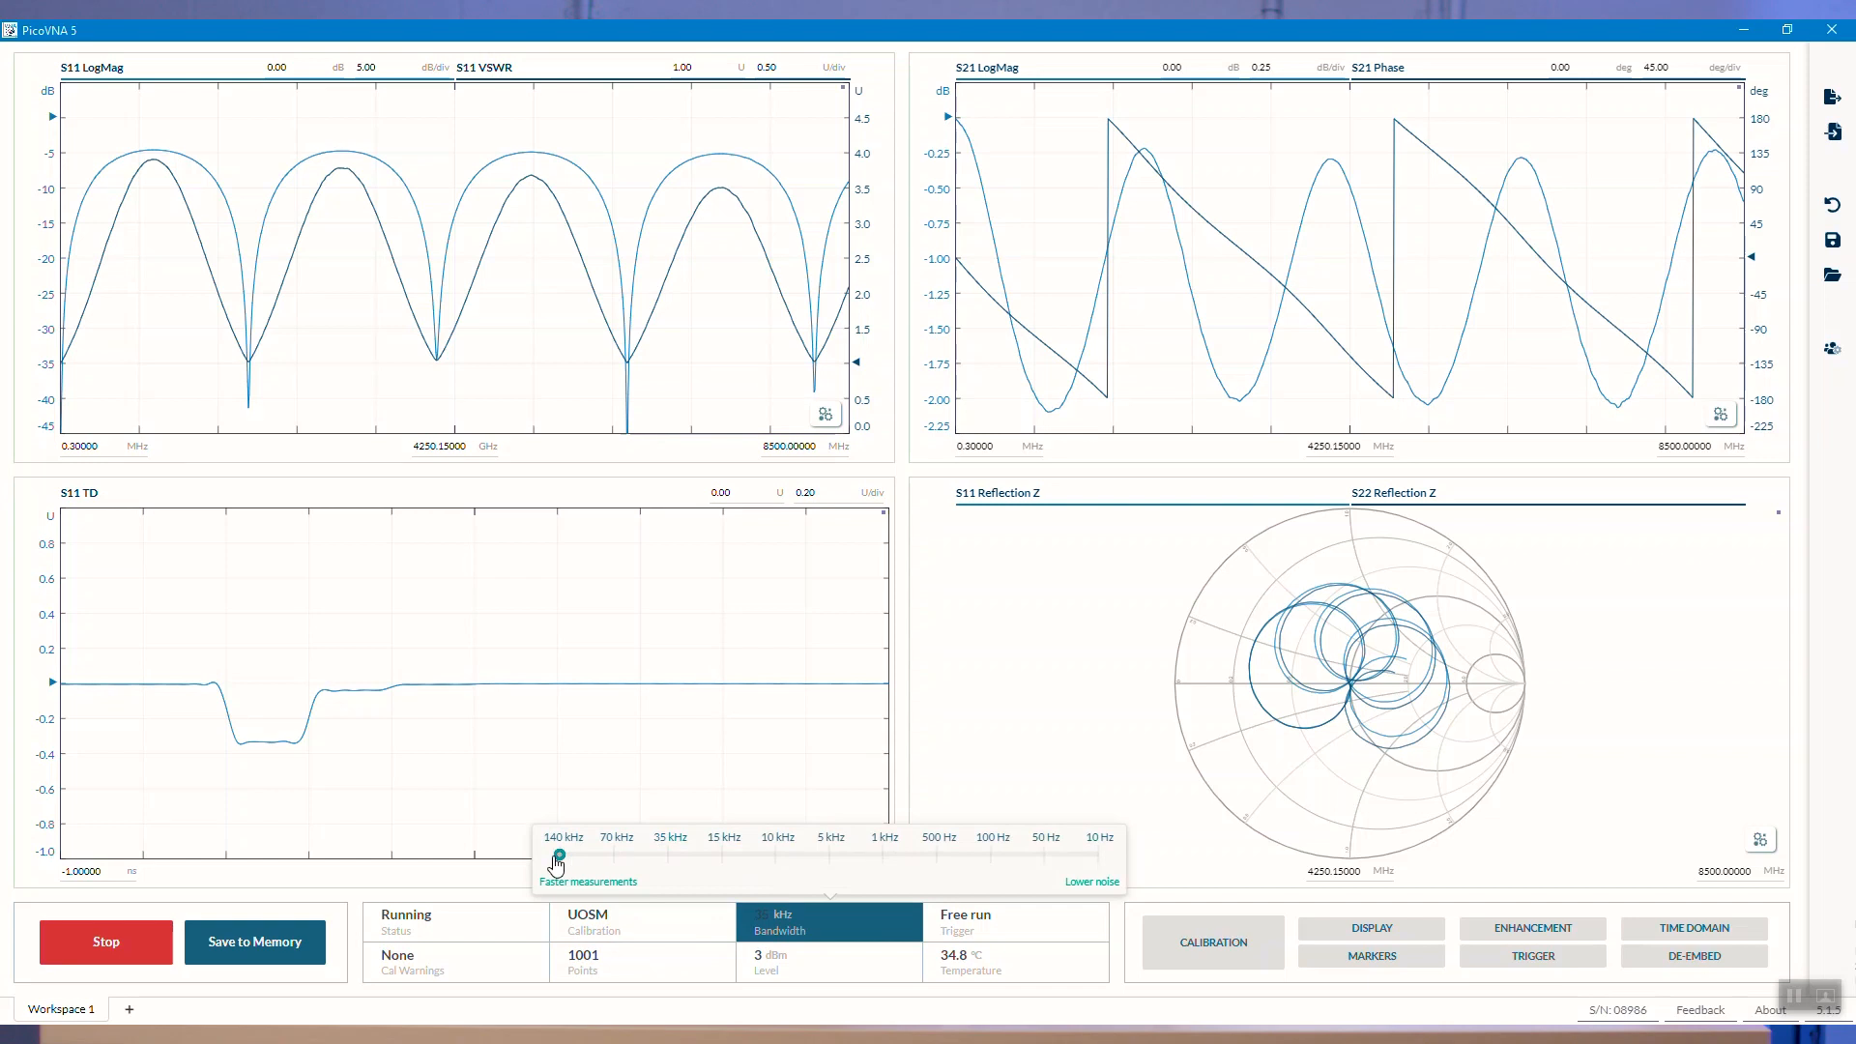
click(559, 855)
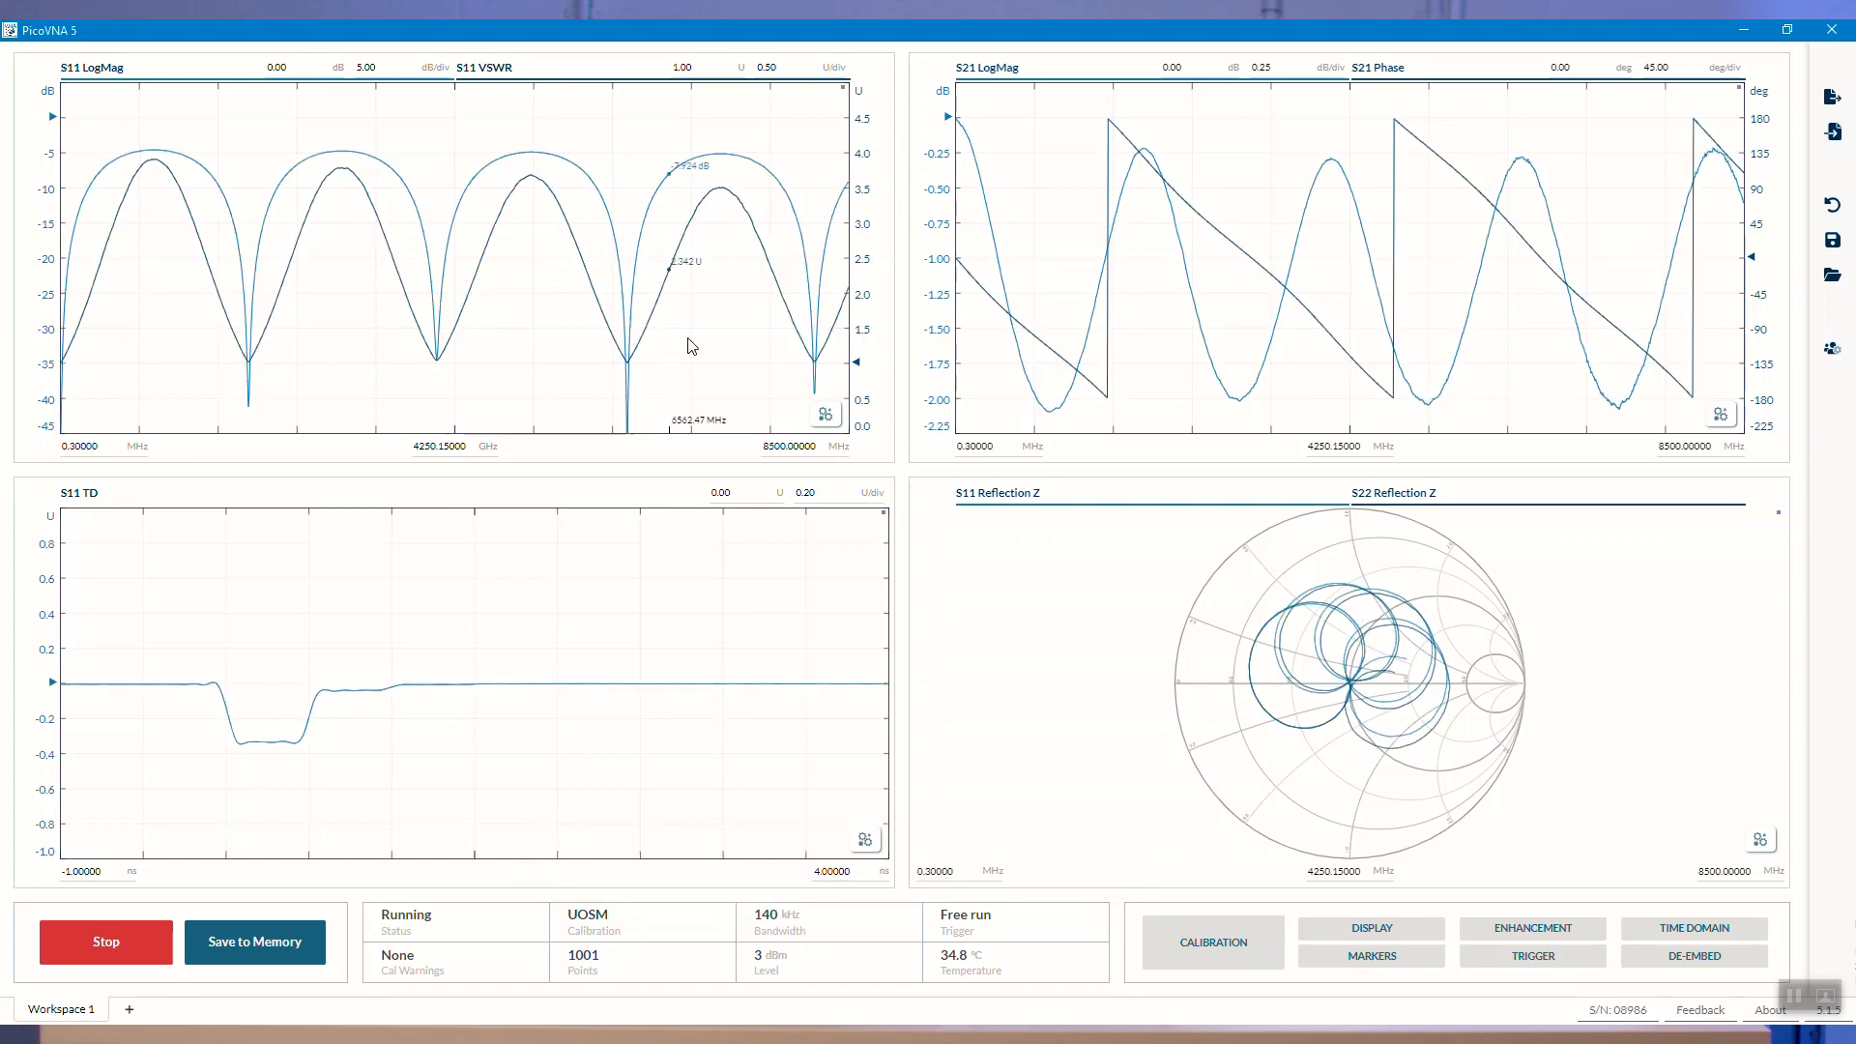
click(787, 923)
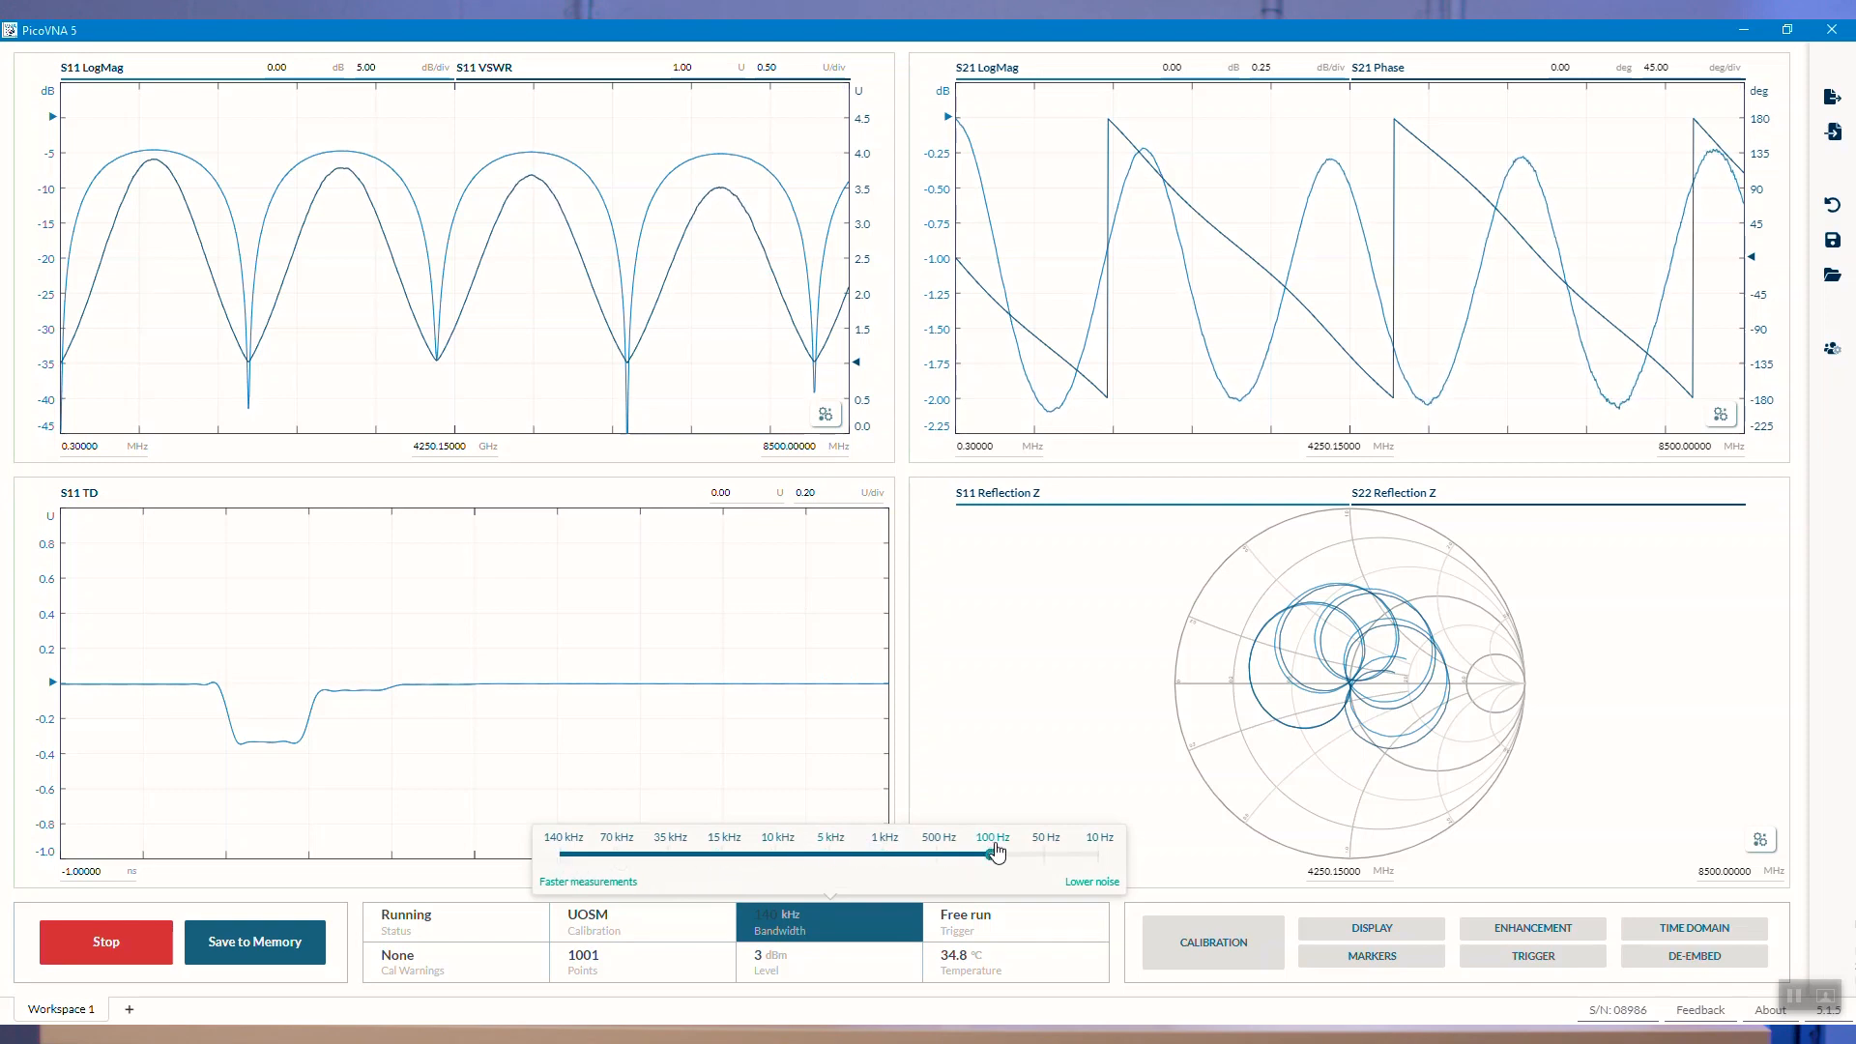
click(995, 837)
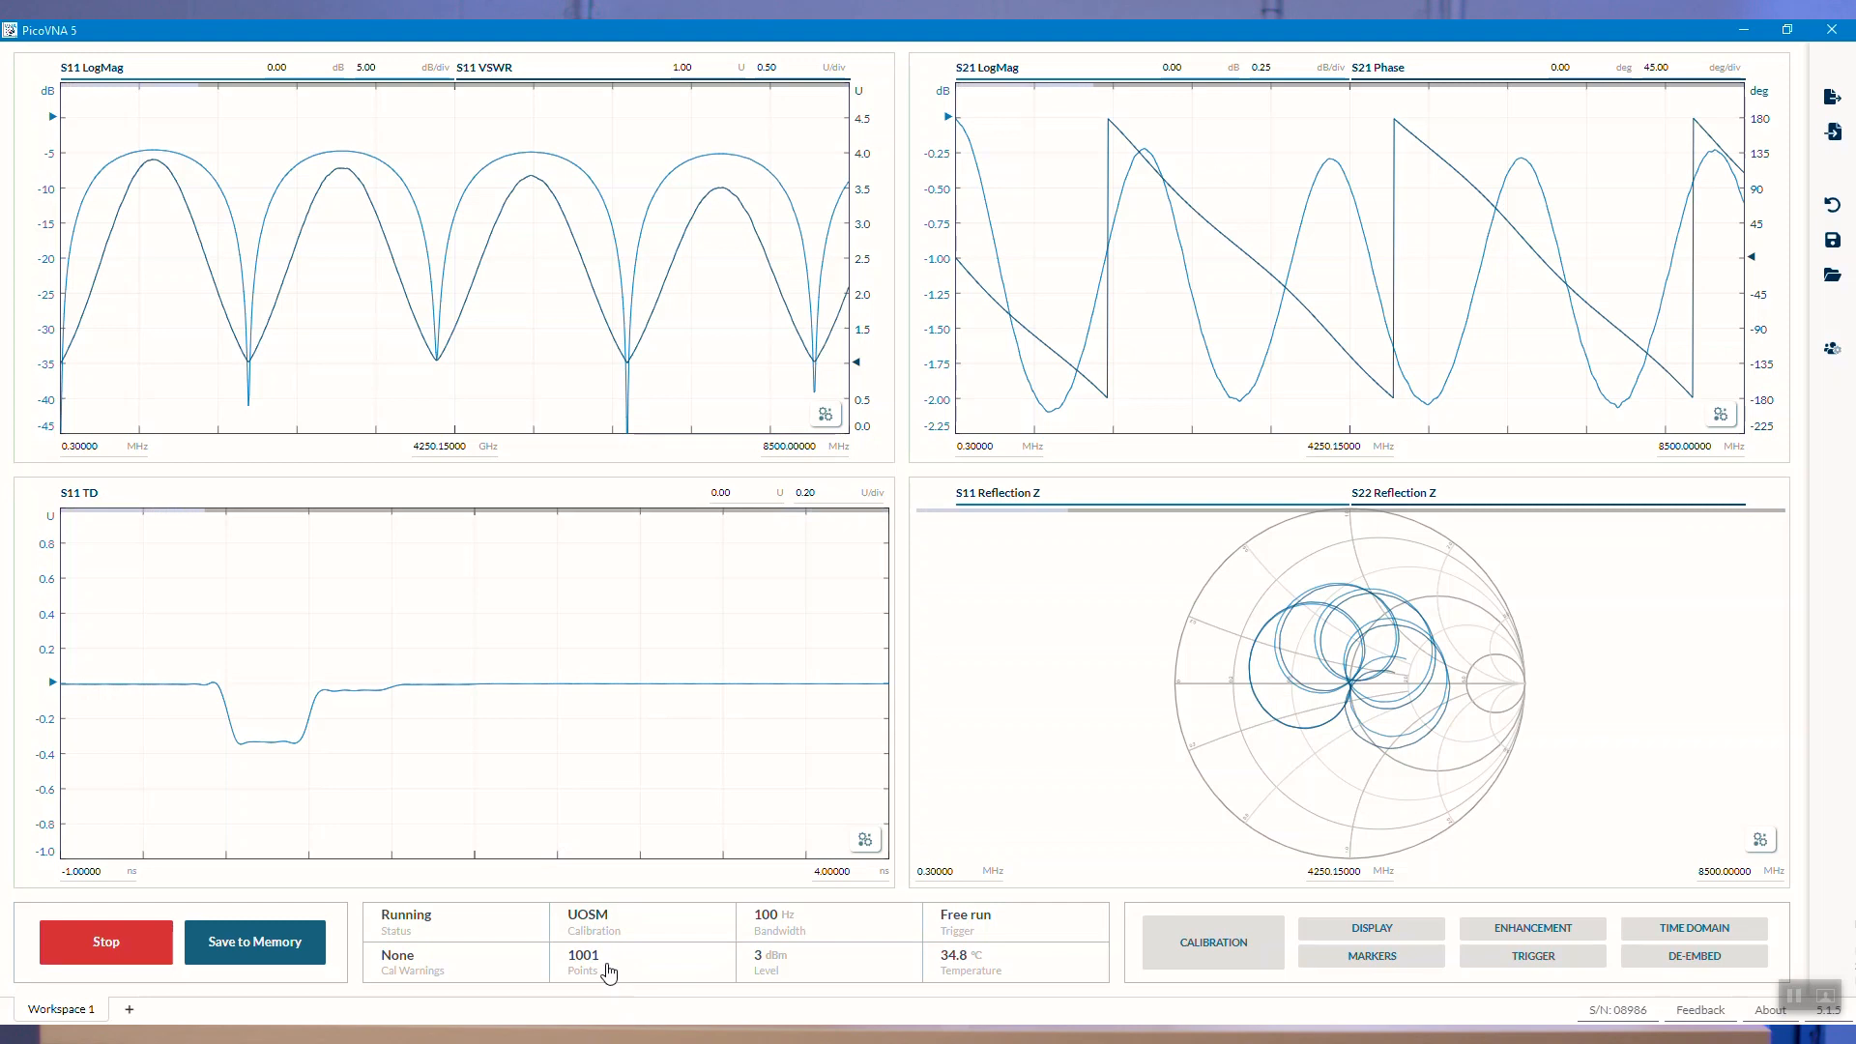
click(581, 961)
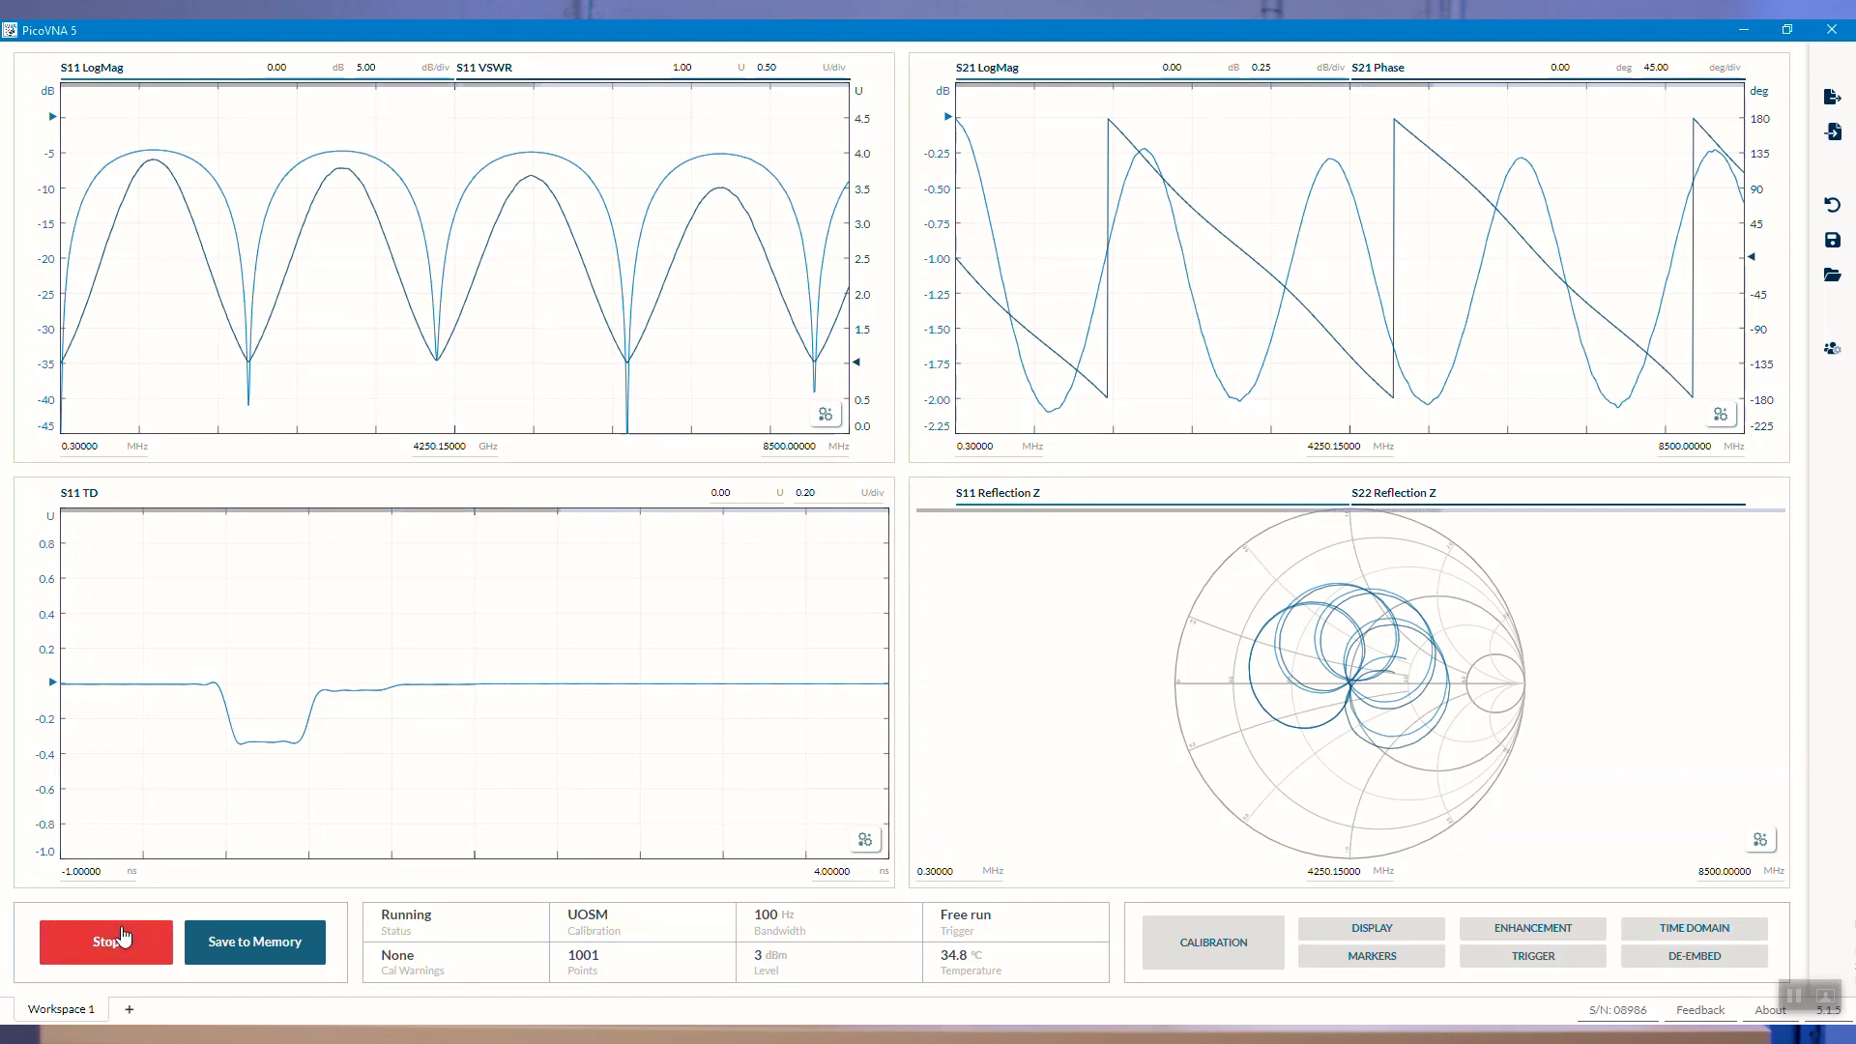
- Store the current traces as memories MEM 0, MEM 1 and MEM 2
click(253, 940)
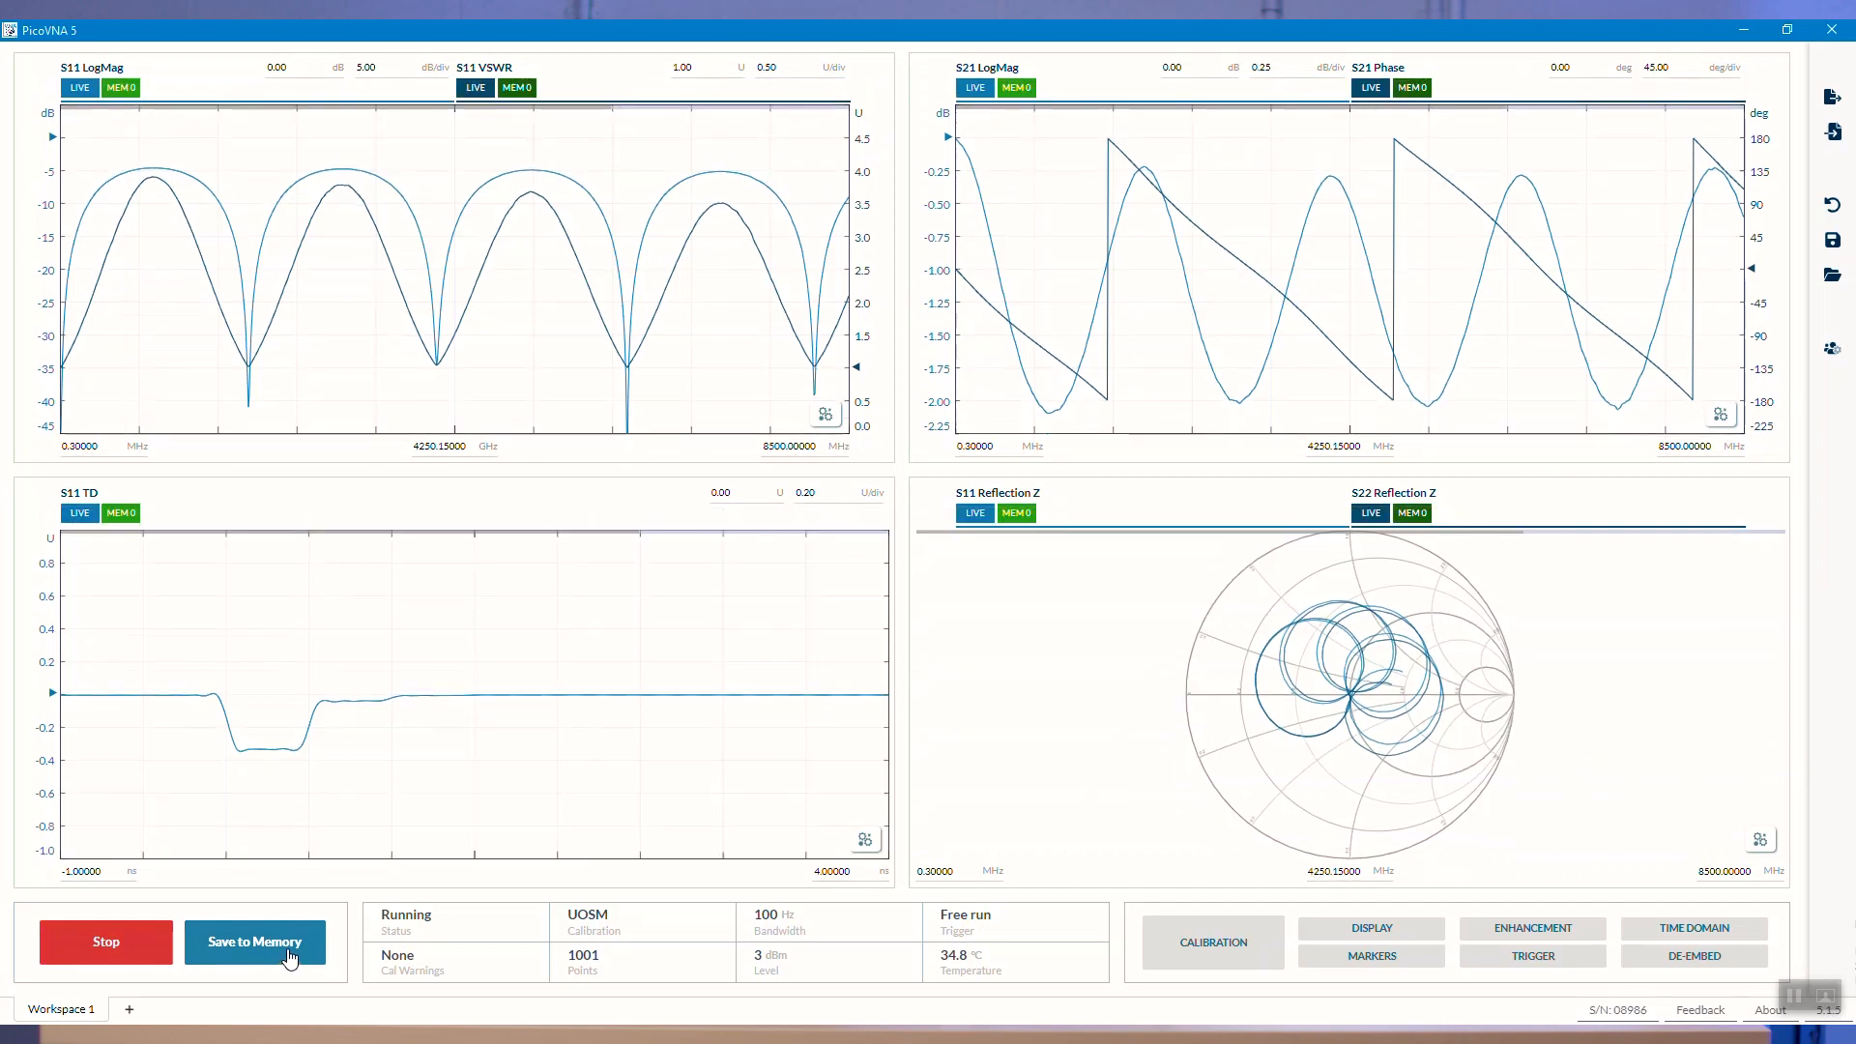
click(253, 940)
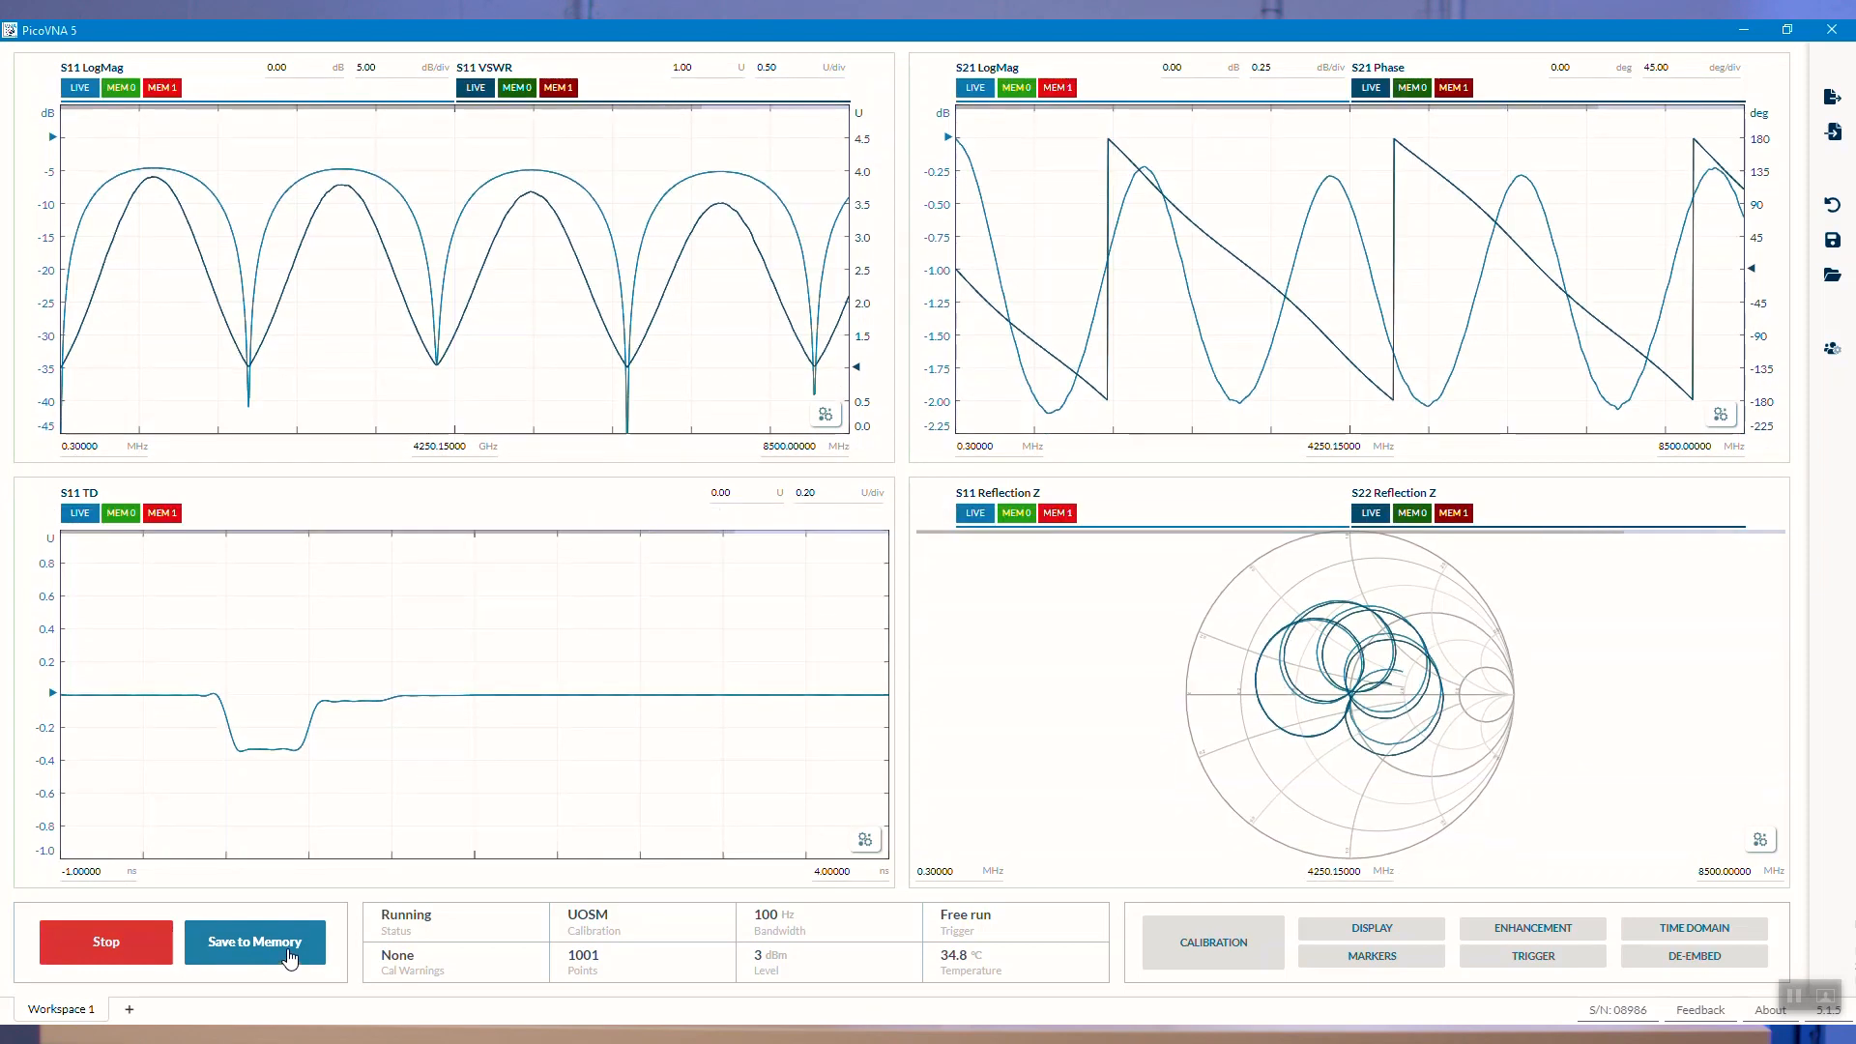
click(254, 940)
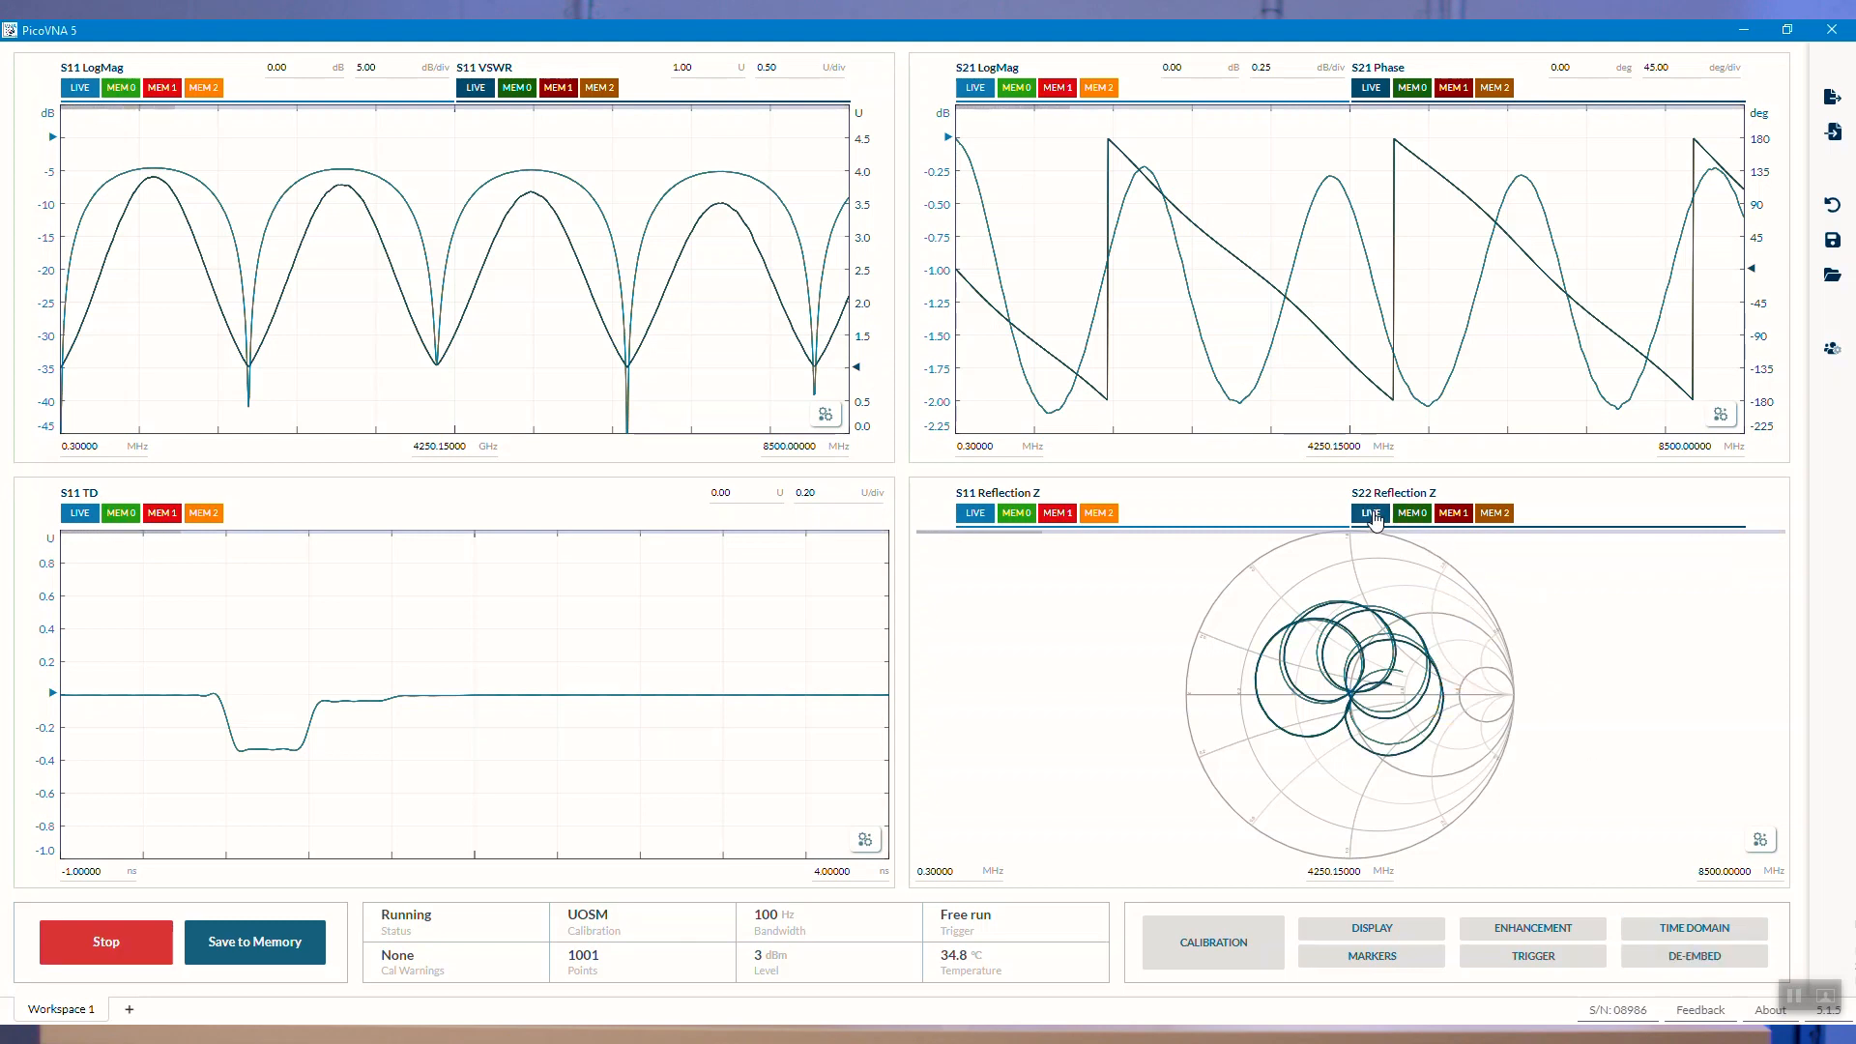
- On the Smith chart, hide live S22 and overlay live S11 with a memory trace
click(1054, 512)
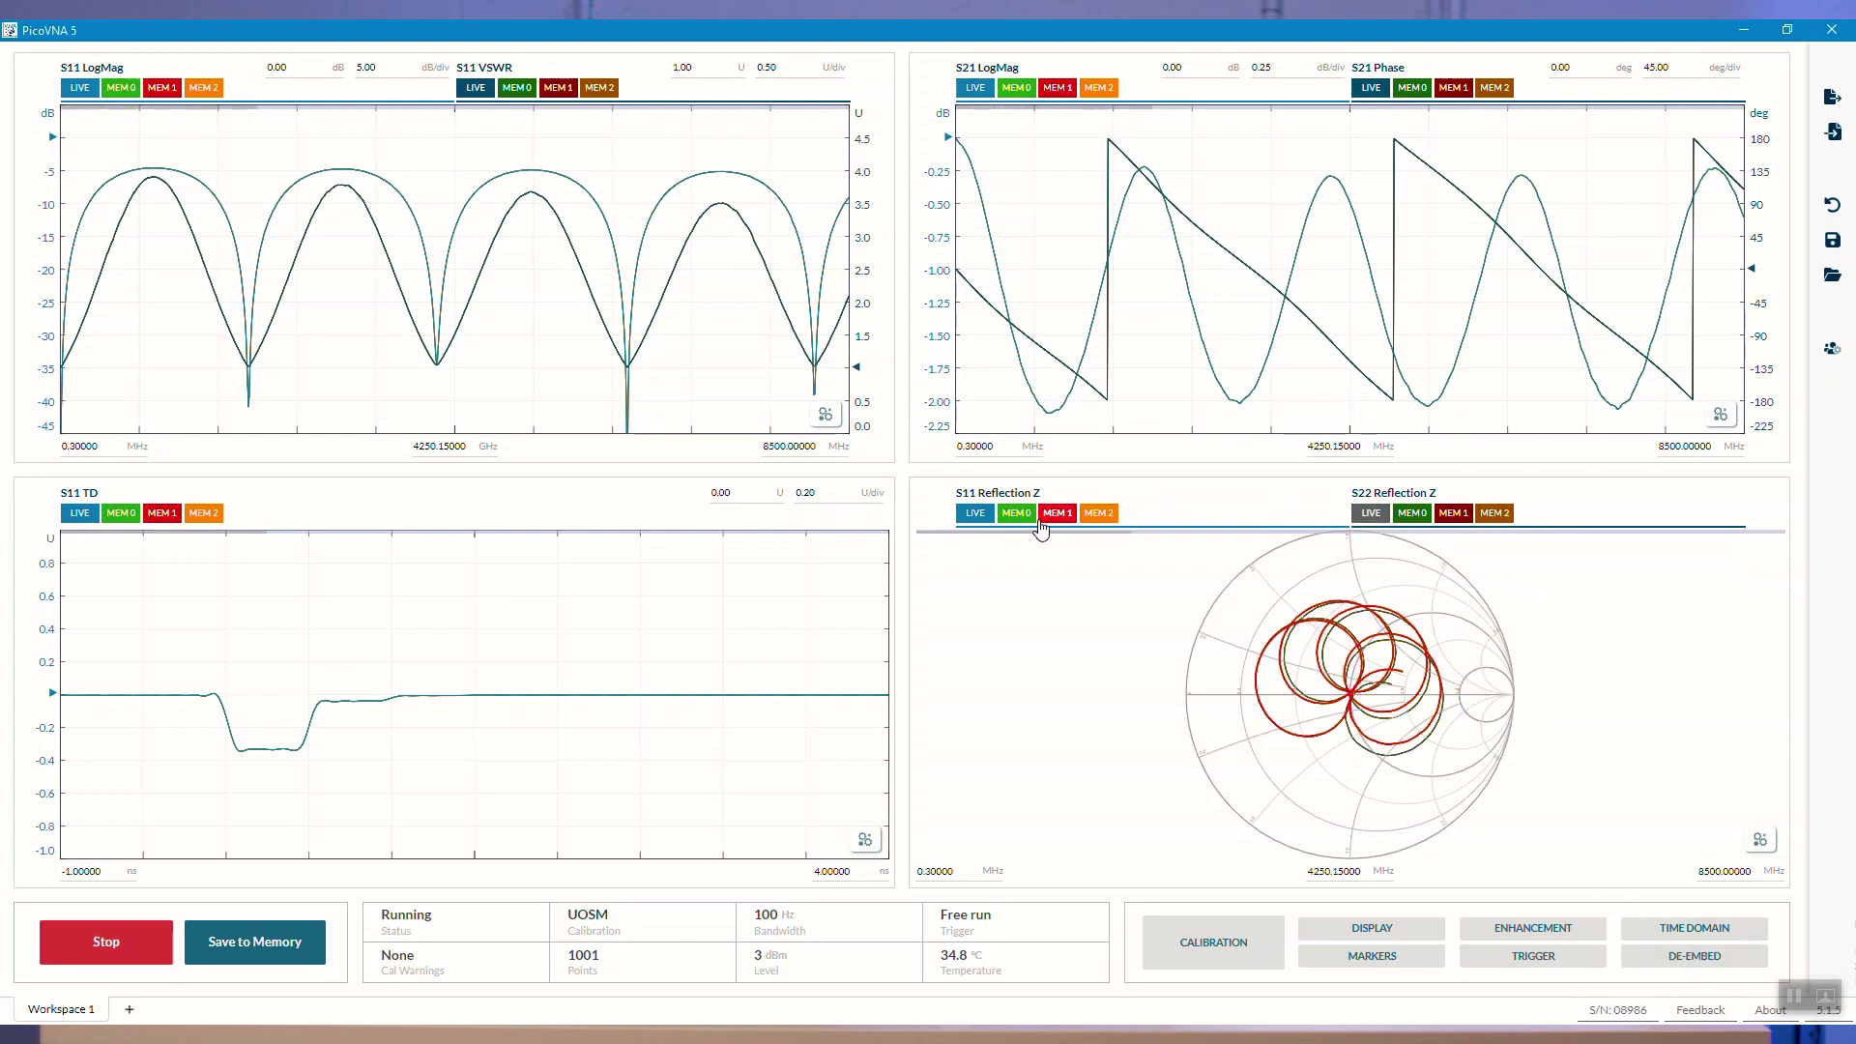
click(1014, 513)
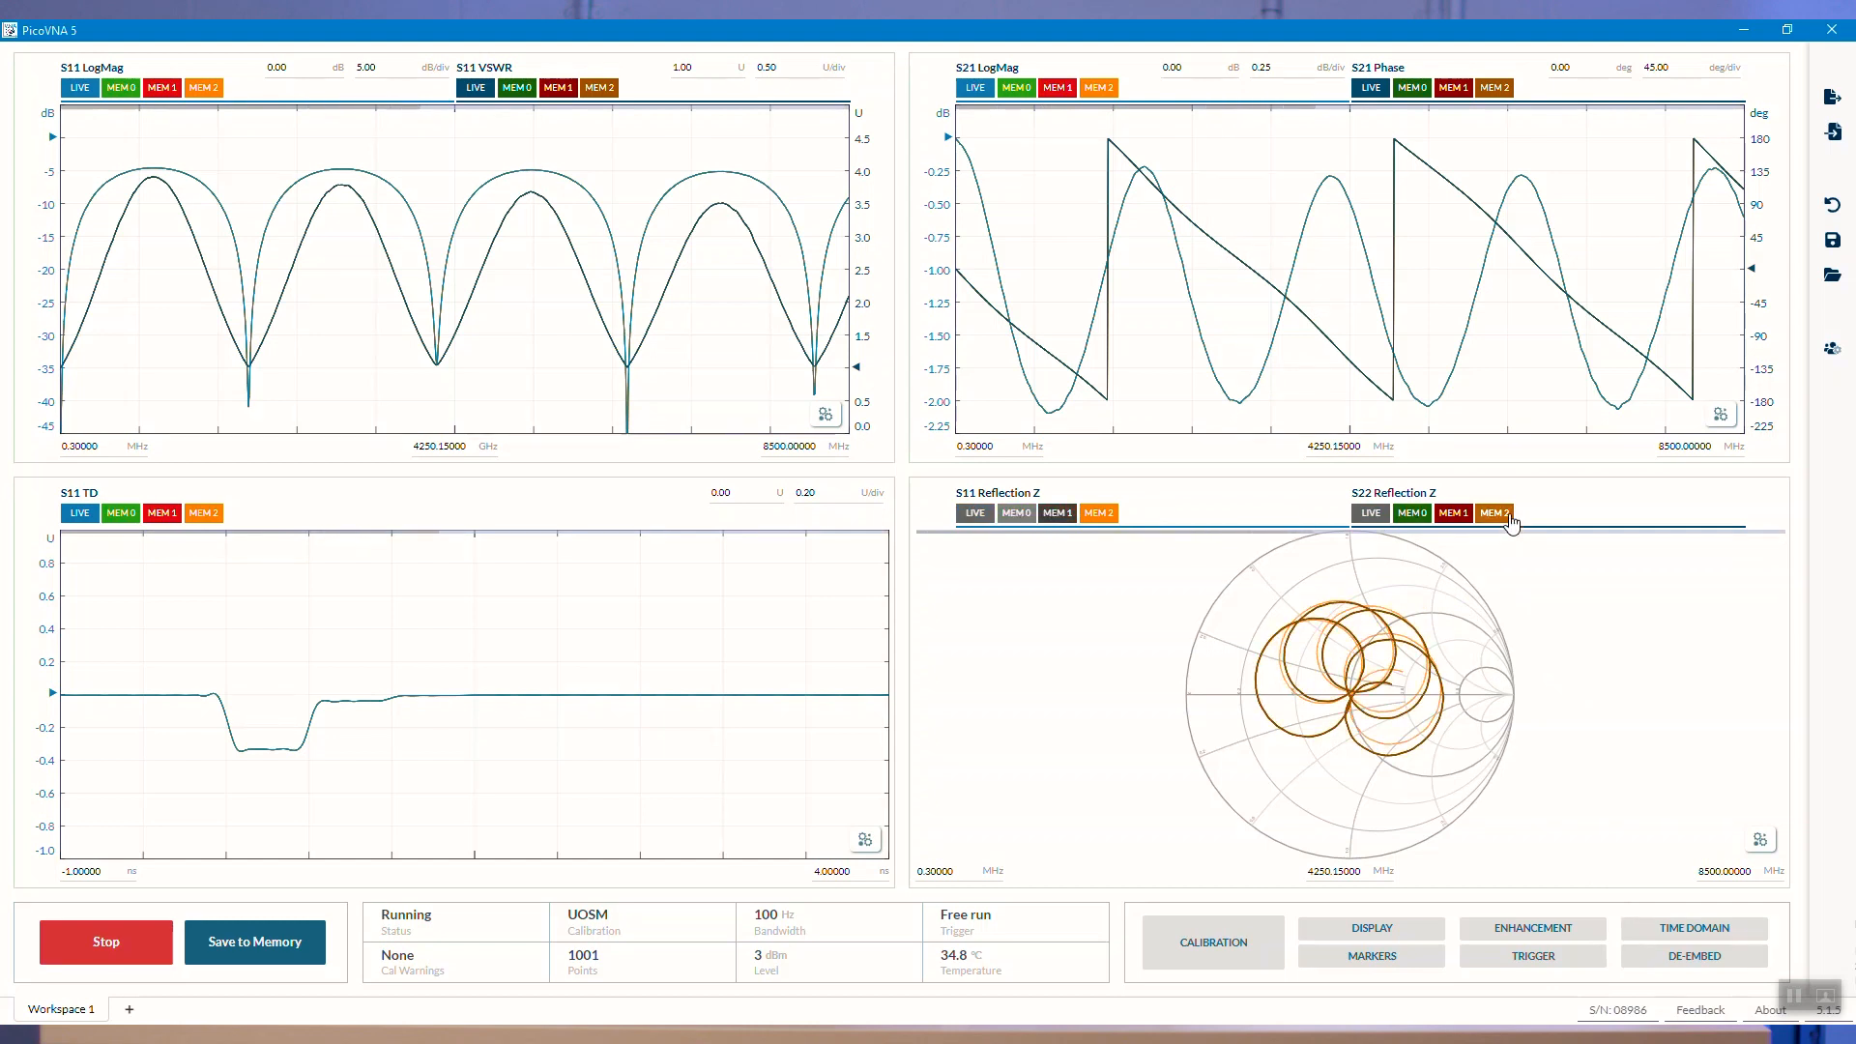
click(1409, 512)
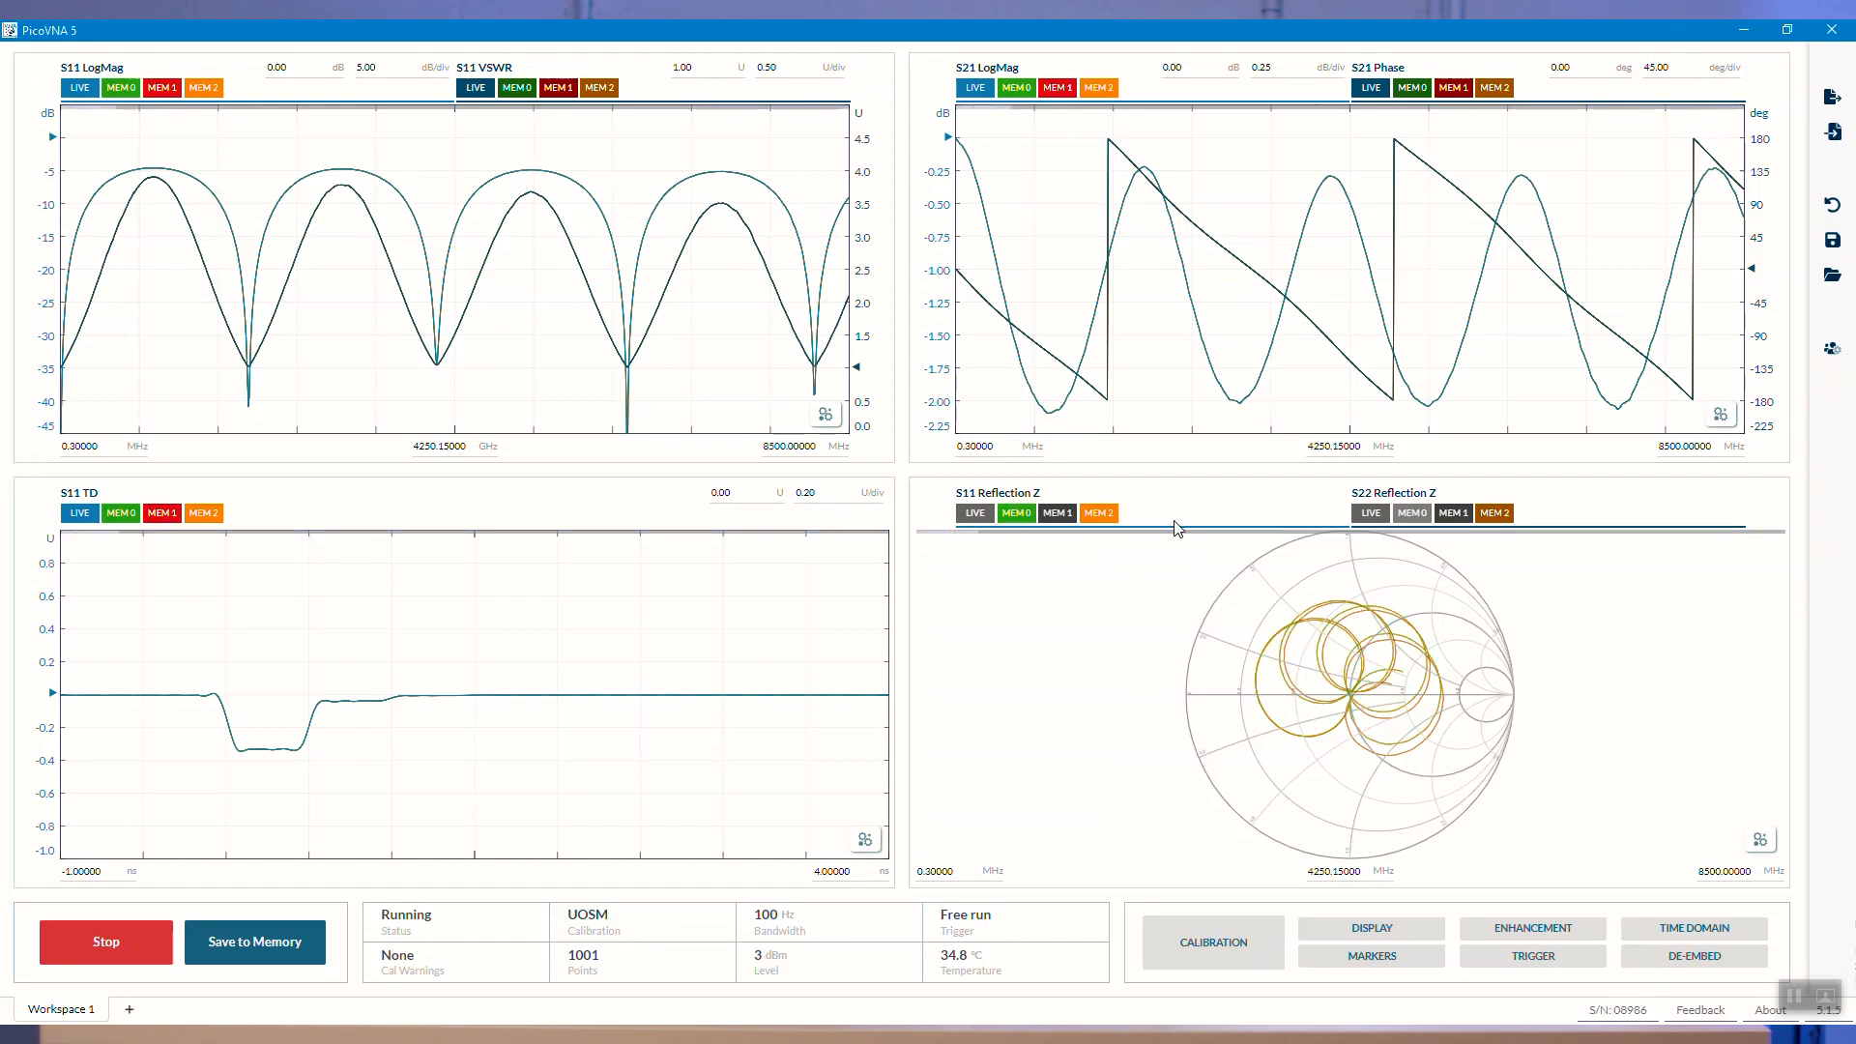
click(1015, 512)
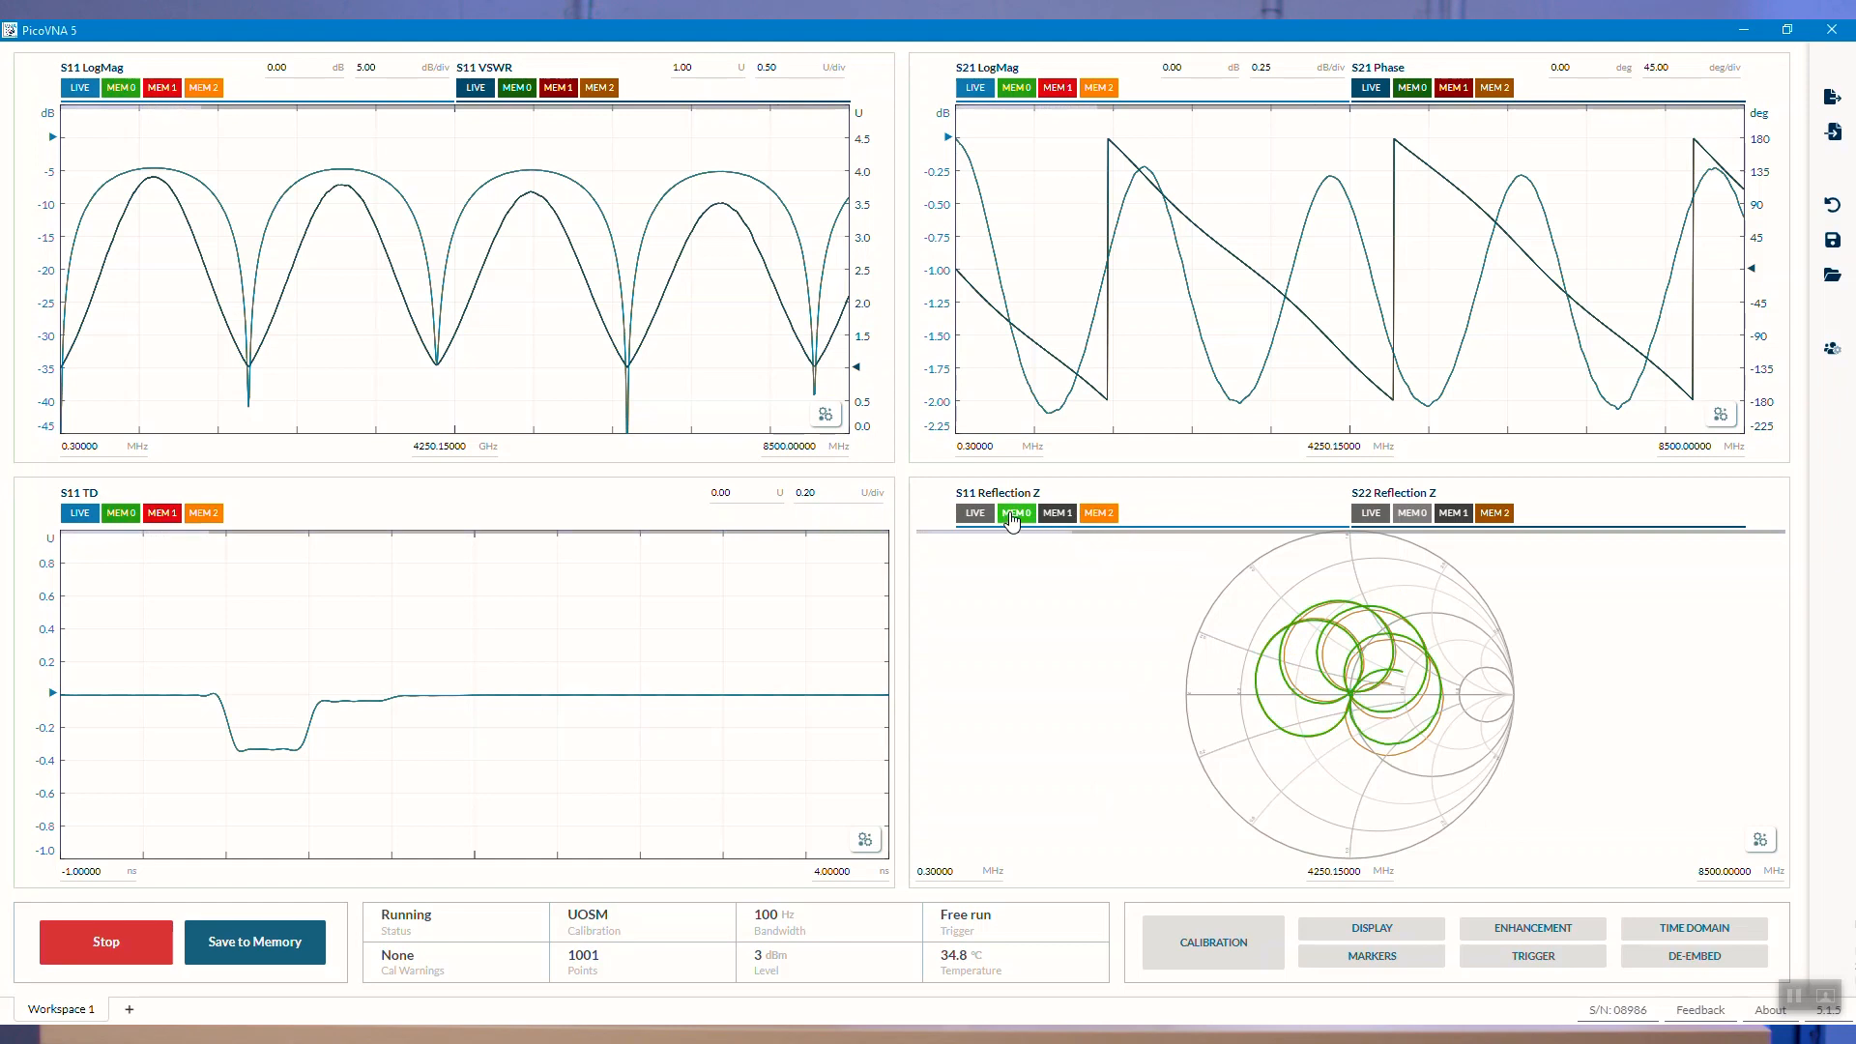
click(1016, 513)
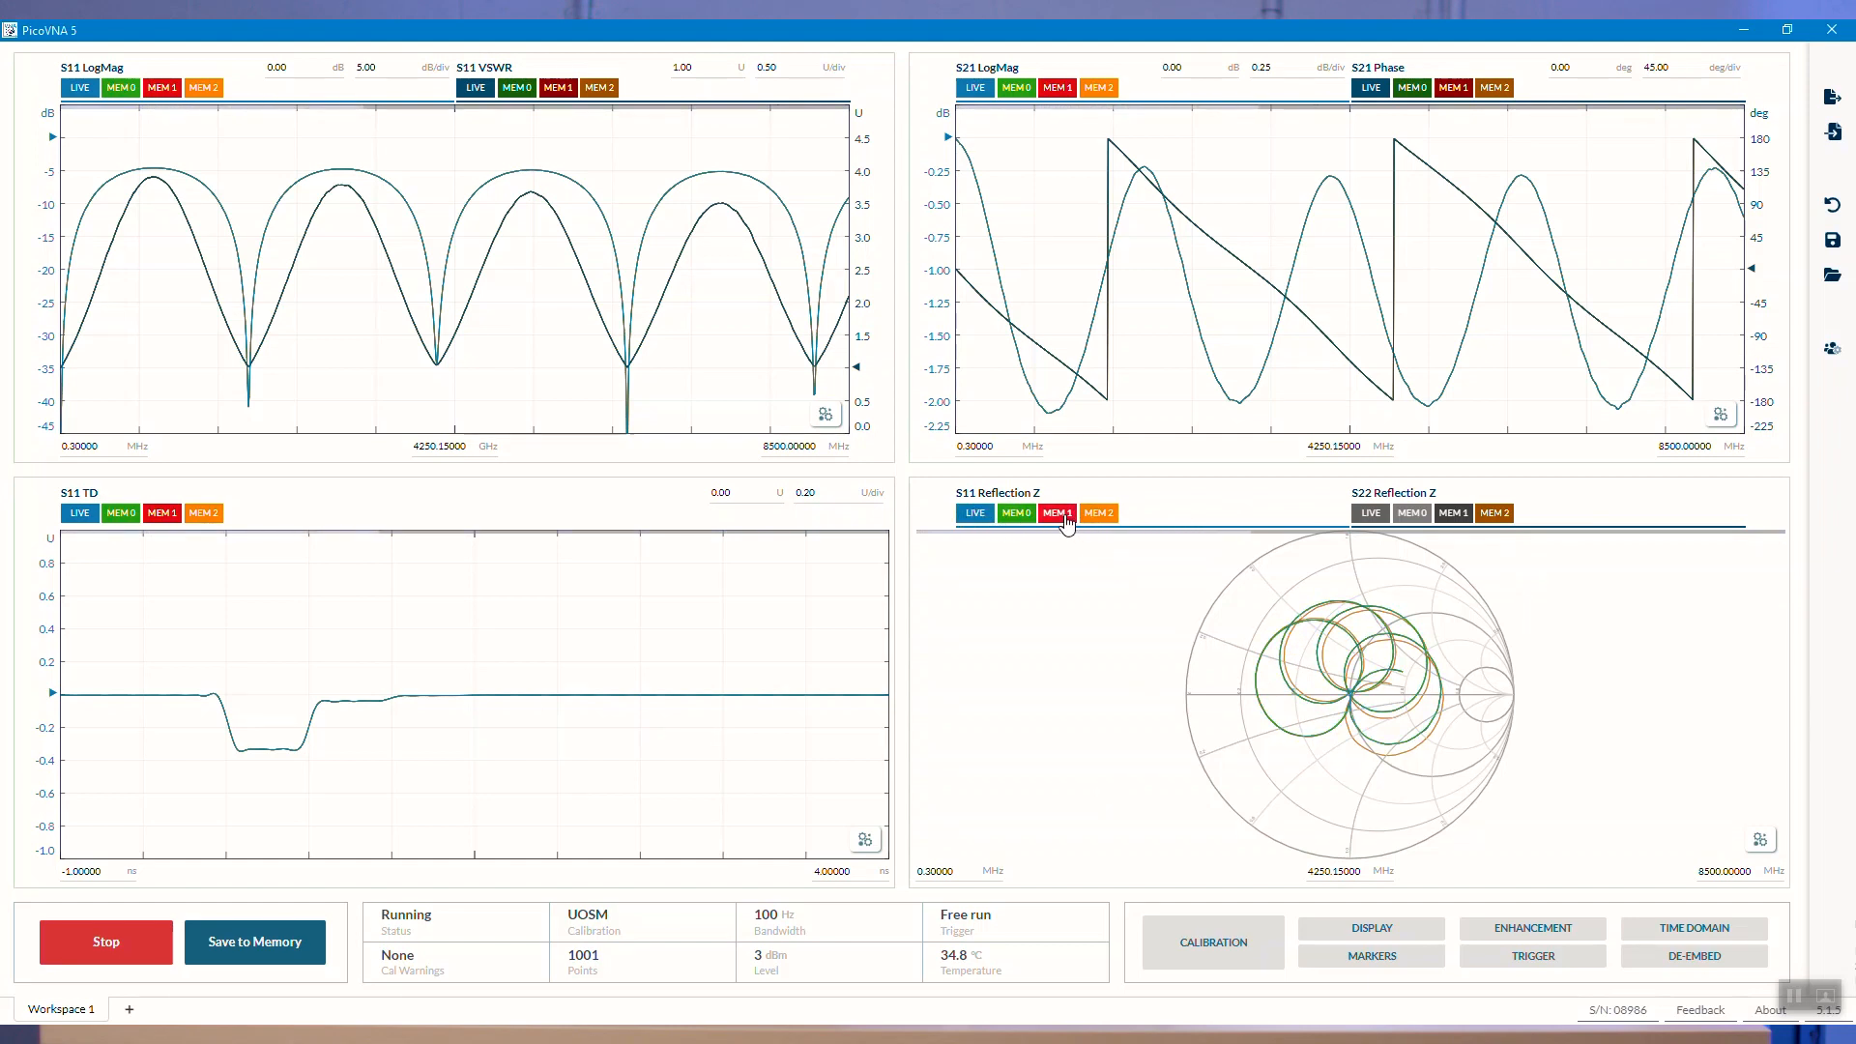
click(1054, 512)
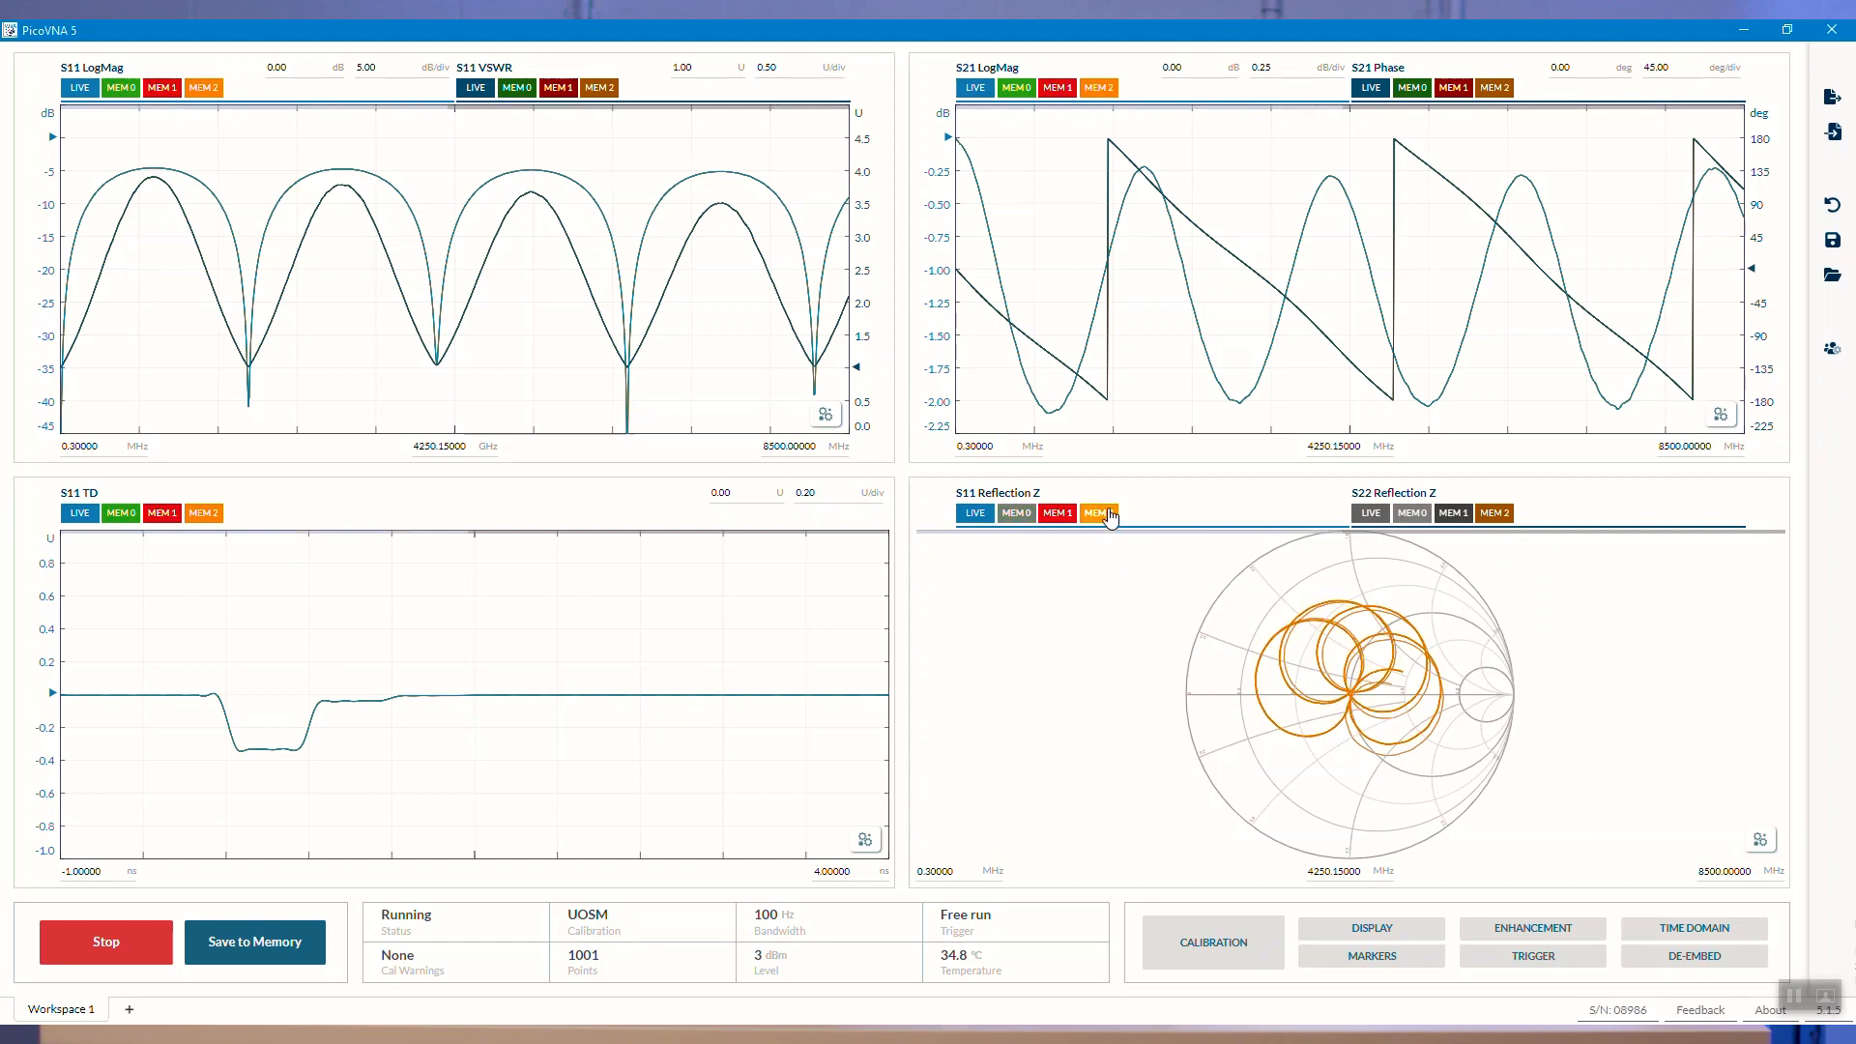
click(1096, 512)
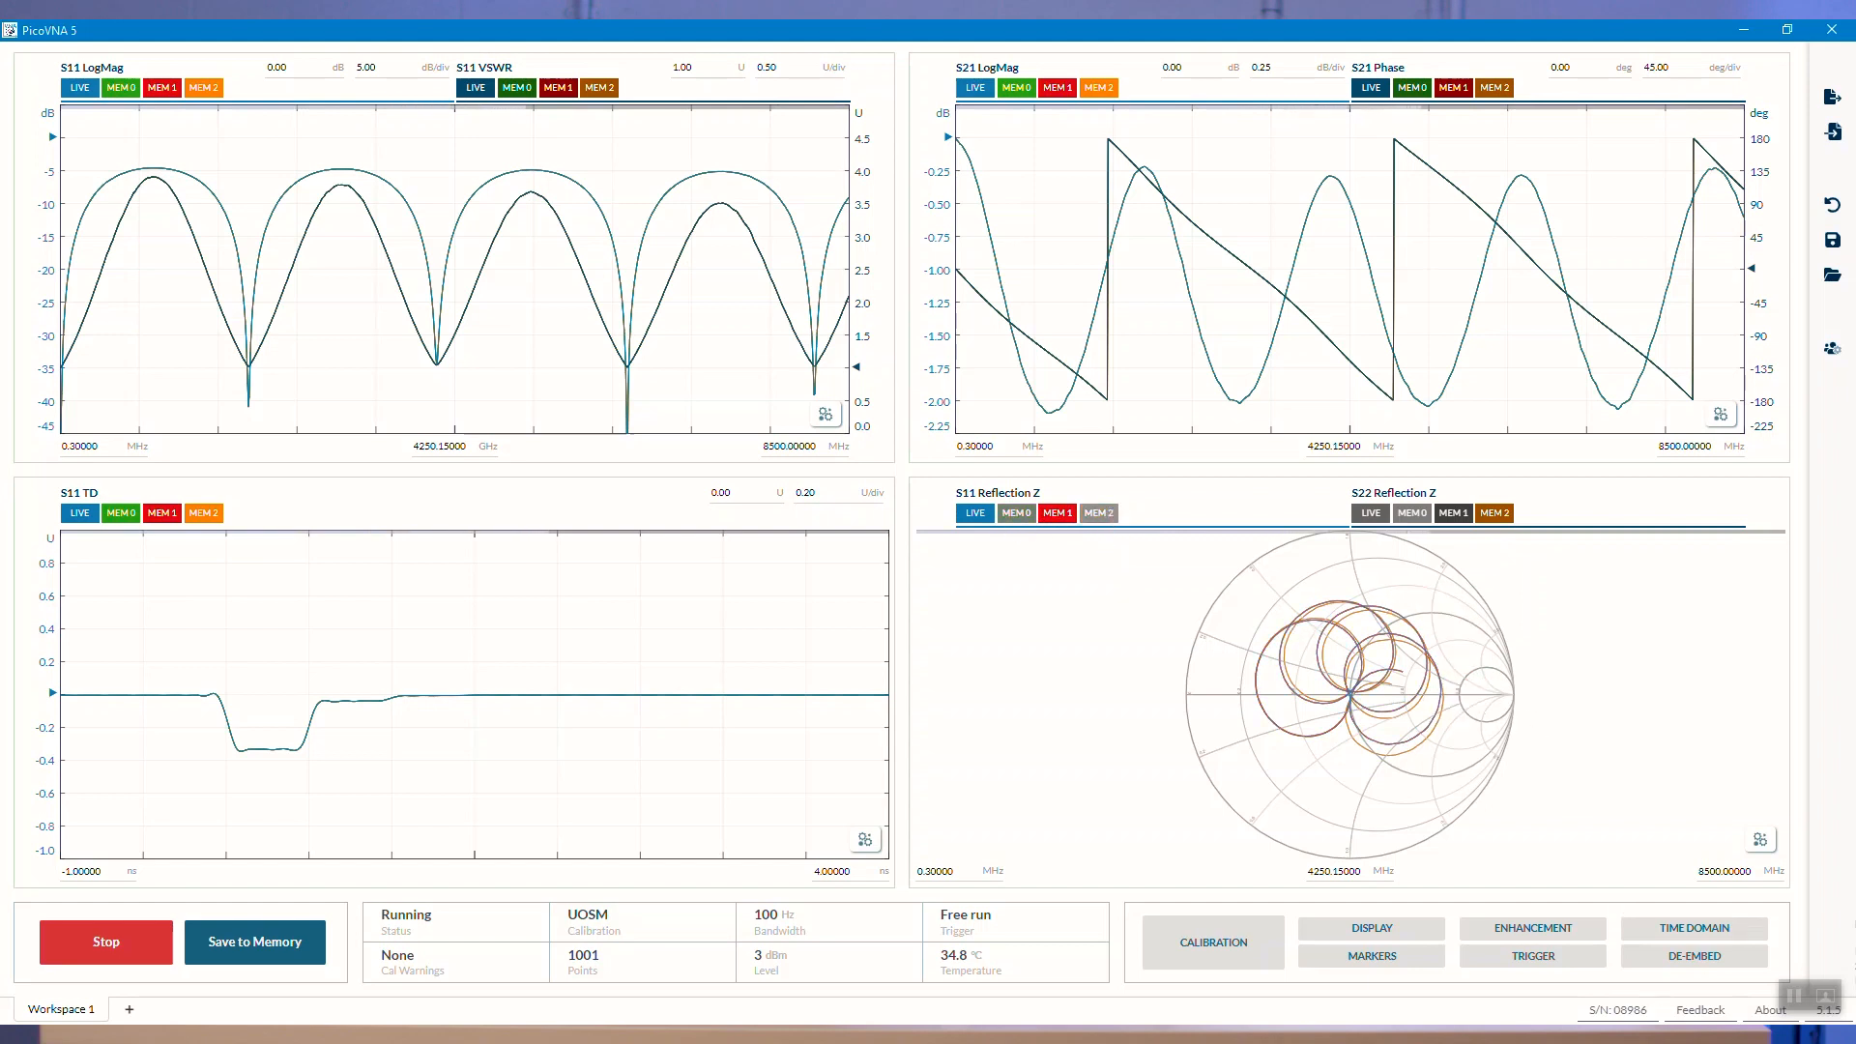
- Delete the MEM 2, MEM 1 and MEM 0 memory traces from the display settings
click(1369, 955)
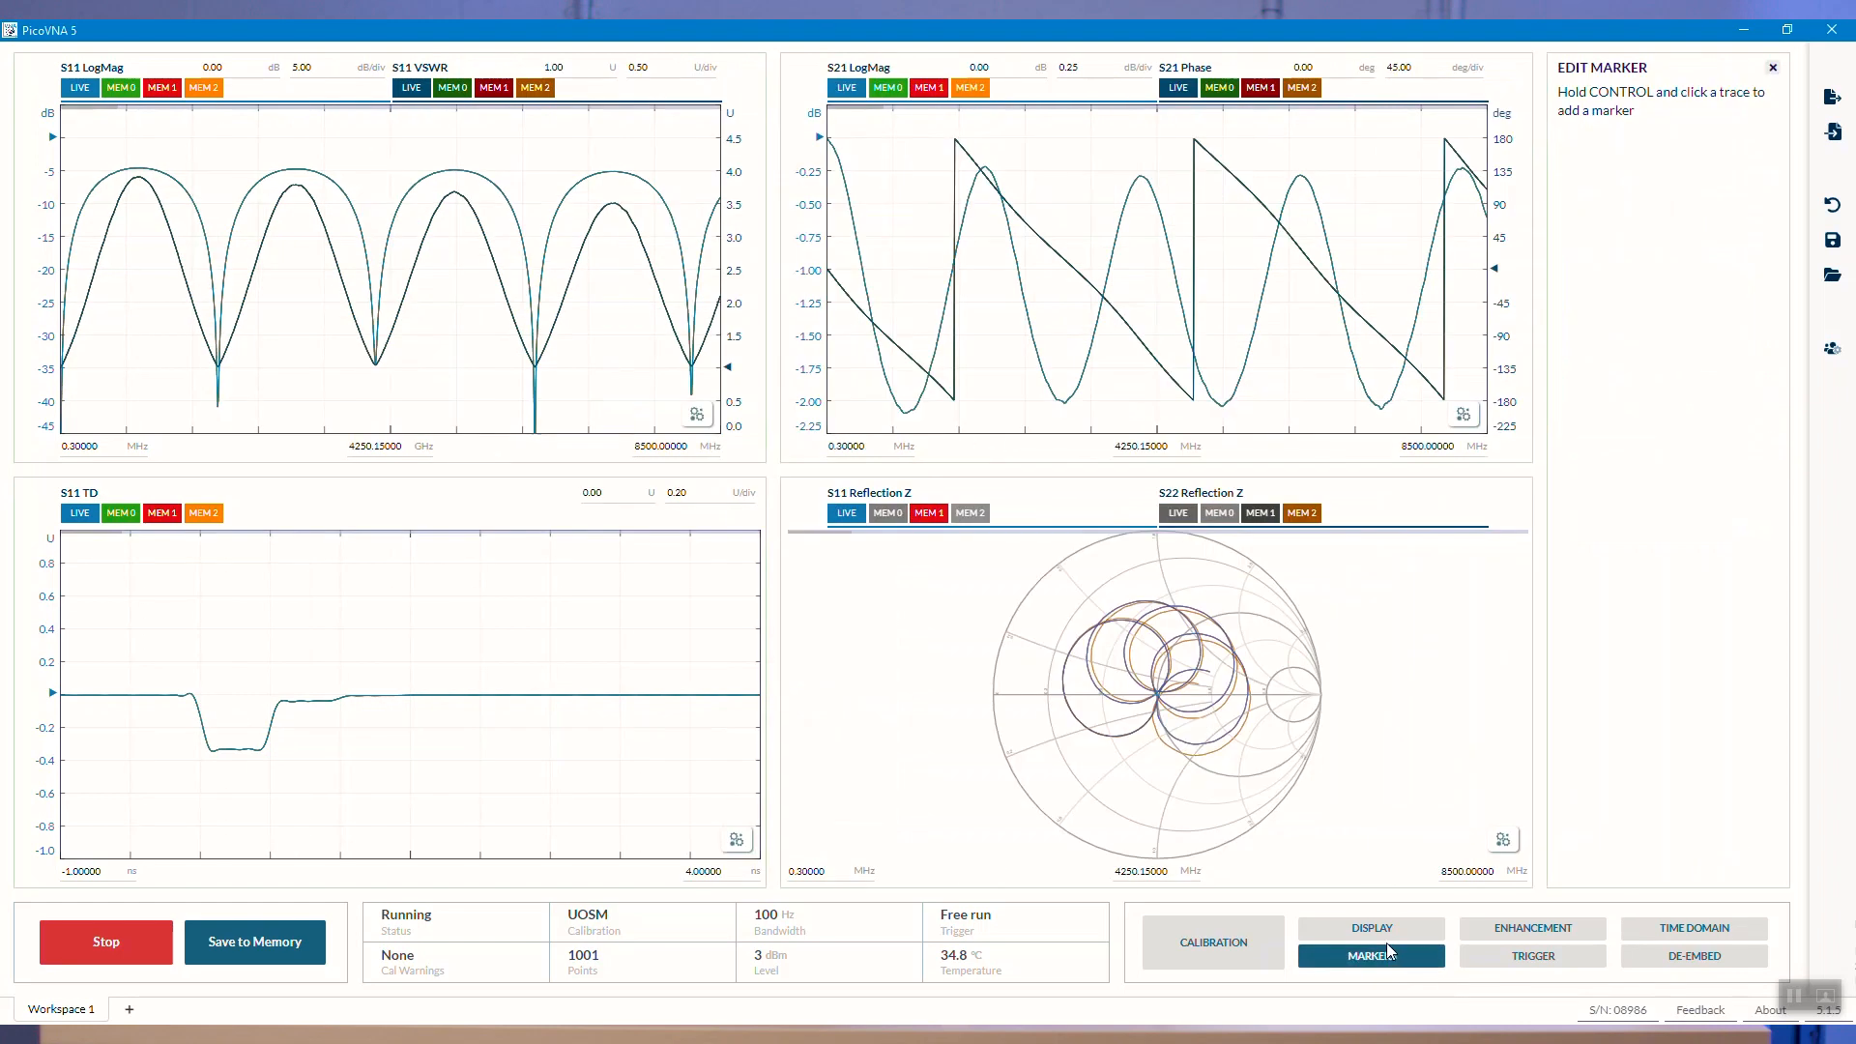
click(1369, 927)
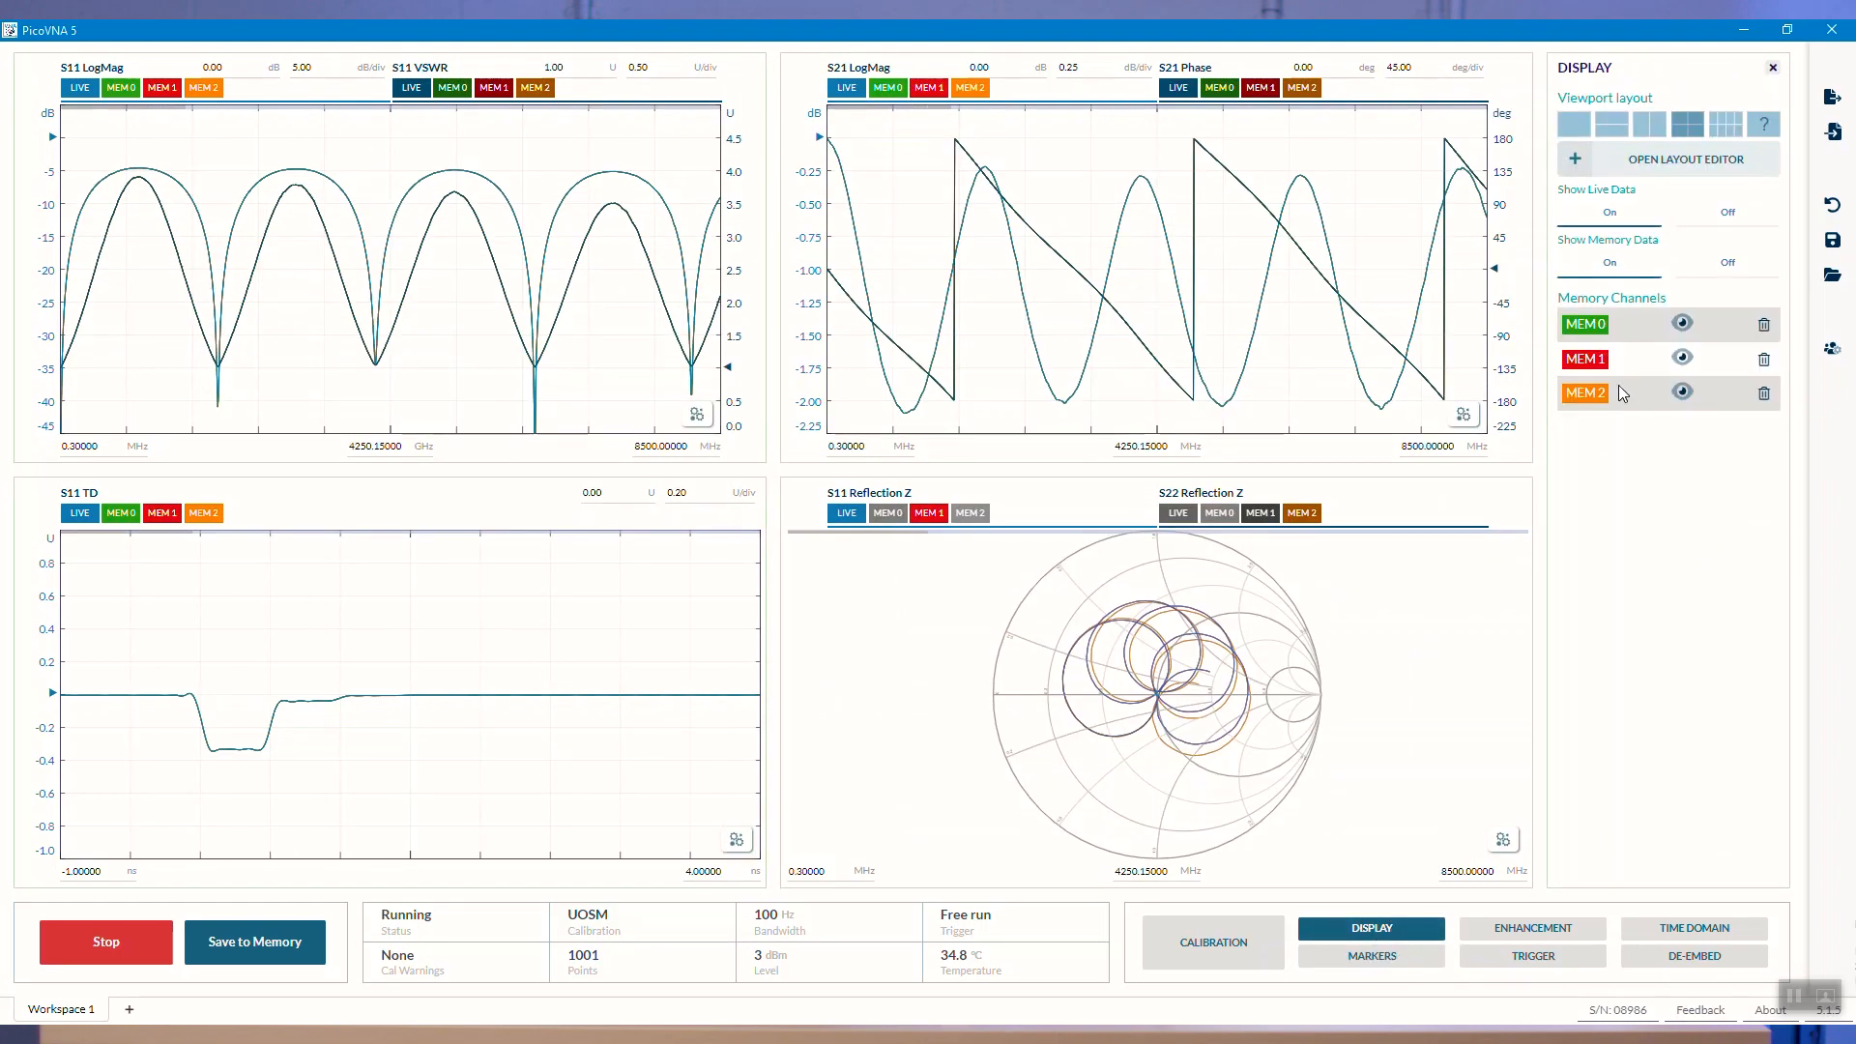
click(1763, 391)
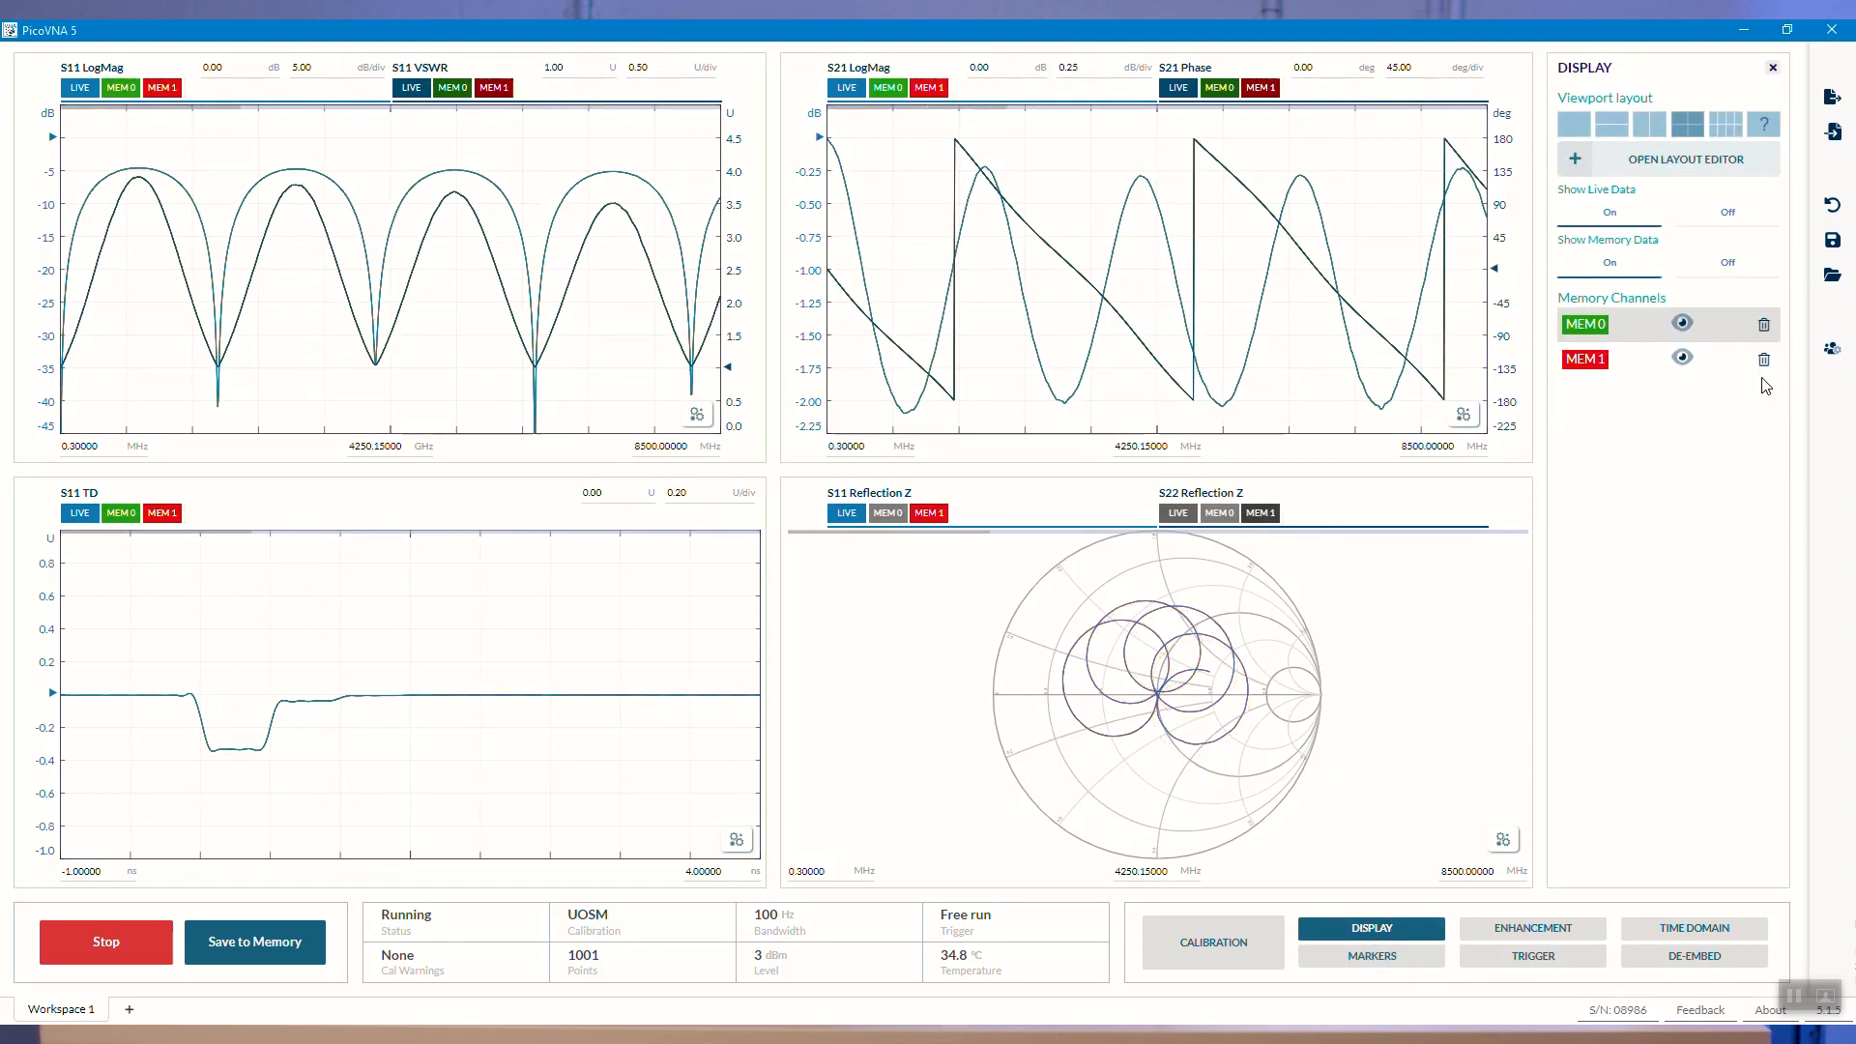
click(1763, 358)
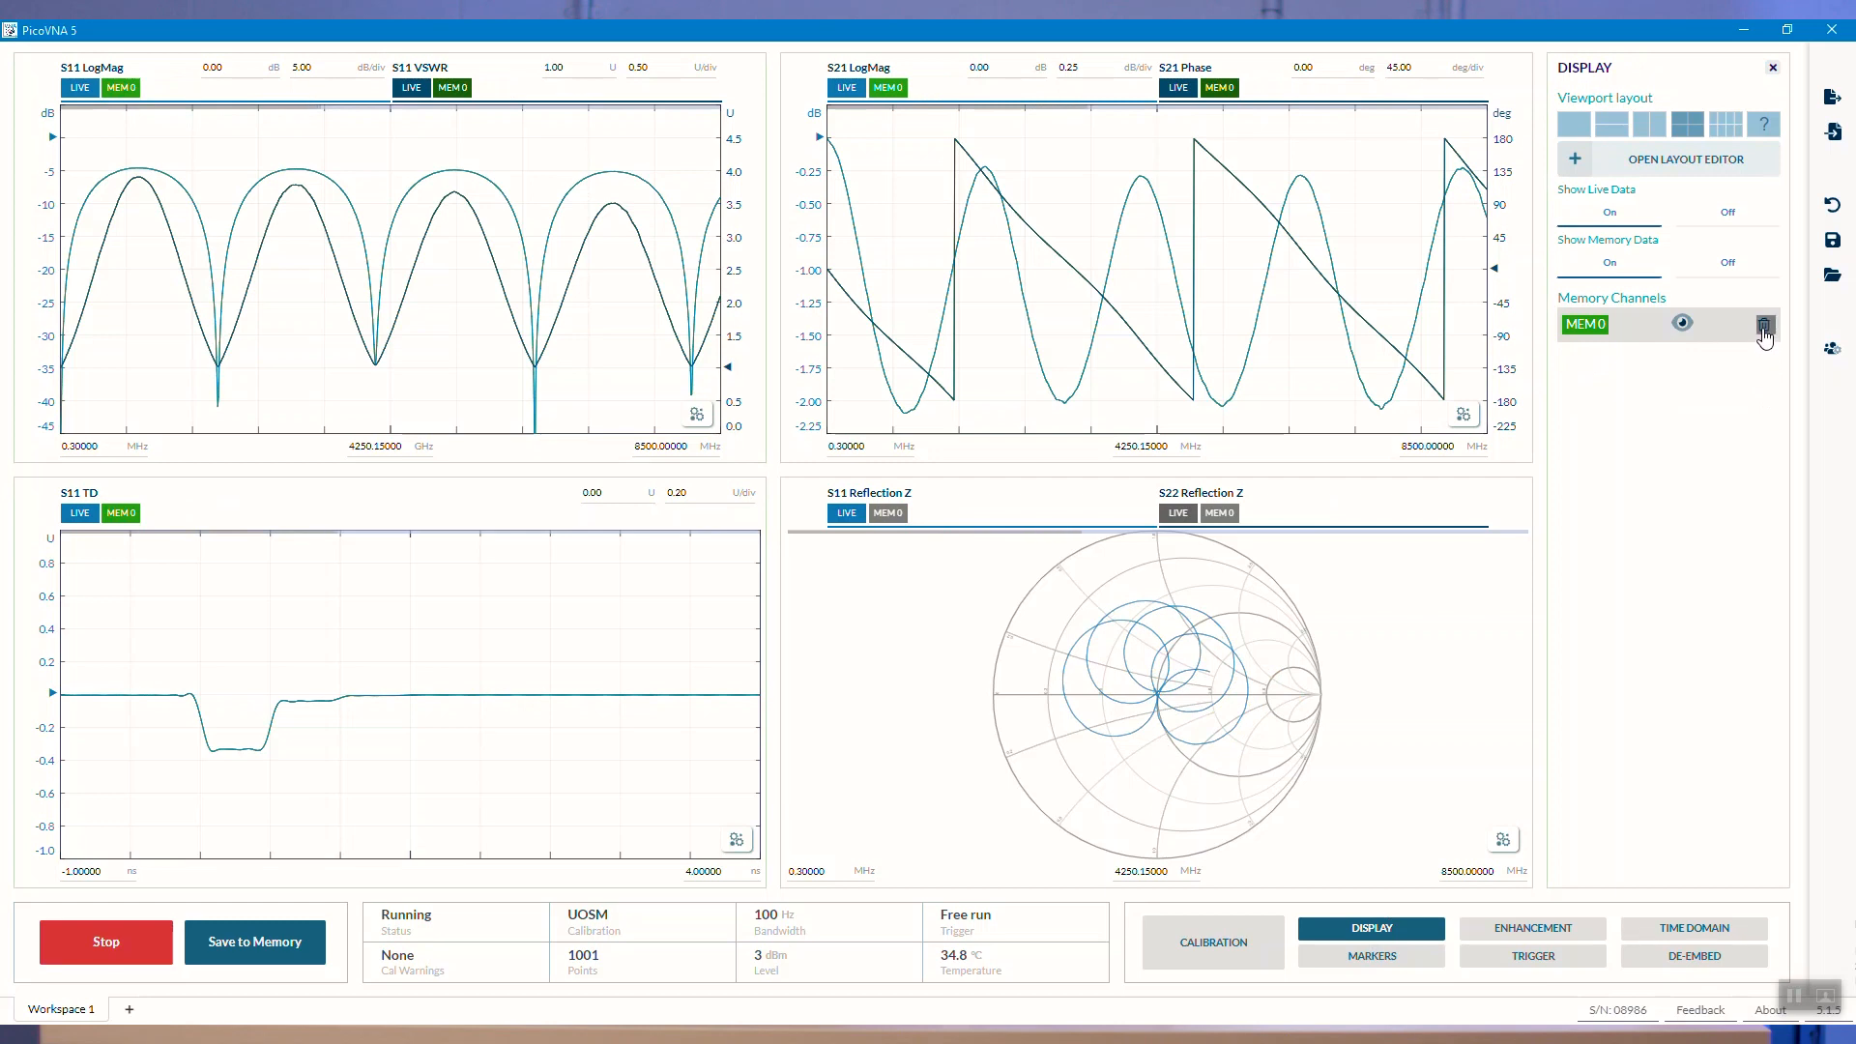
click(1764, 323)
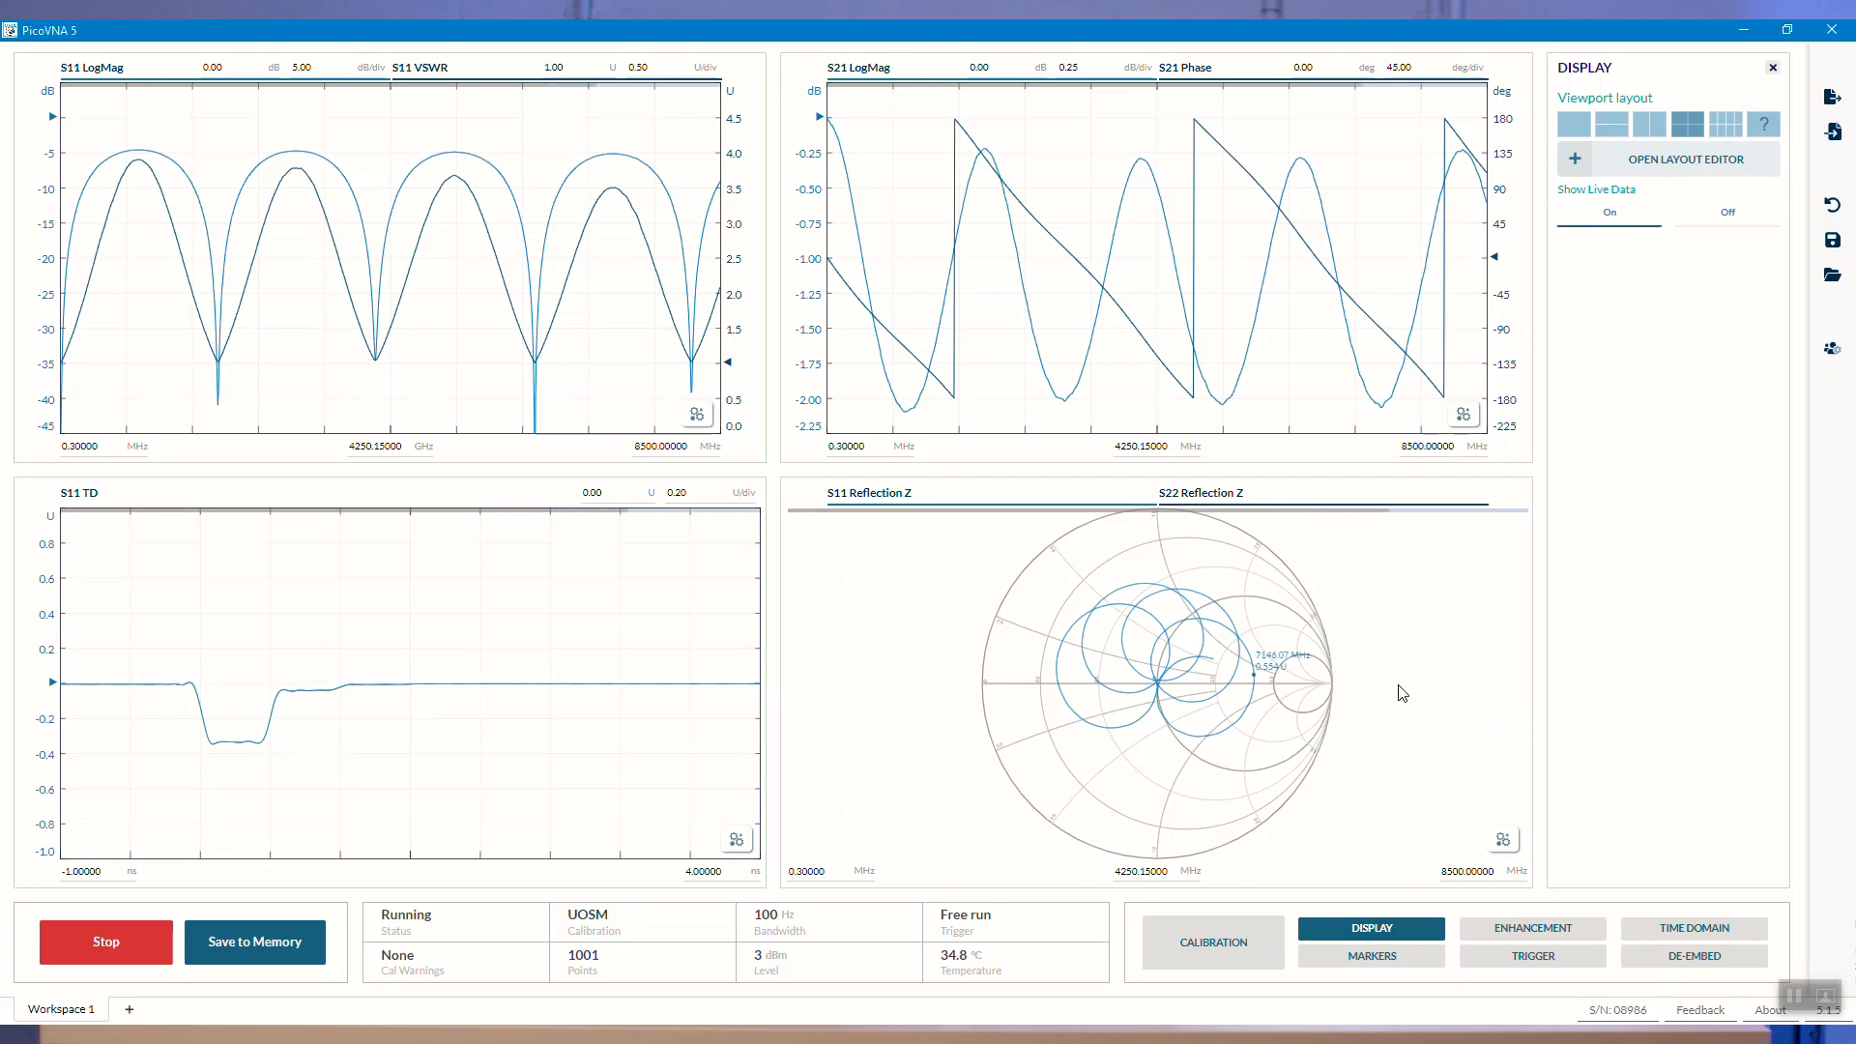
mouse_move(1497, 376)
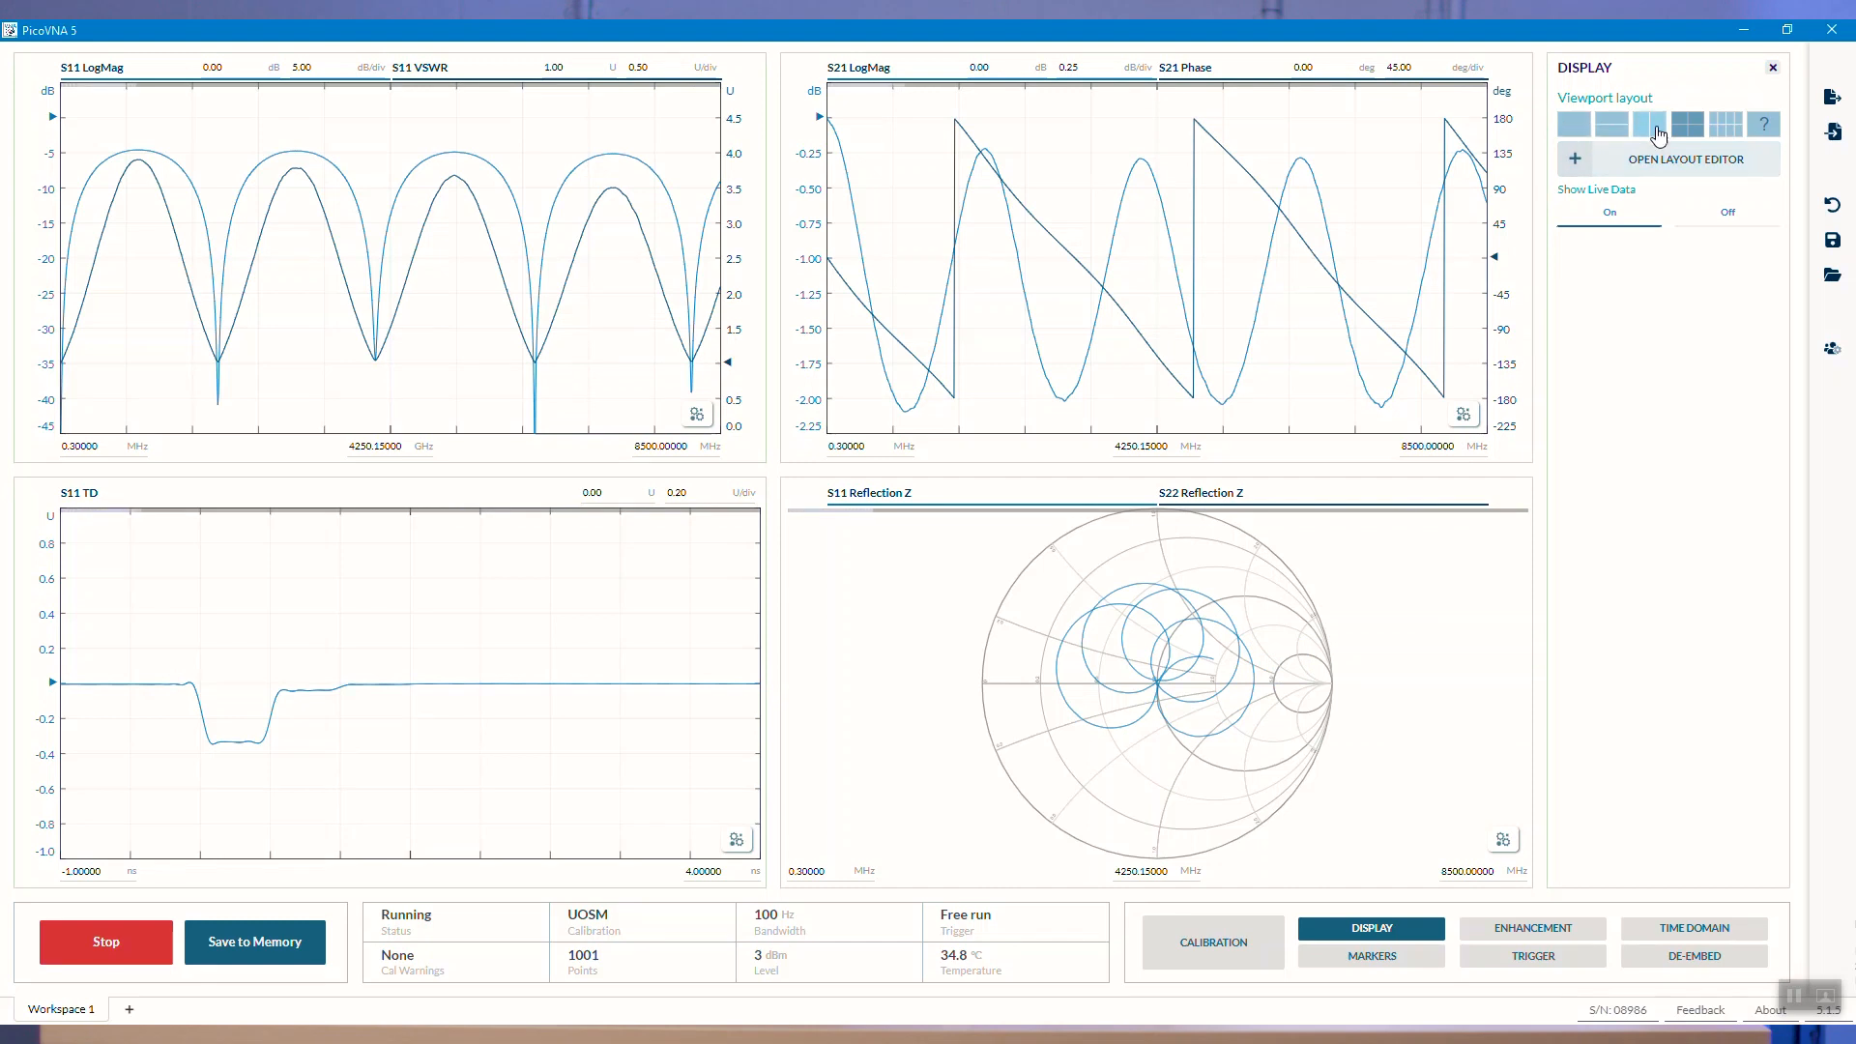
- Switch to the 2x4 eight-graph layout and open the Layout Editor
click(1724, 125)
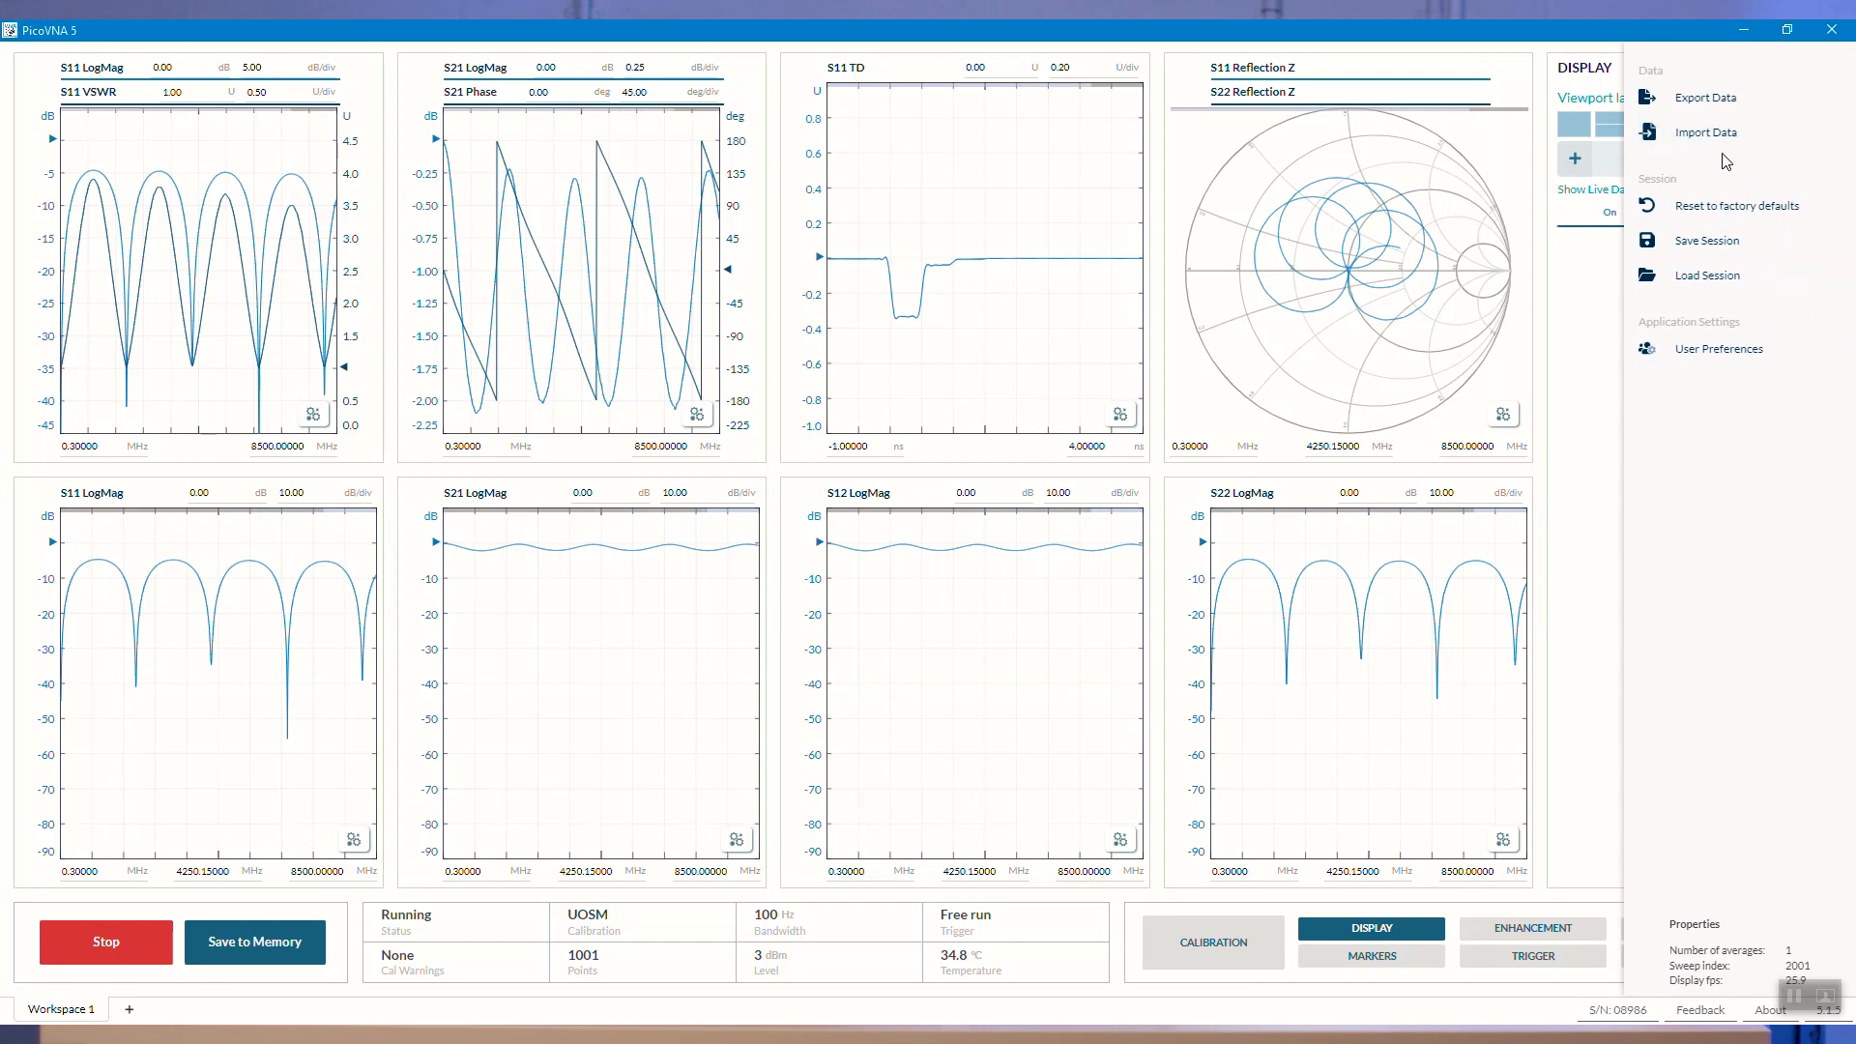
click(1684, 159)
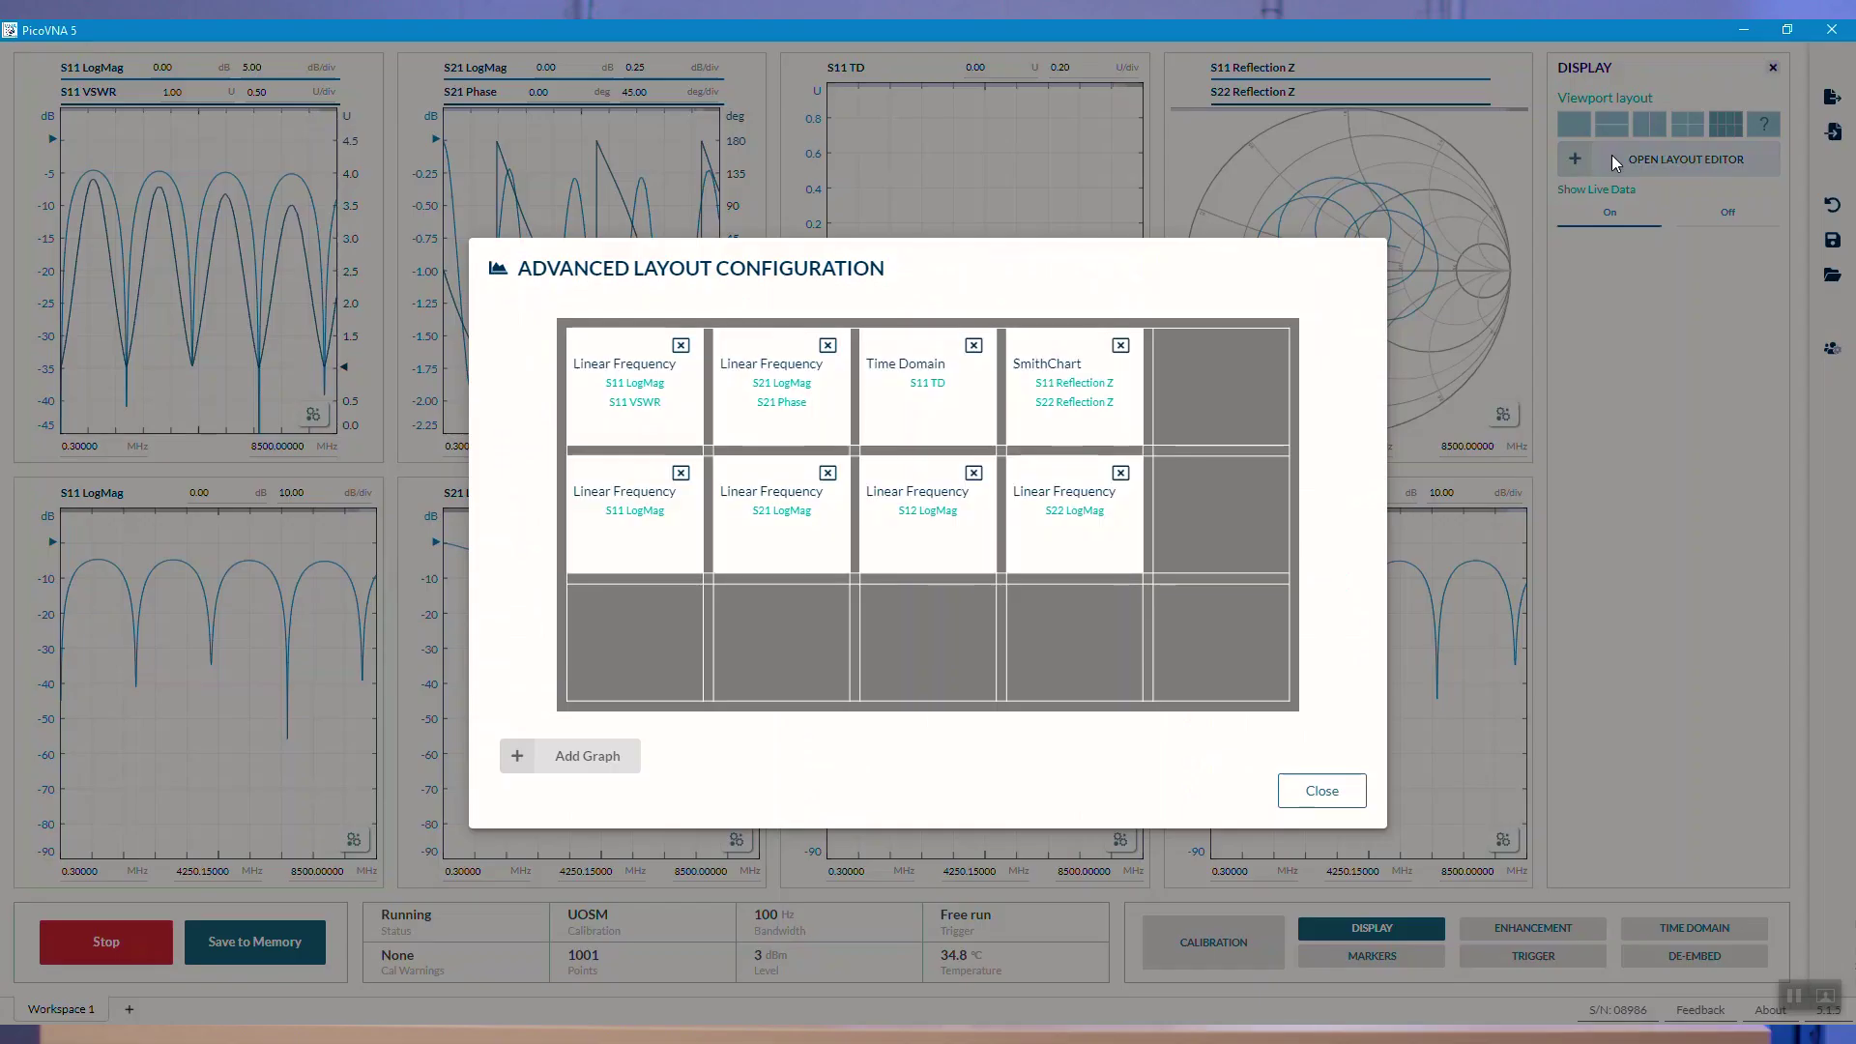
mouse_move(1035, 592)
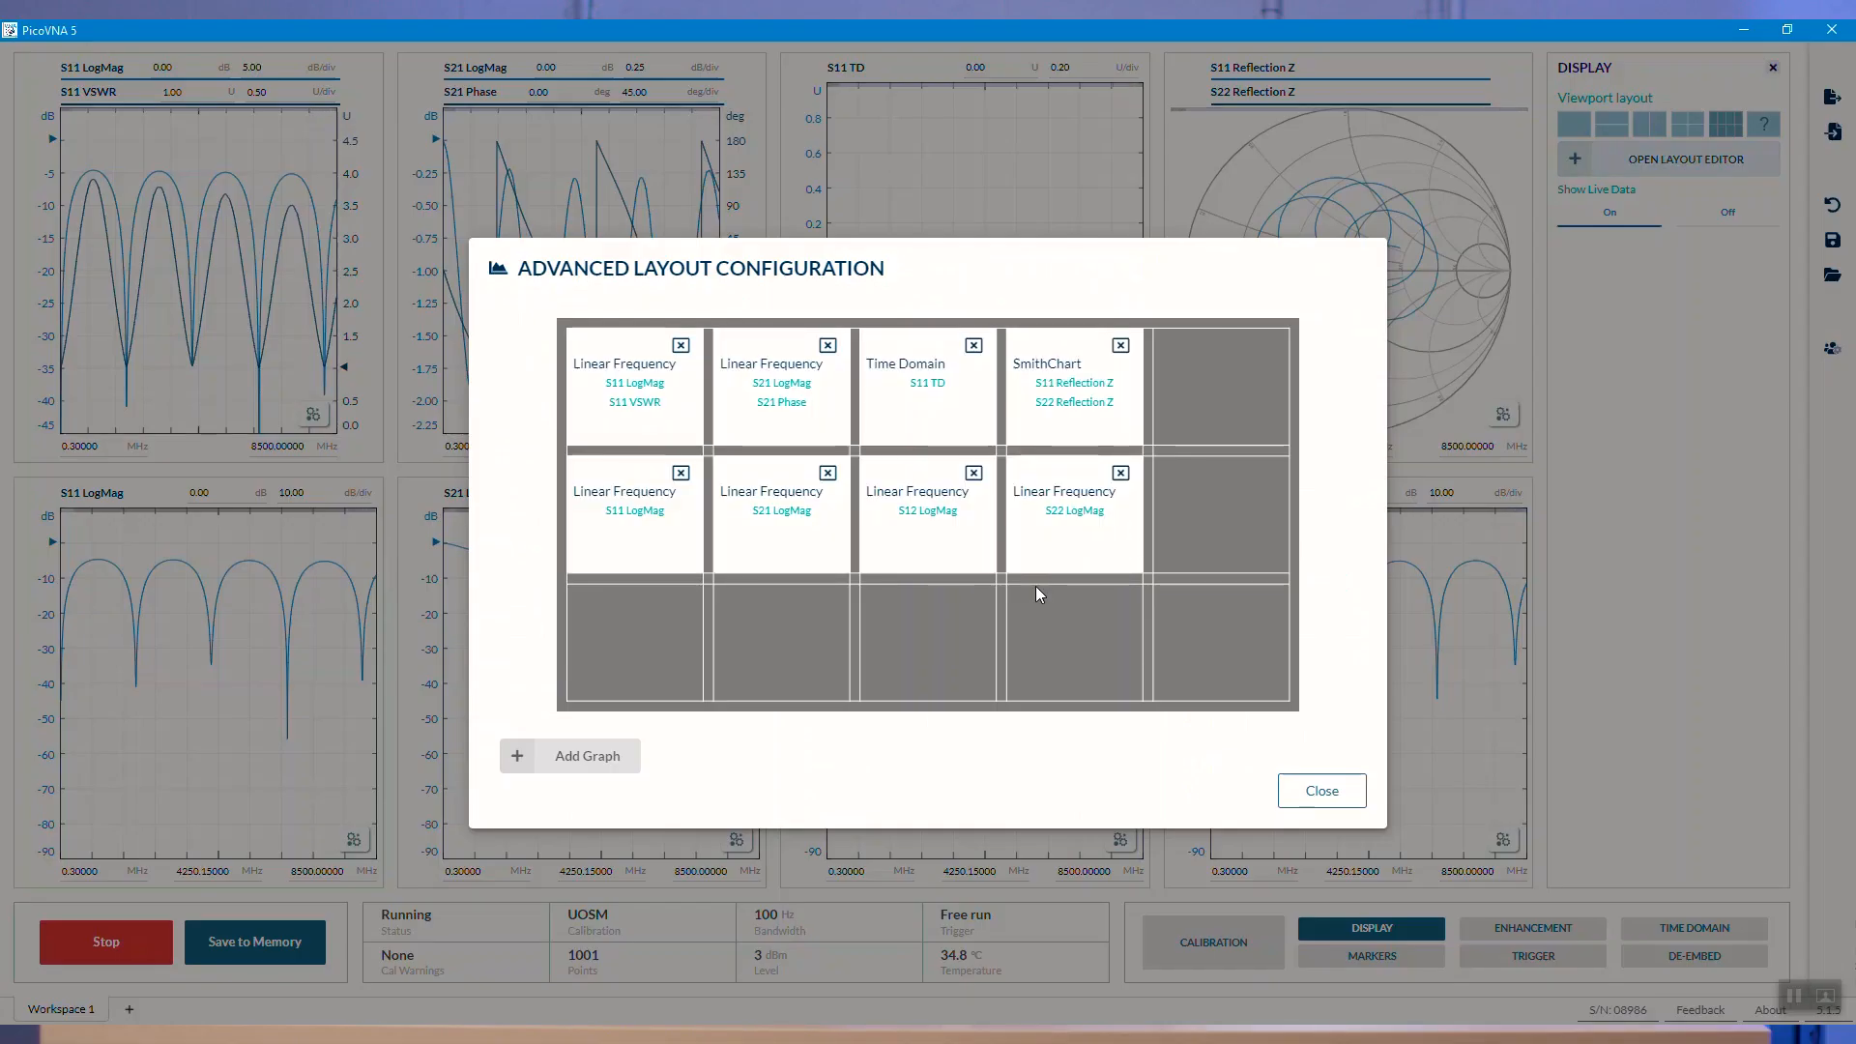
mouse_move(1081, 529)
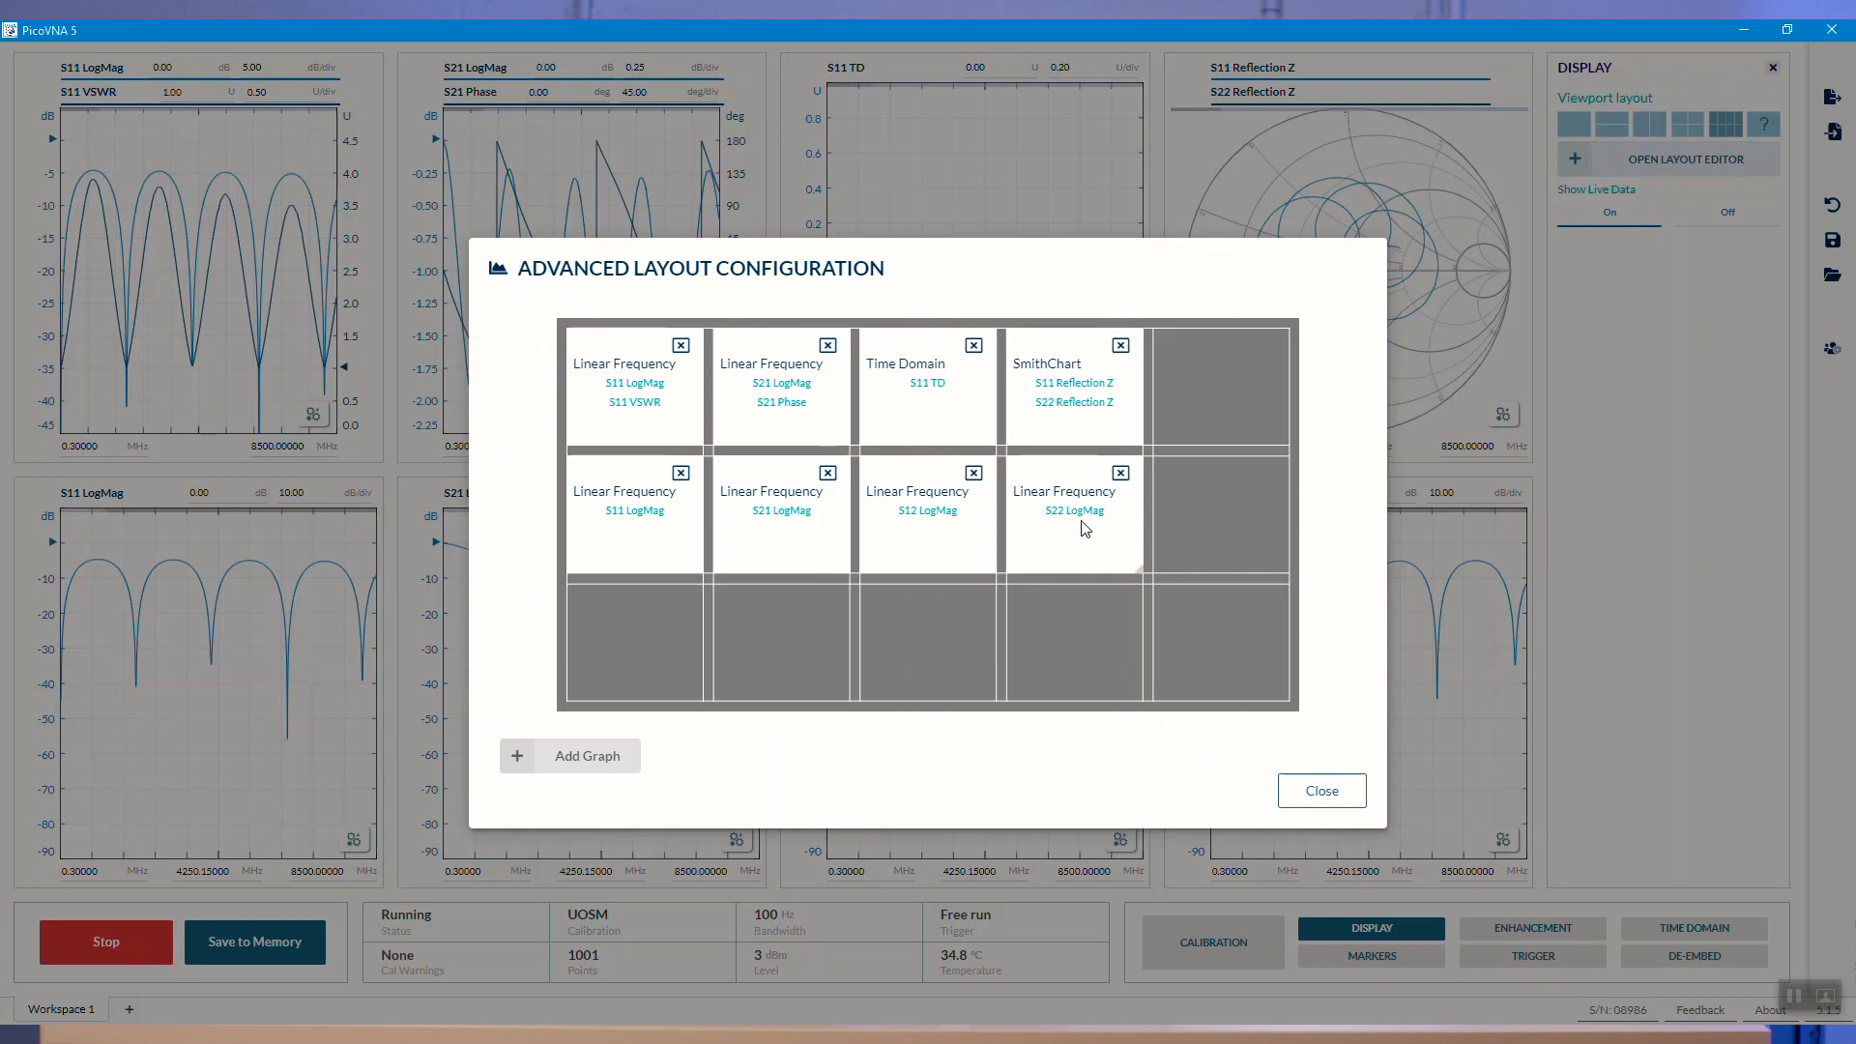
- Remove the S22 LogMag tile, widen S12 LogMag across two columns, and close
click(1119, 473)
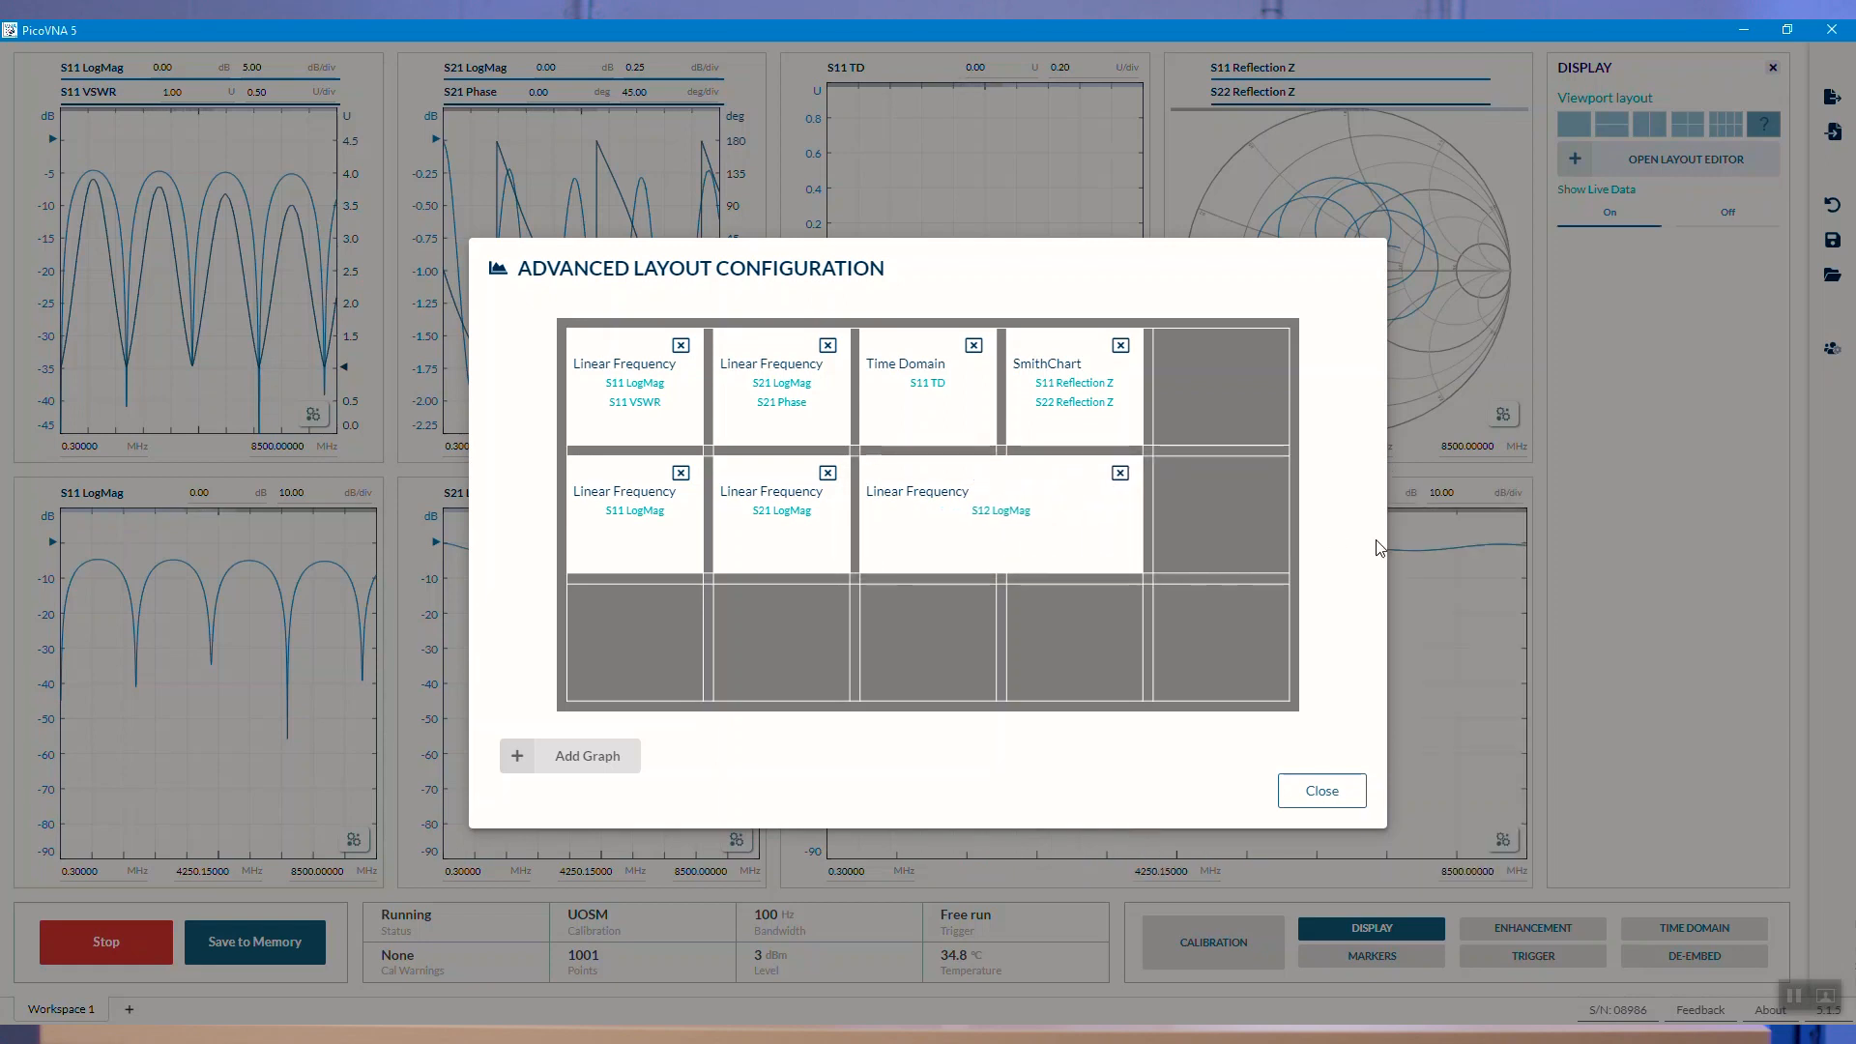
mouse_move(1321, 791)
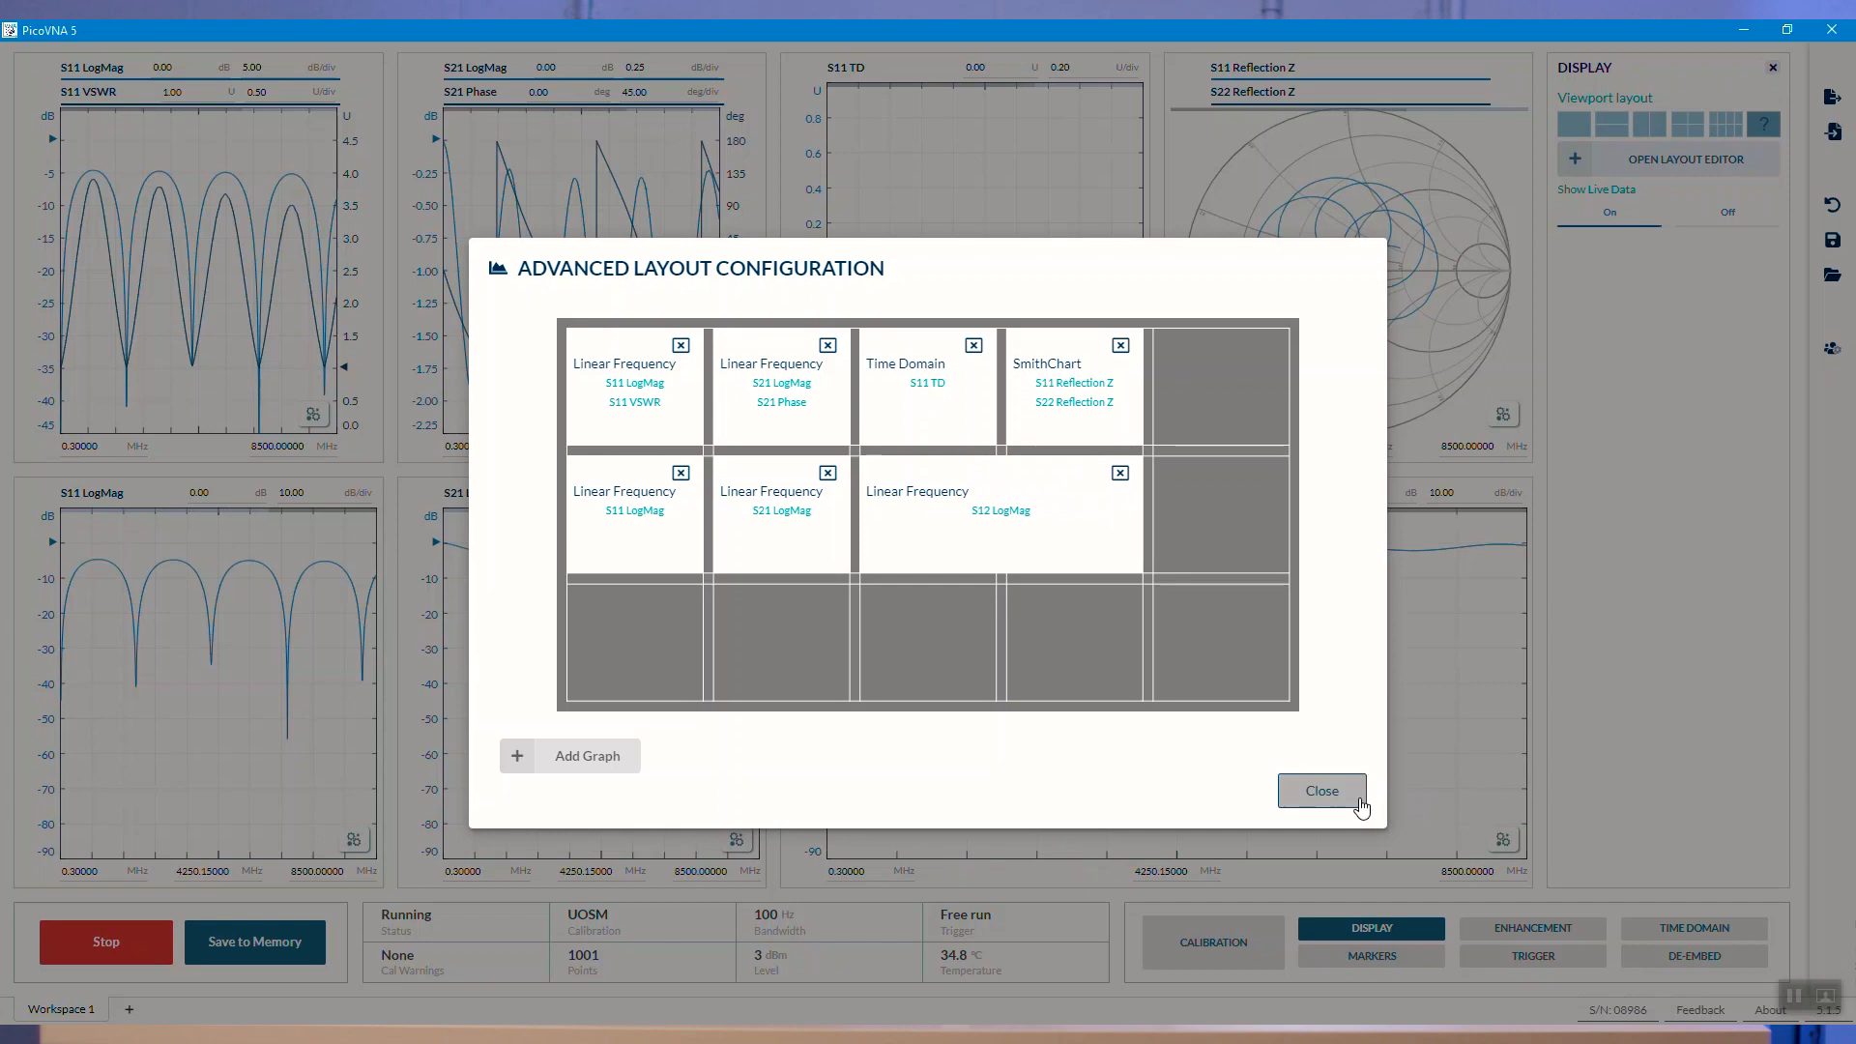
click(1321, 791)
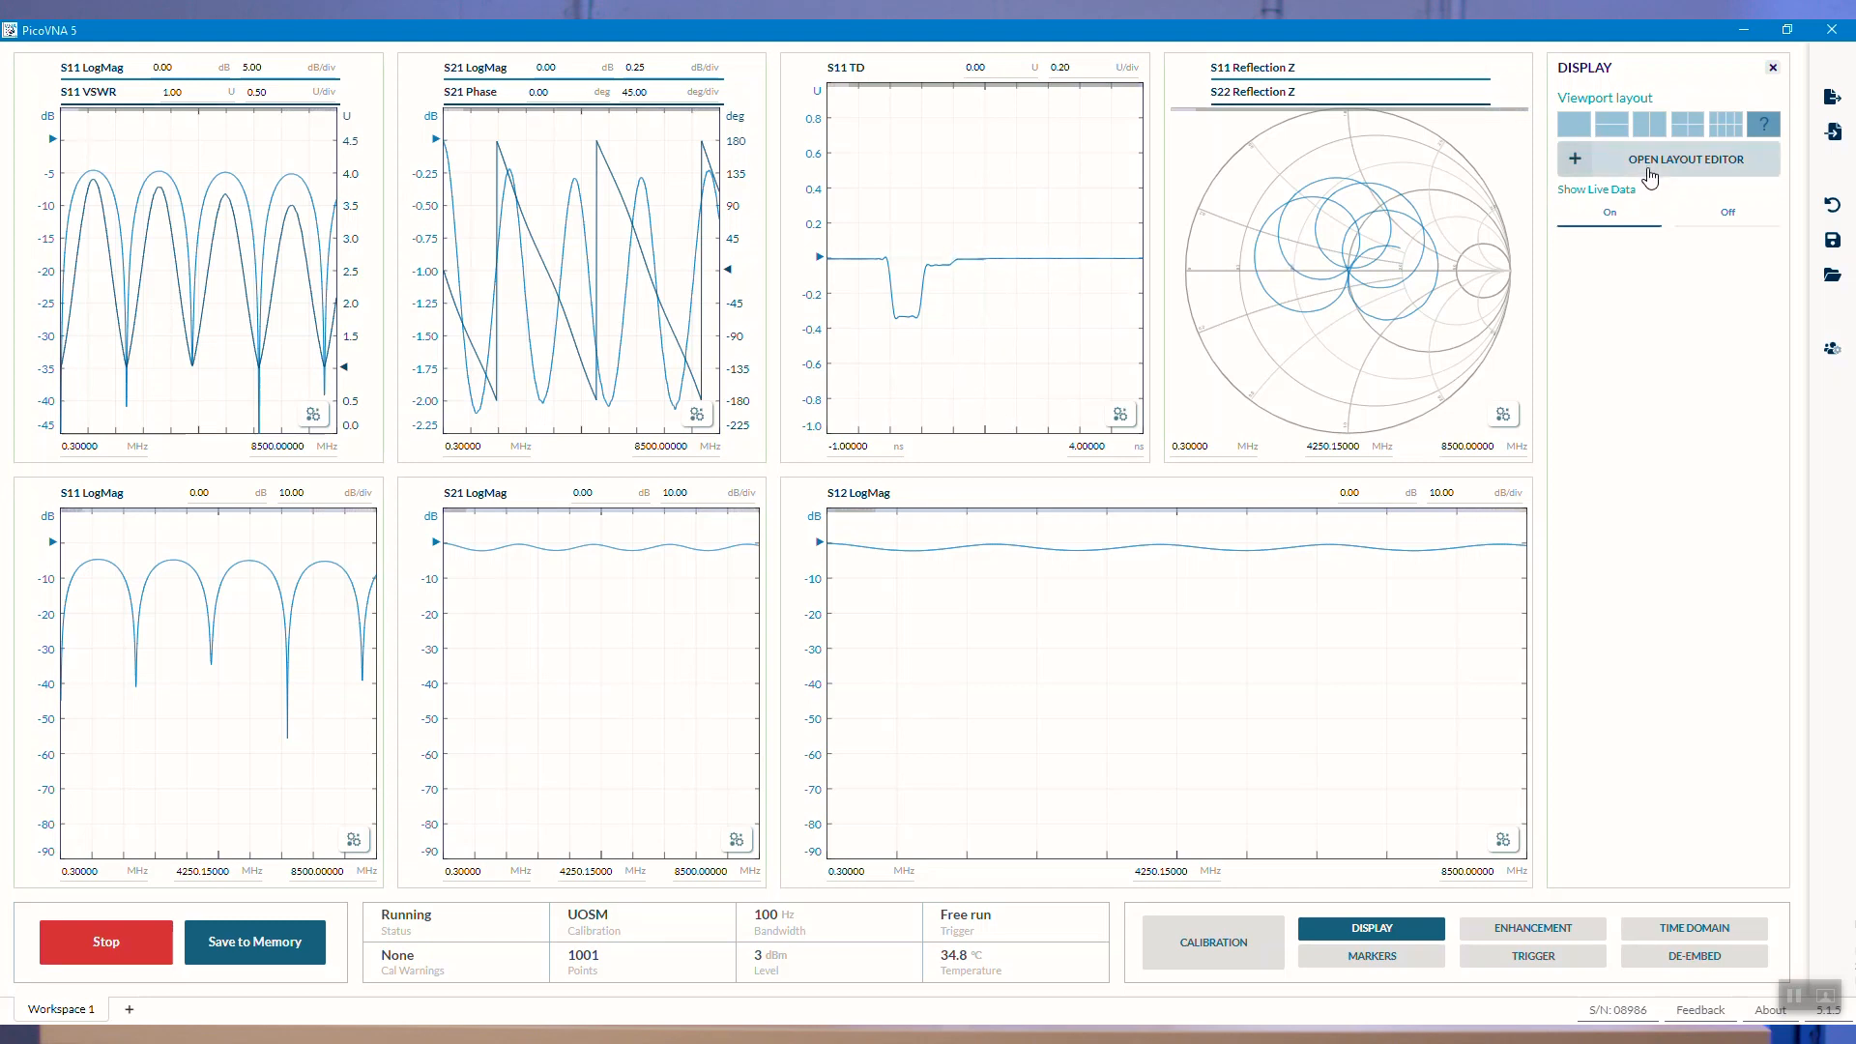
- Replace S12 LogMag with a new S22 LogMag graph and enlarge the Smith chart to 2x2
click(1684, 157)
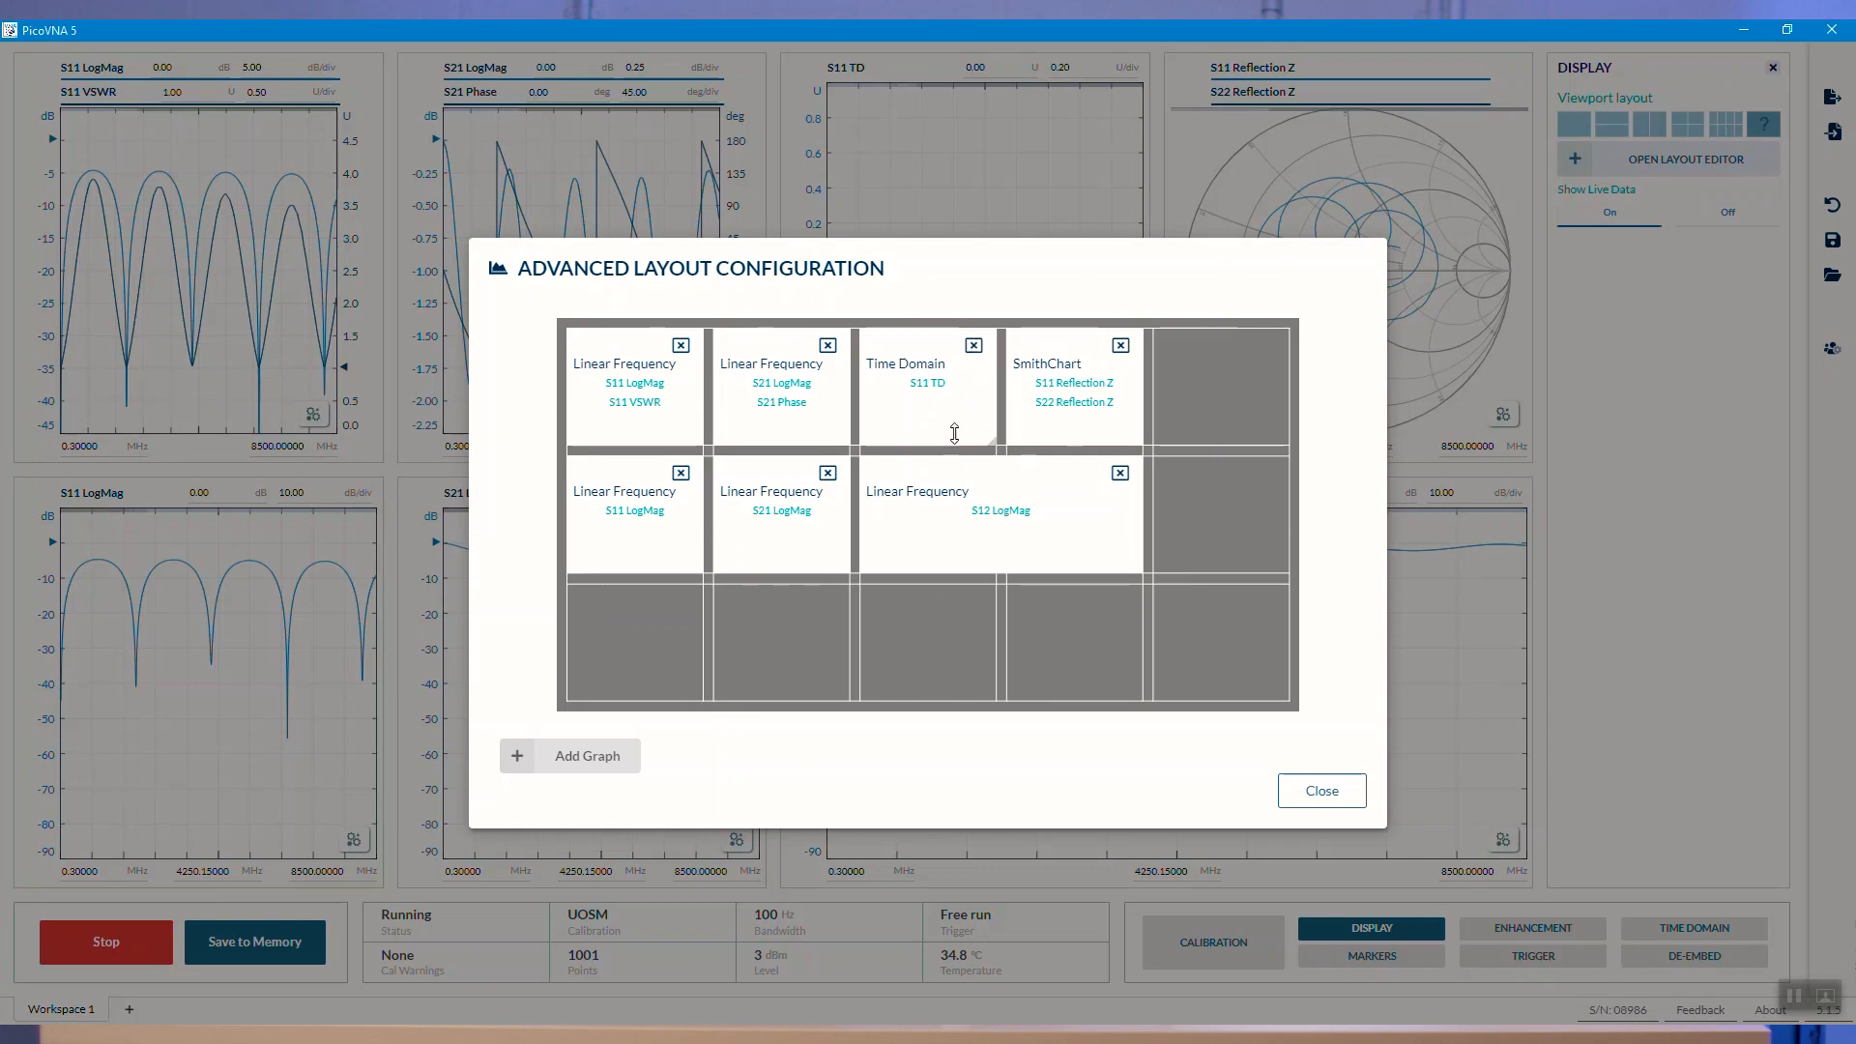
mouse_move(1112, 485)
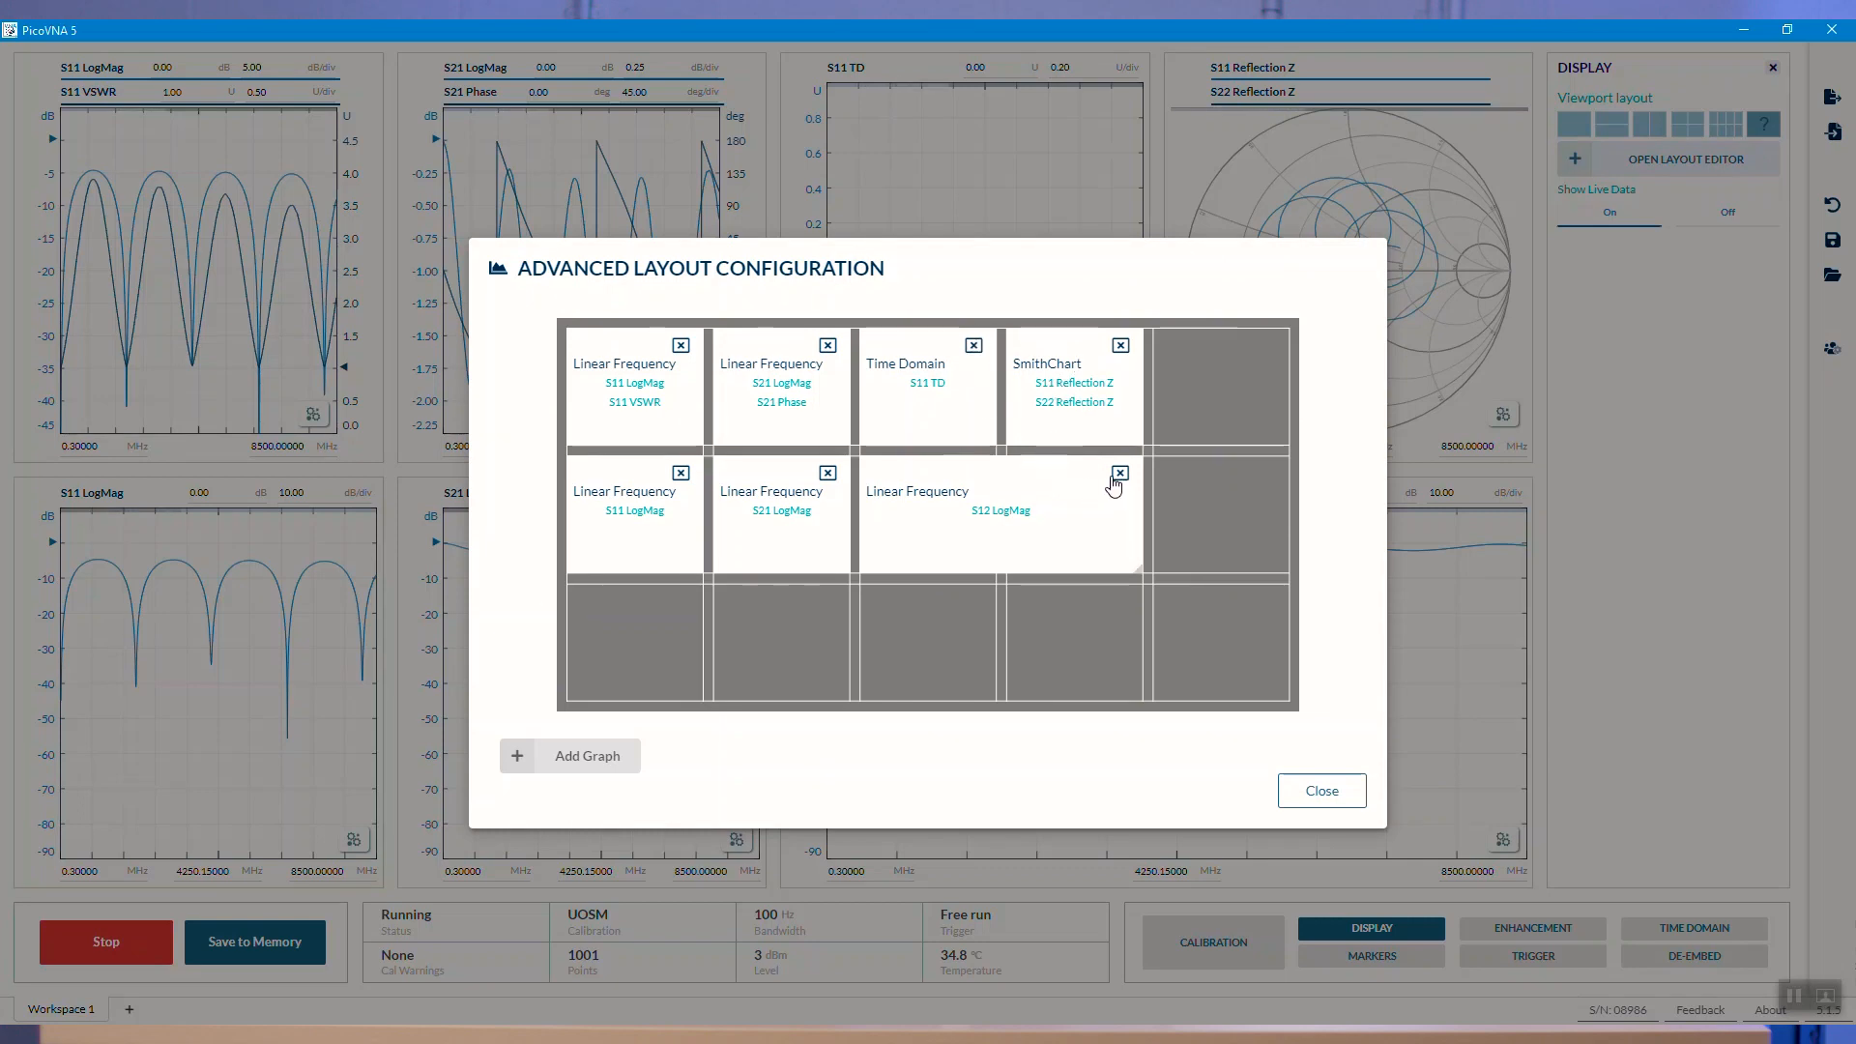
click(1121, 474)
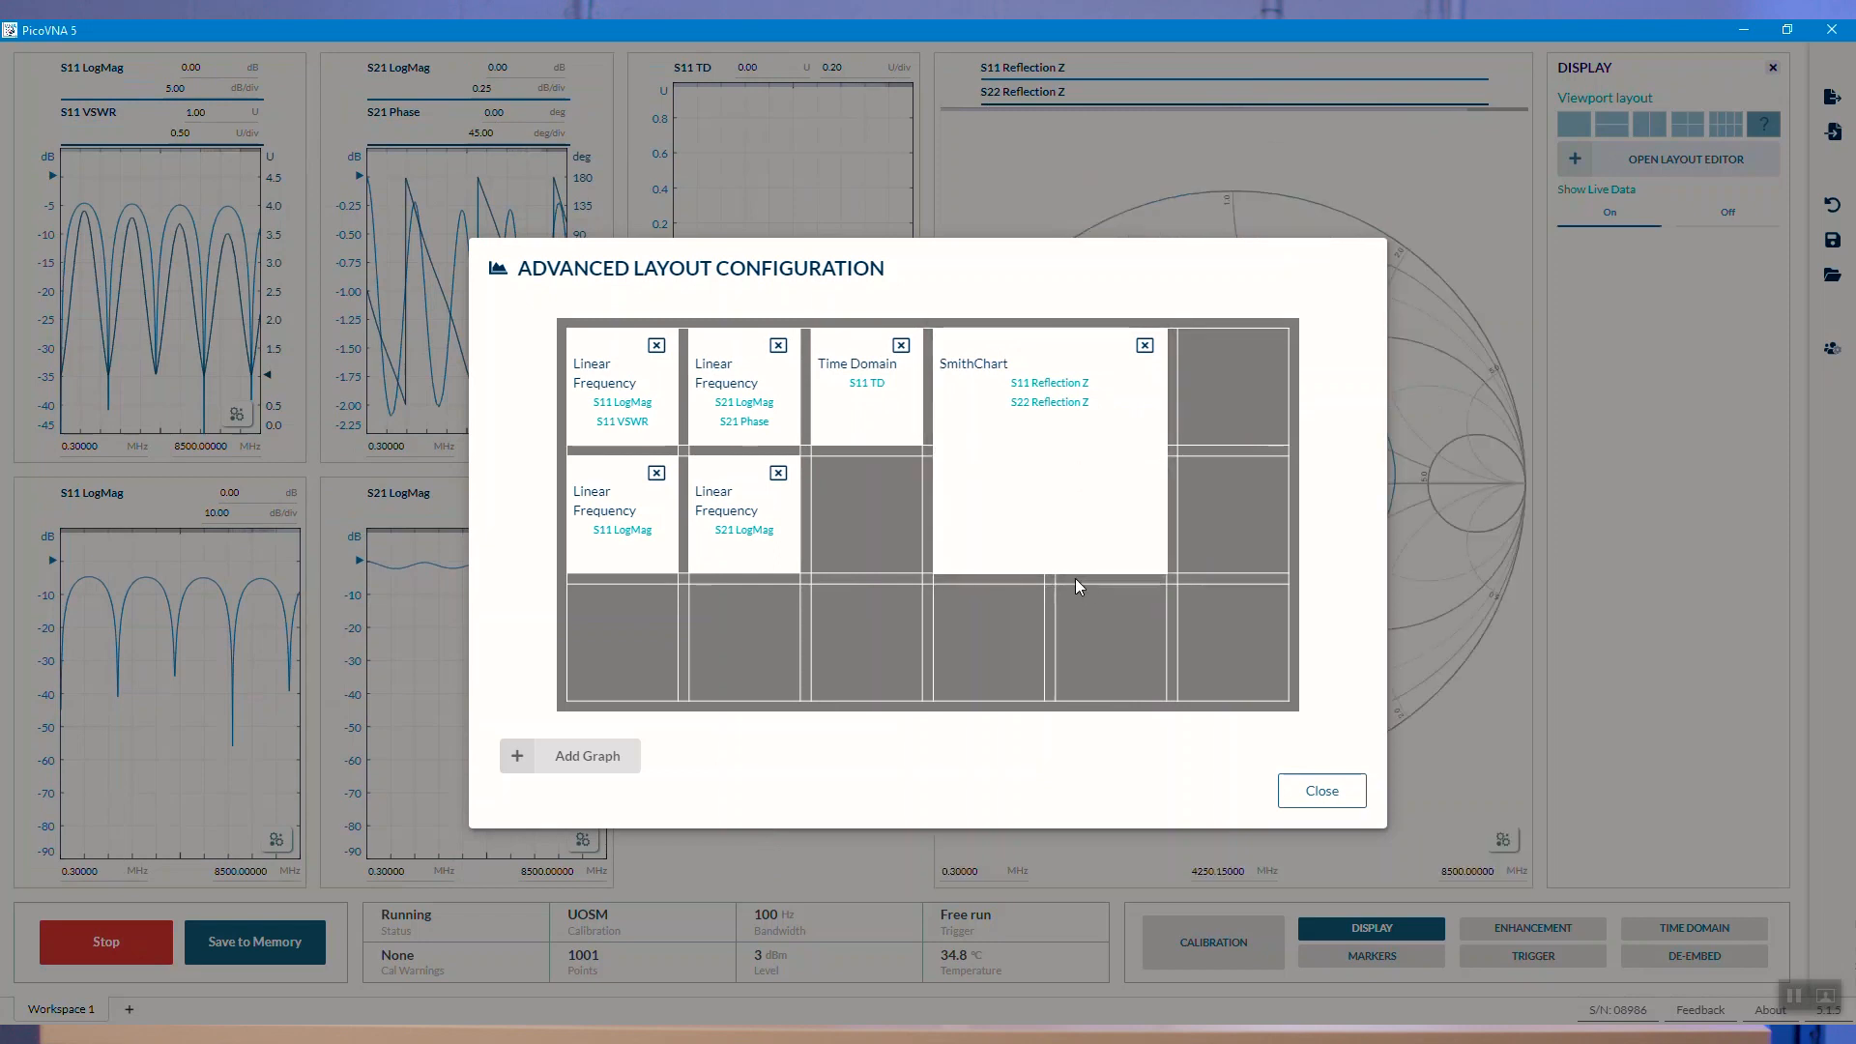
mouse_move(1054, 711)
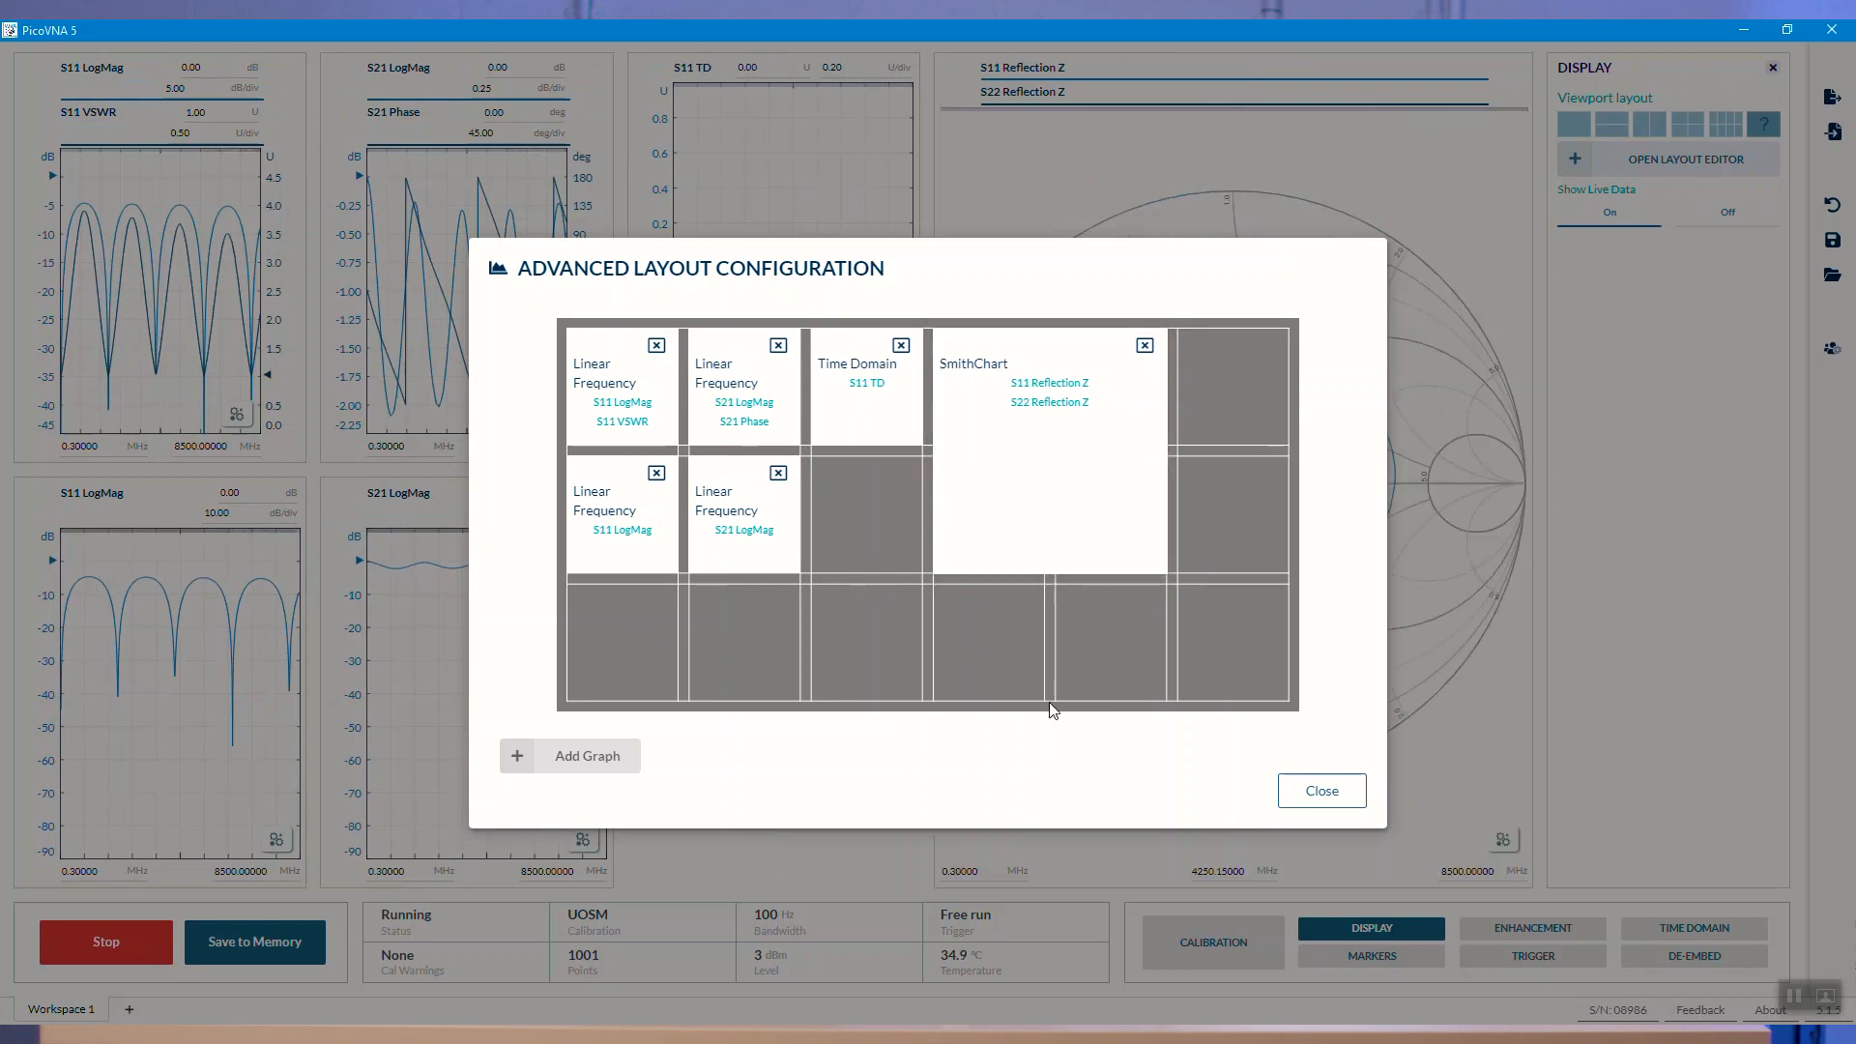
mouse_move(861, 533)
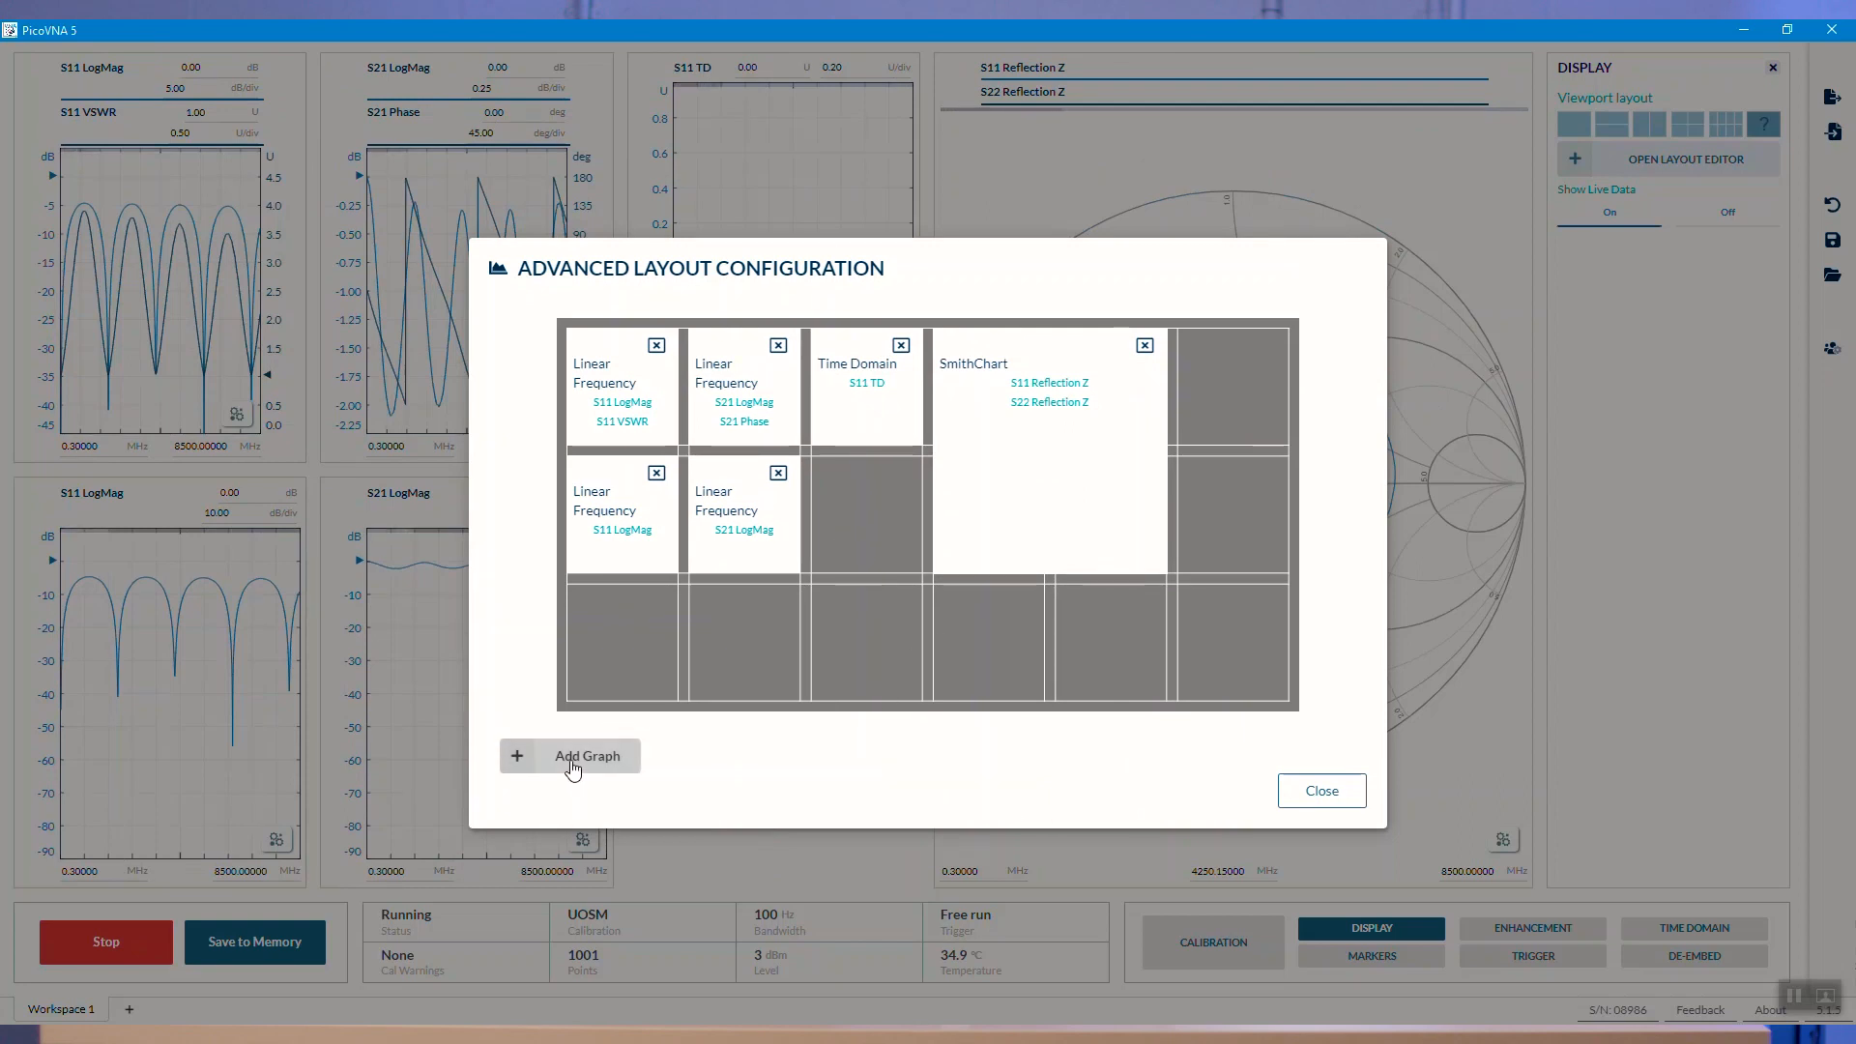
click(571, 755)
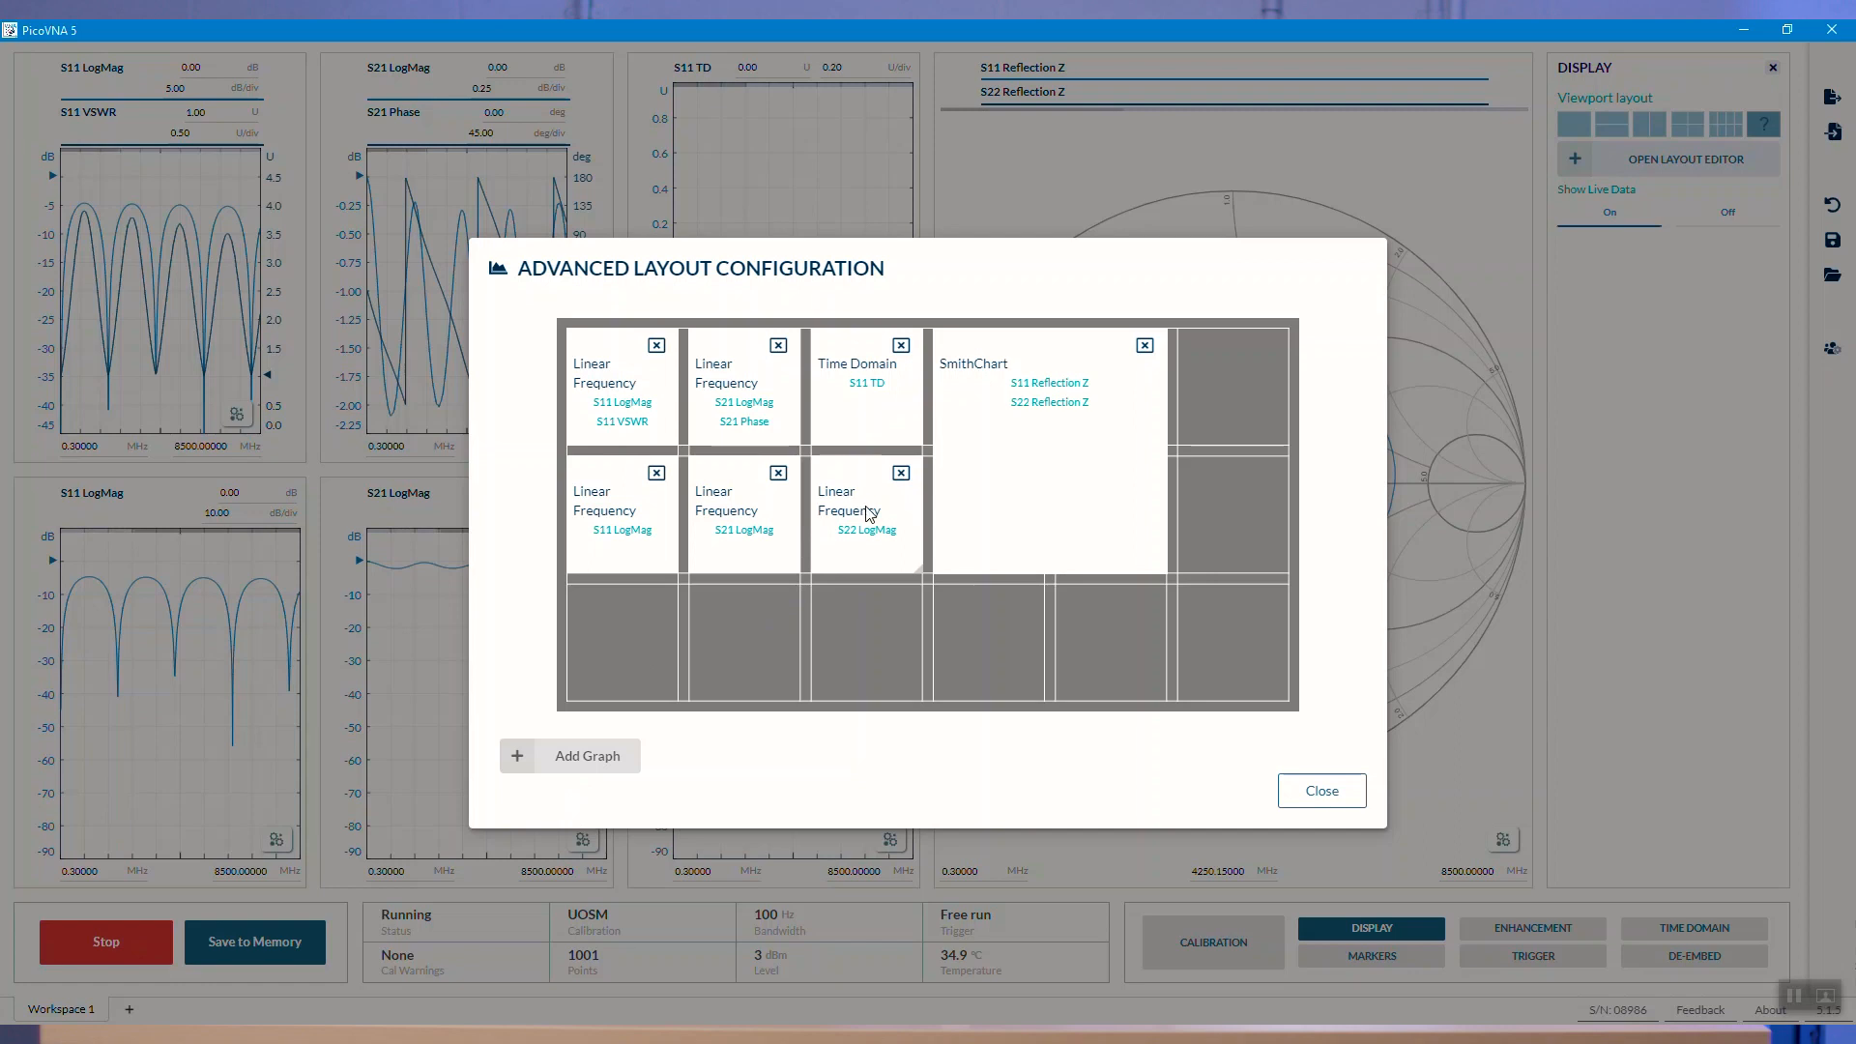
click(1319, 791)
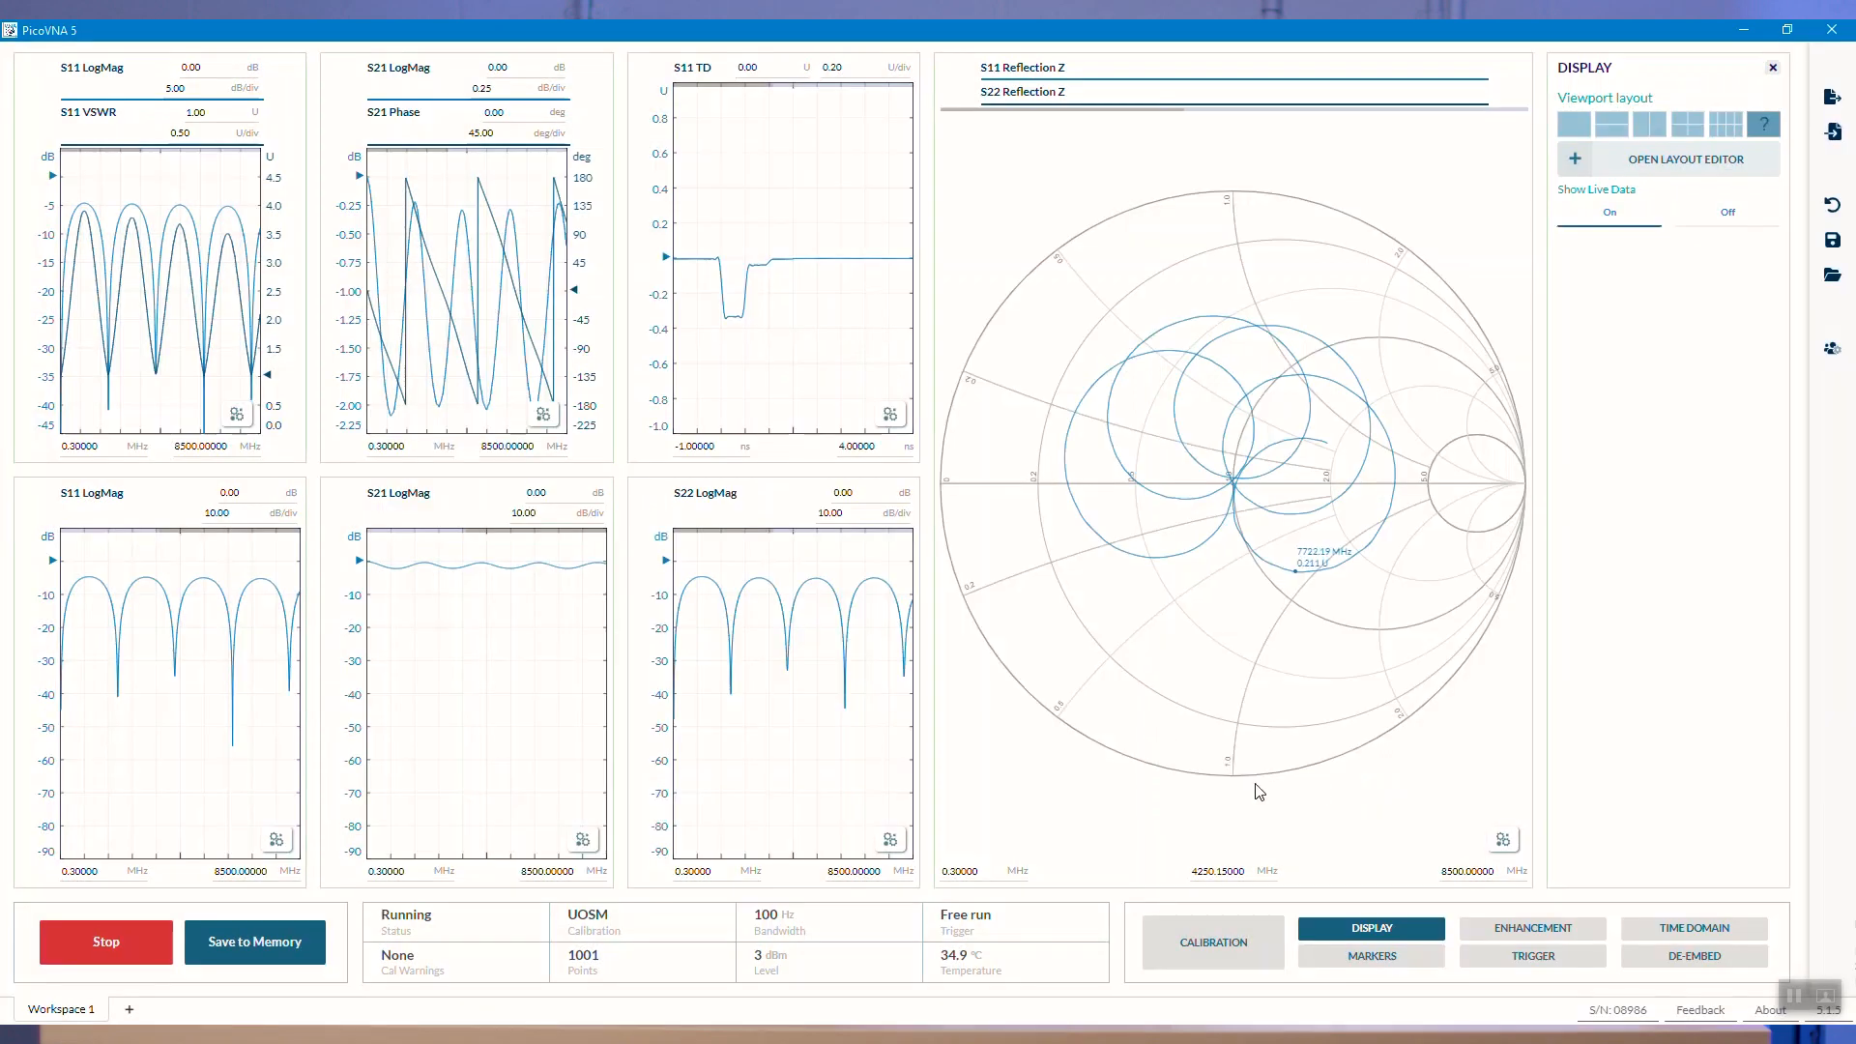
mouse_move(1313, 580)
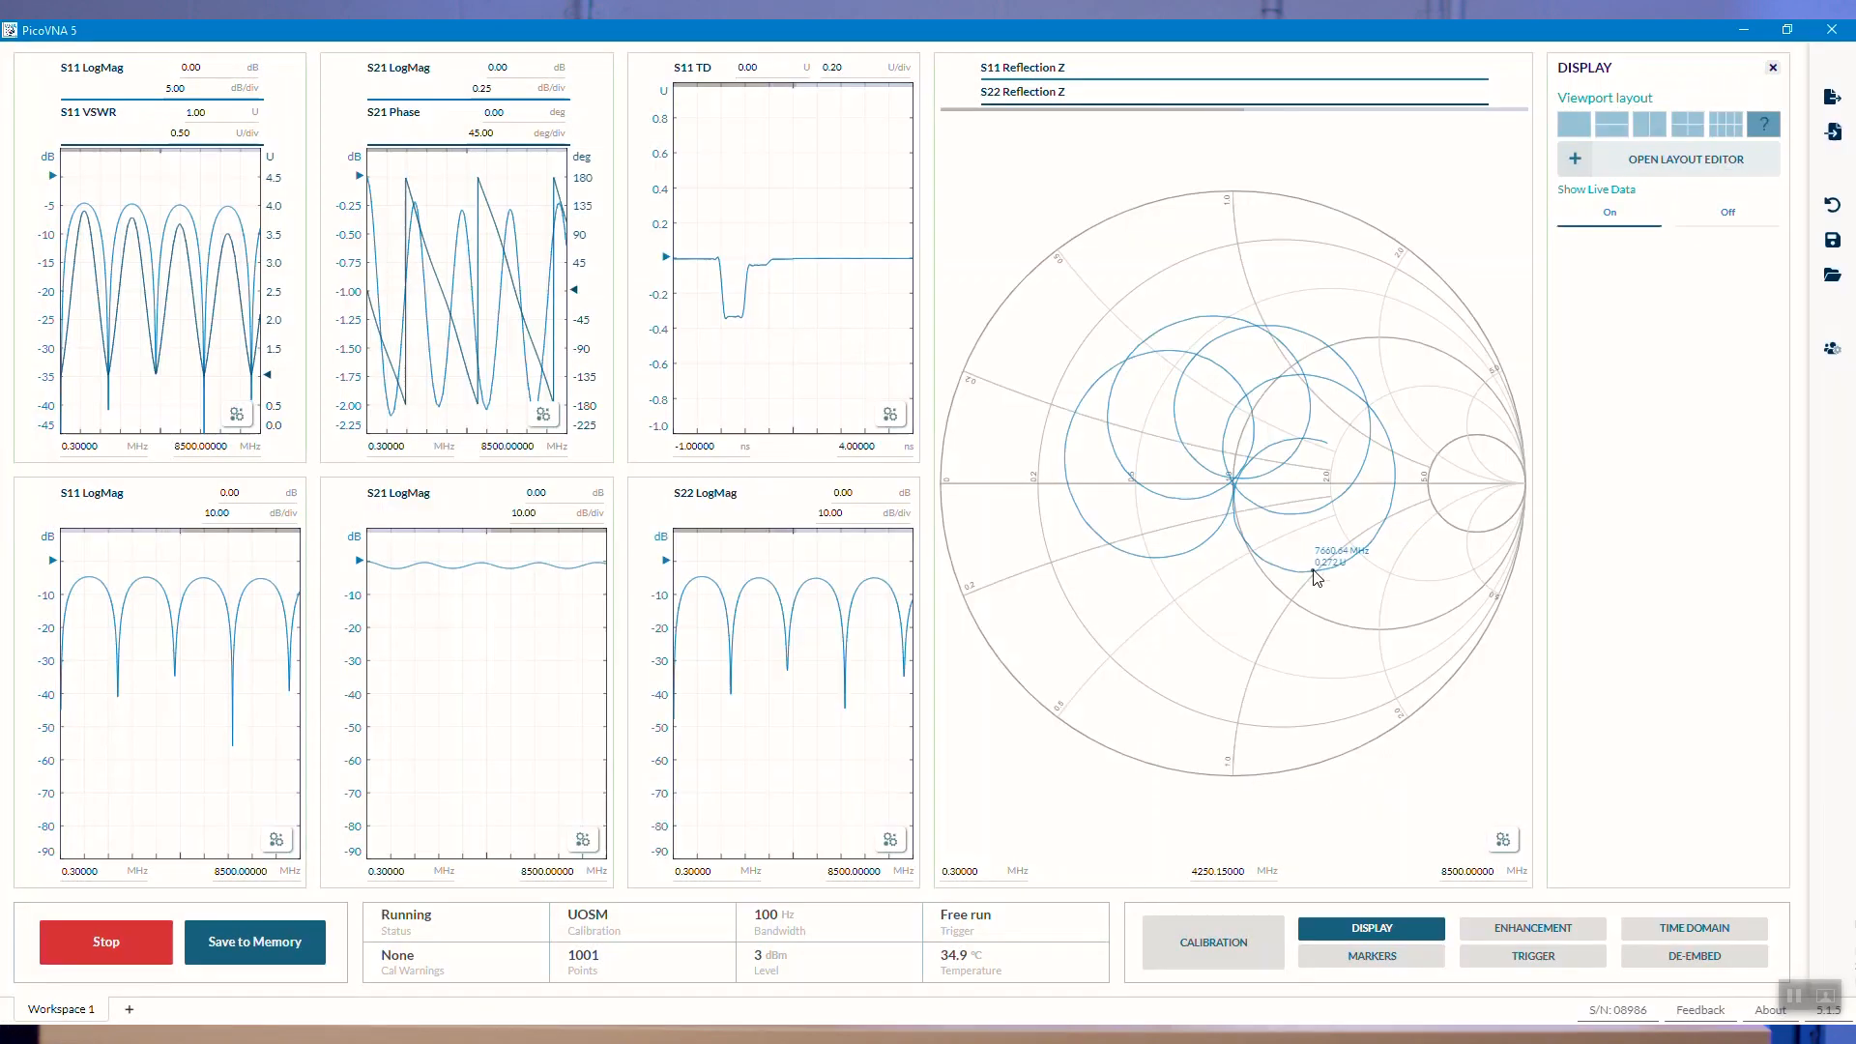